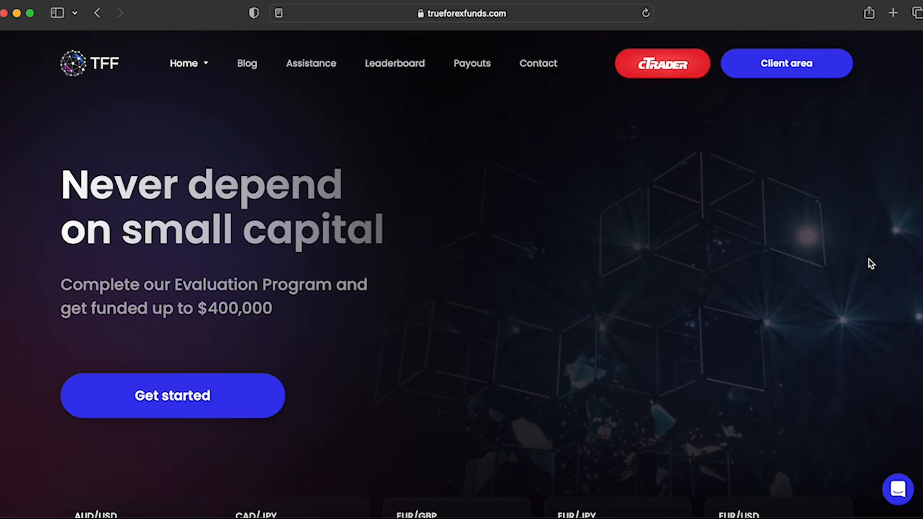
Scroll the homepage down until both rows of live currency-pair rate tiles show below the $400,000 headline.
scroll("down", 3)
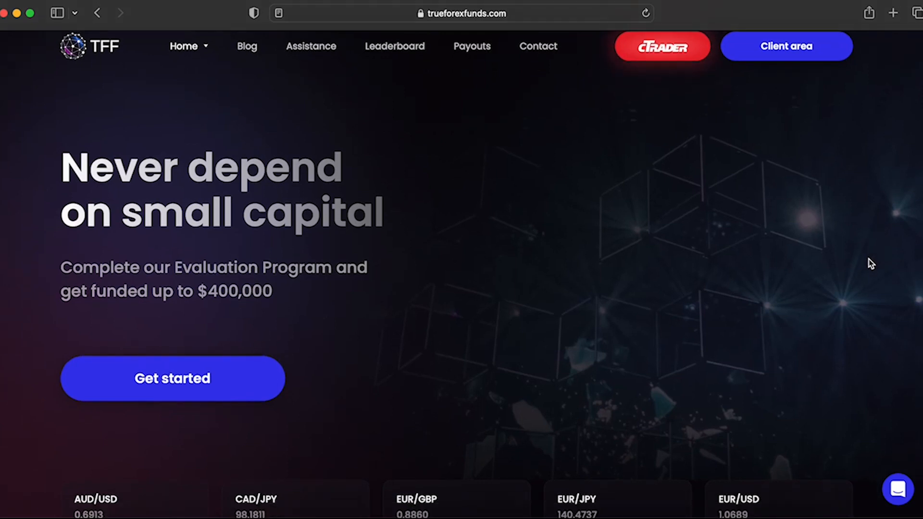
scroll("down", 3)
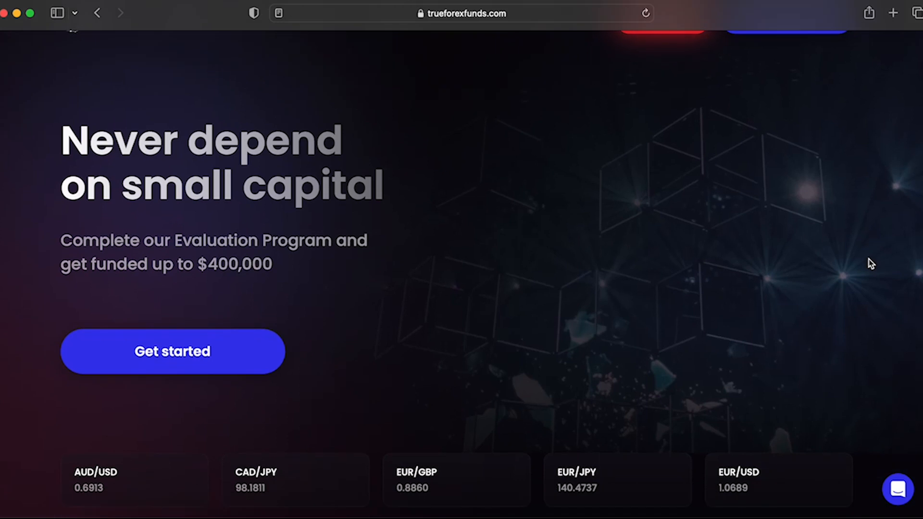
scroll("down", 3)
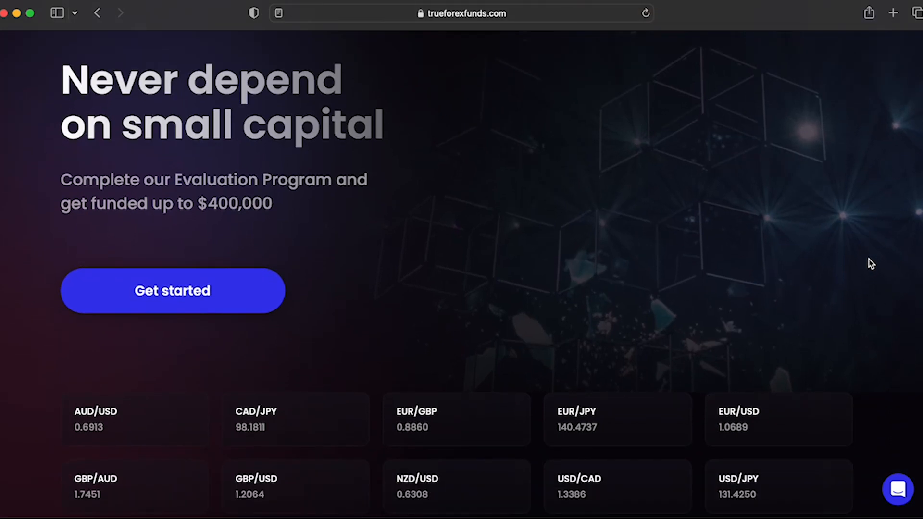
scroll("down", 3)
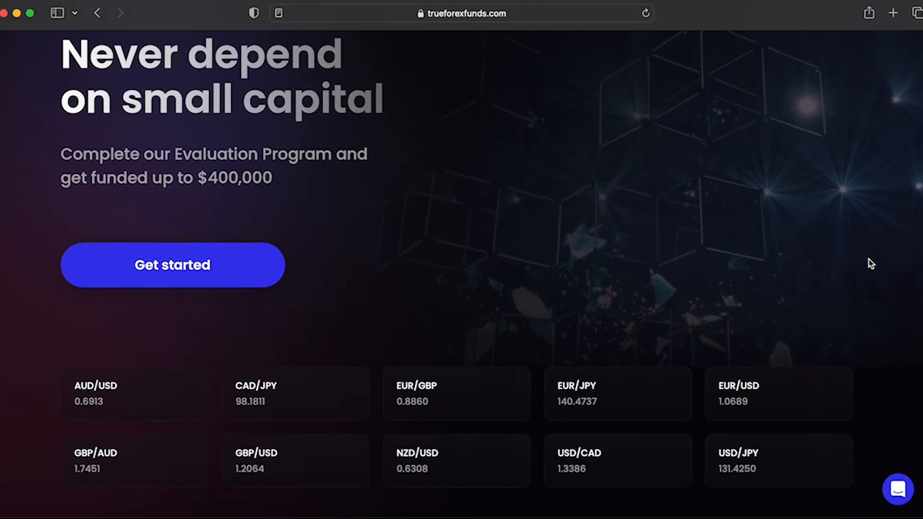
mouse_move(864, 269)
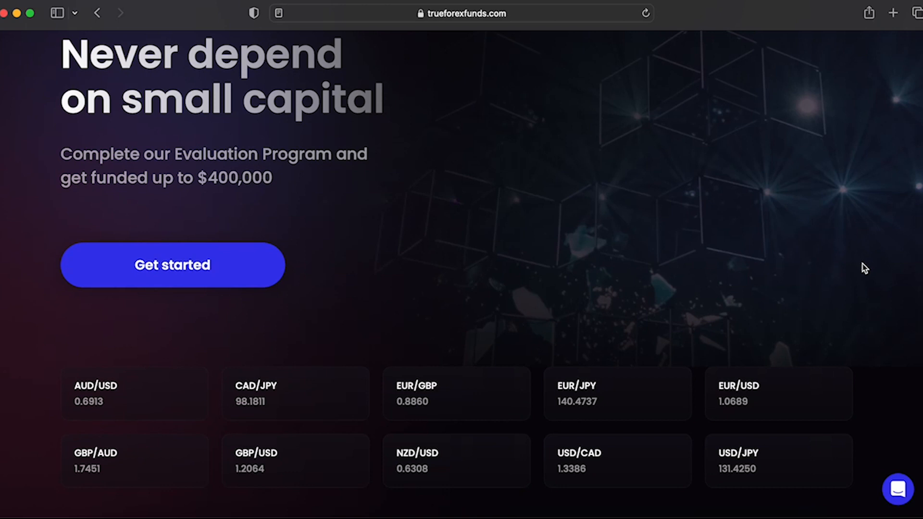
mouse_move(873, 253)
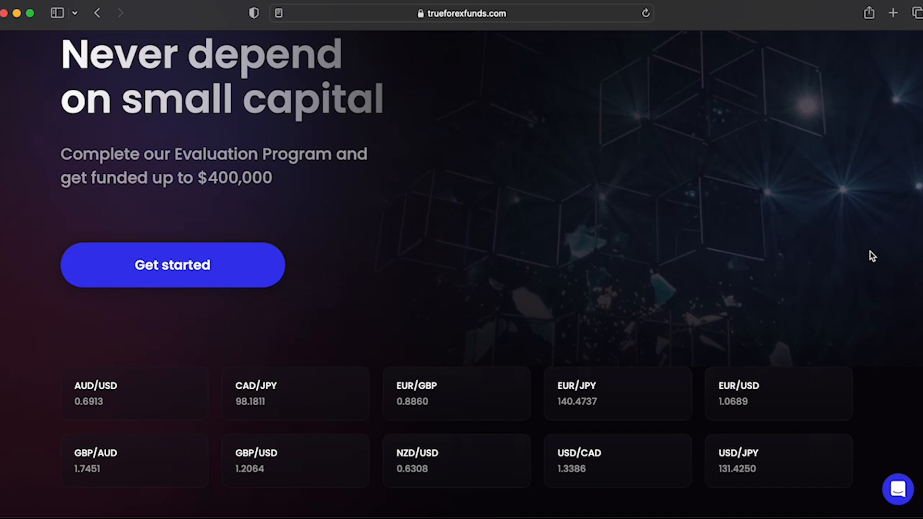
mouse_move(290, 203)
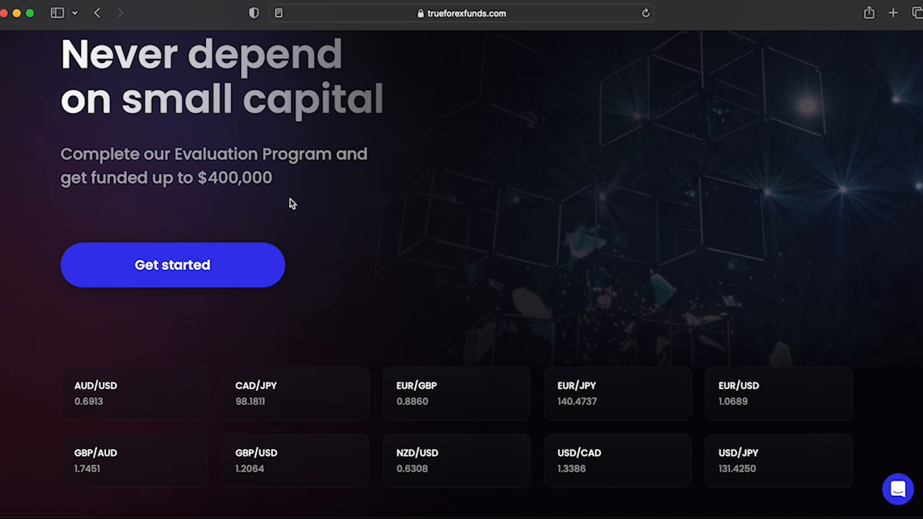
mouse_move(793, 302)
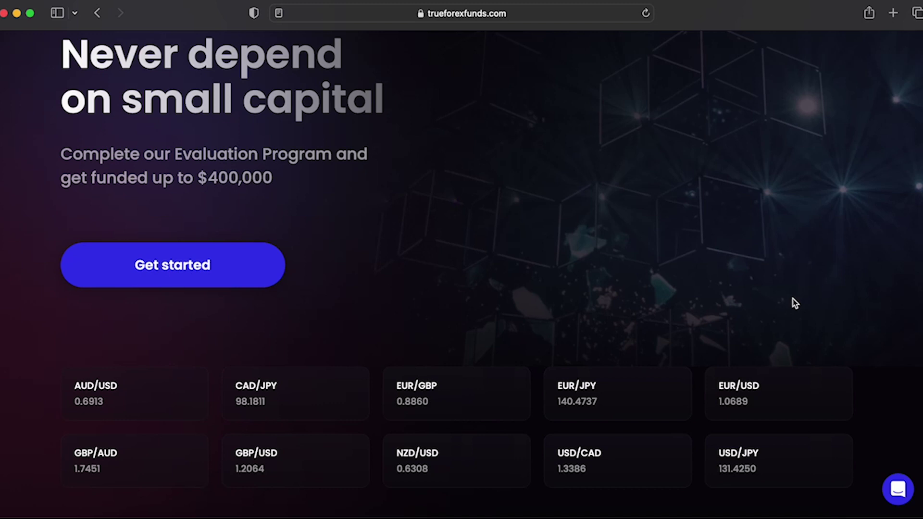
Scroll past the company stats to the Benefits cards on profit splits, platforms and weekend positions.
scroll("down", 3)
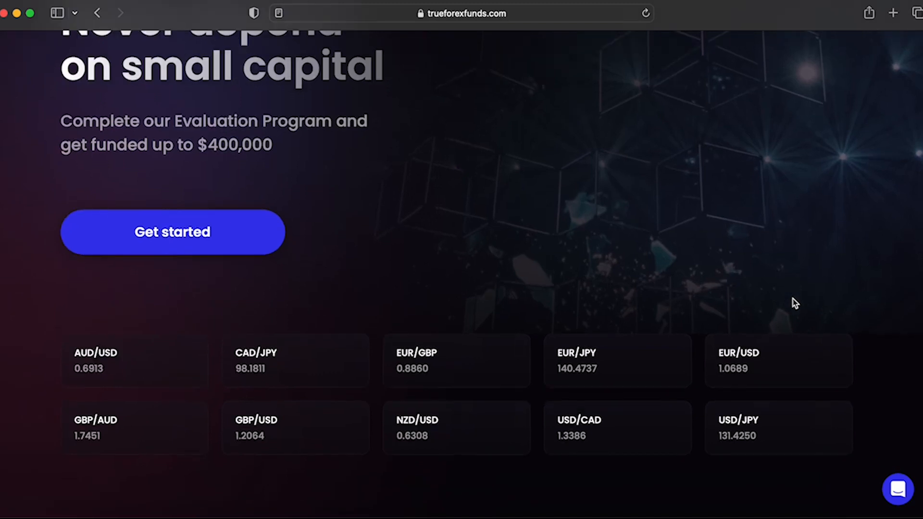
scroll("down", 3)
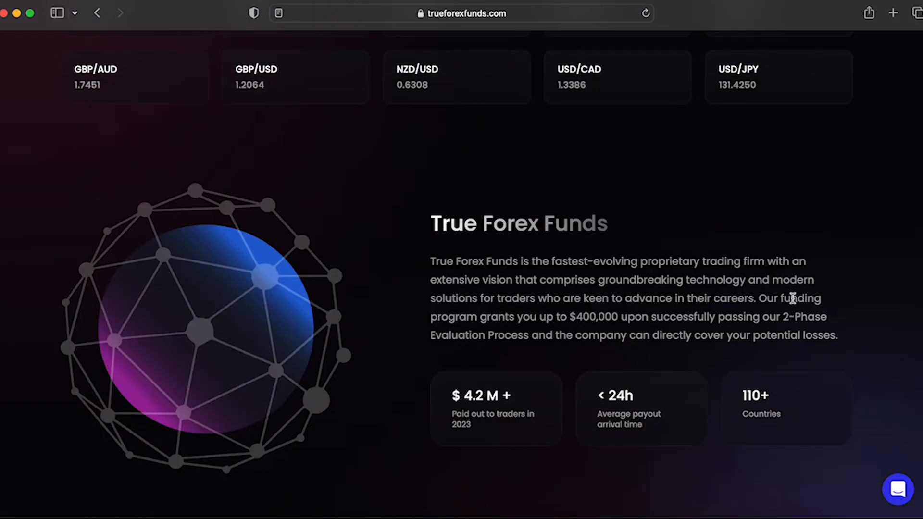
mouse_move(843, 279)
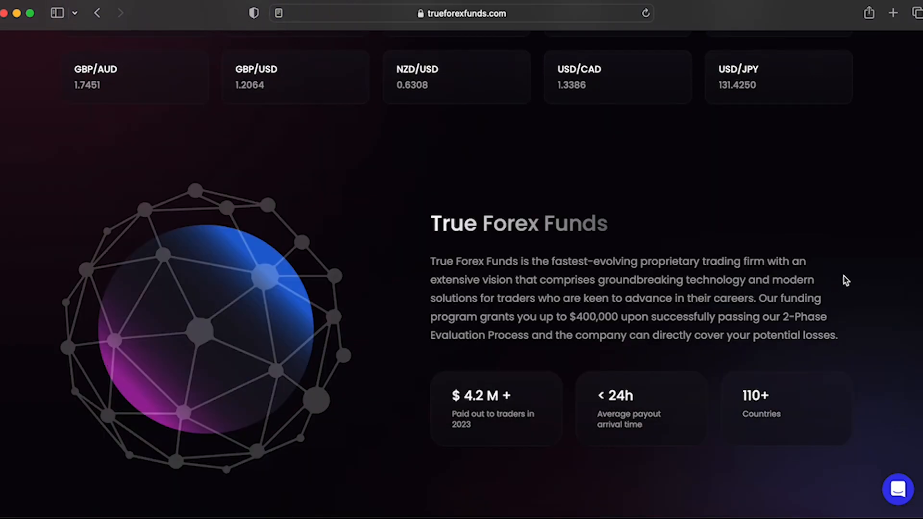
mouse_move(838, 283)
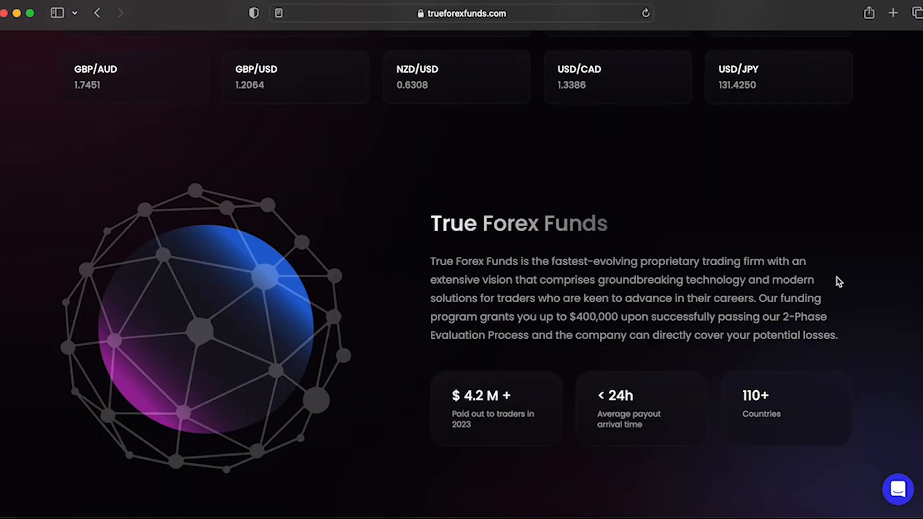
scroll("down", 3)
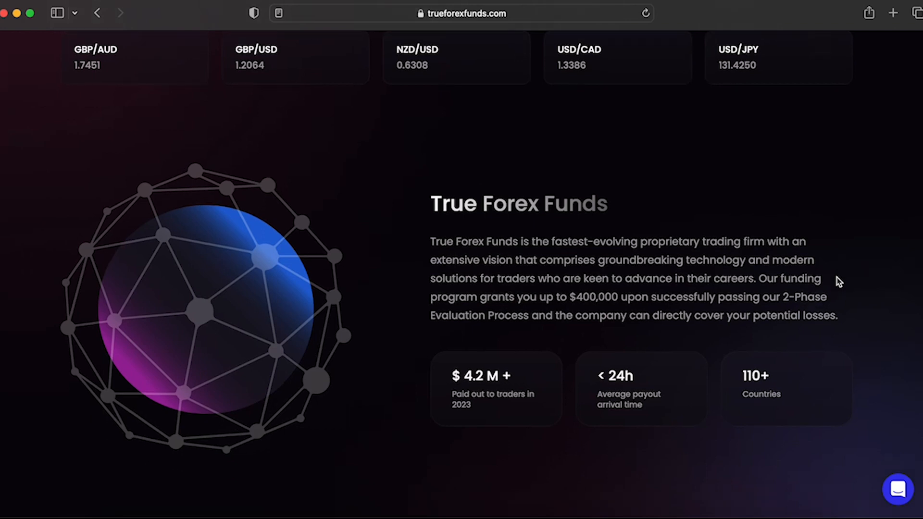
scroll("down", 3)
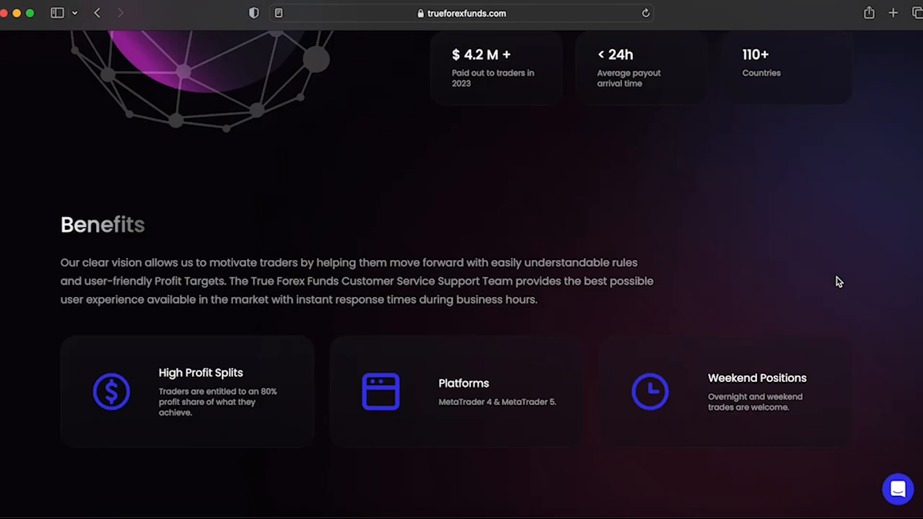
scroll("down", 3)
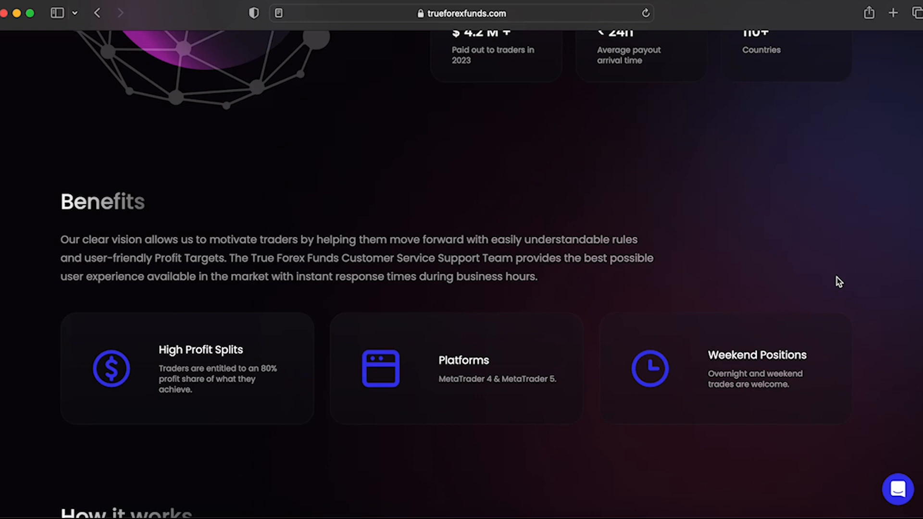
scroll("down", 3)
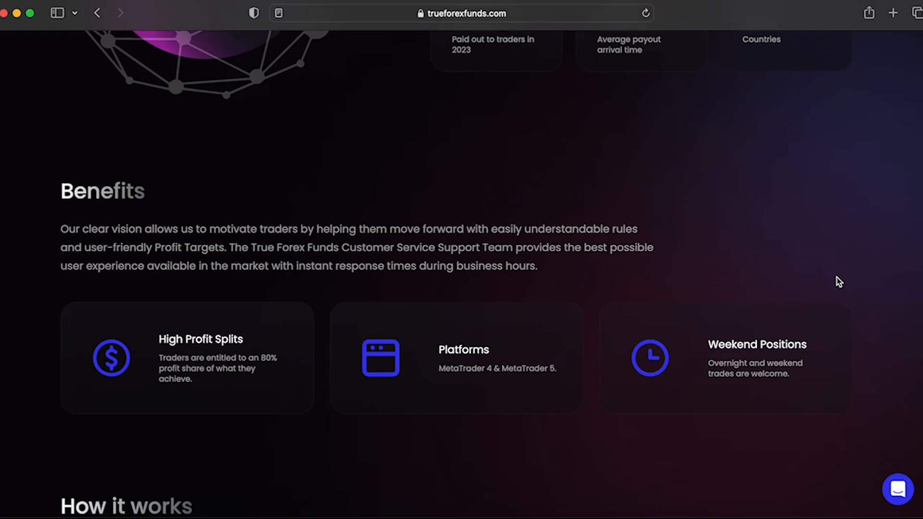
scroll("down", 3)
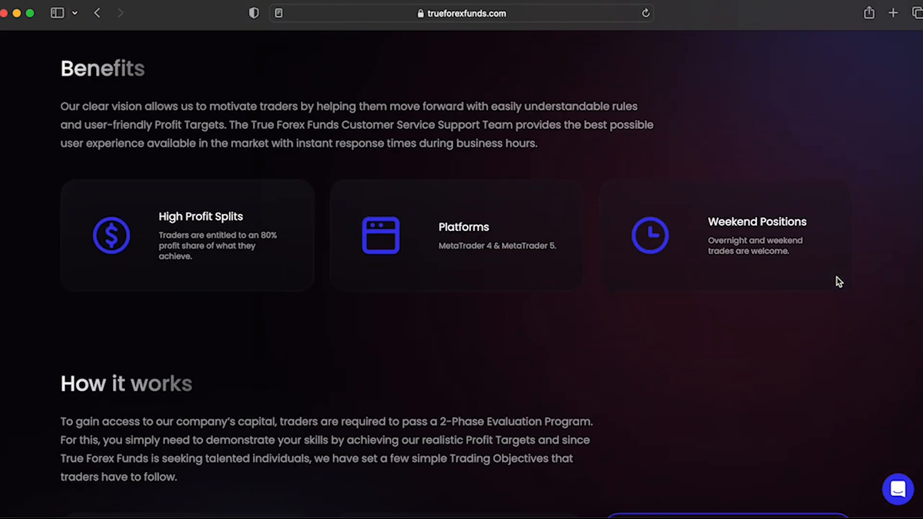
Scroll to the How it works cards comparing Phase 1, Phase 2 and Funded Trader targets.
scroll("down", 3)
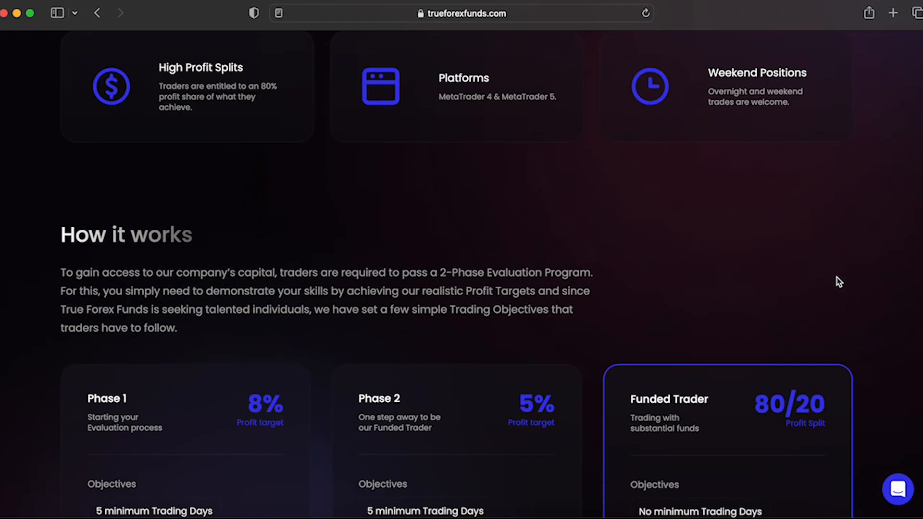
scroll("down", 3)
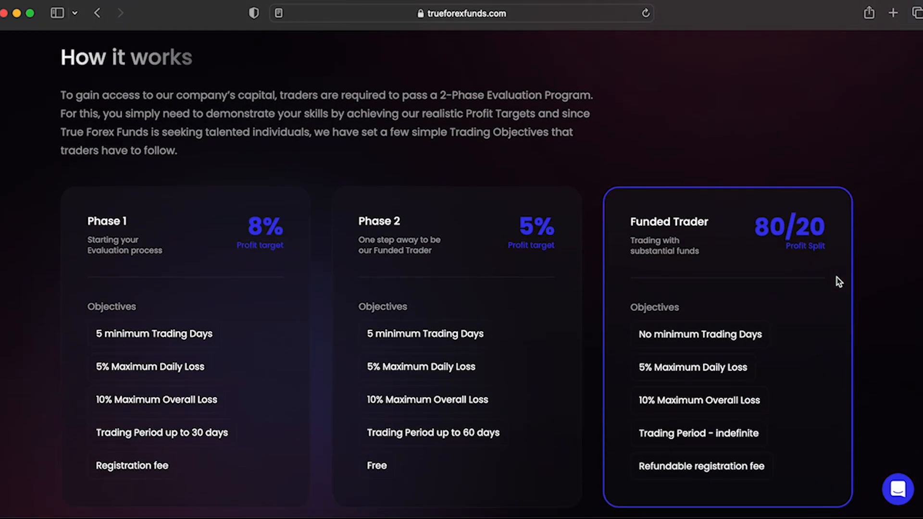
scroll("down", 3)
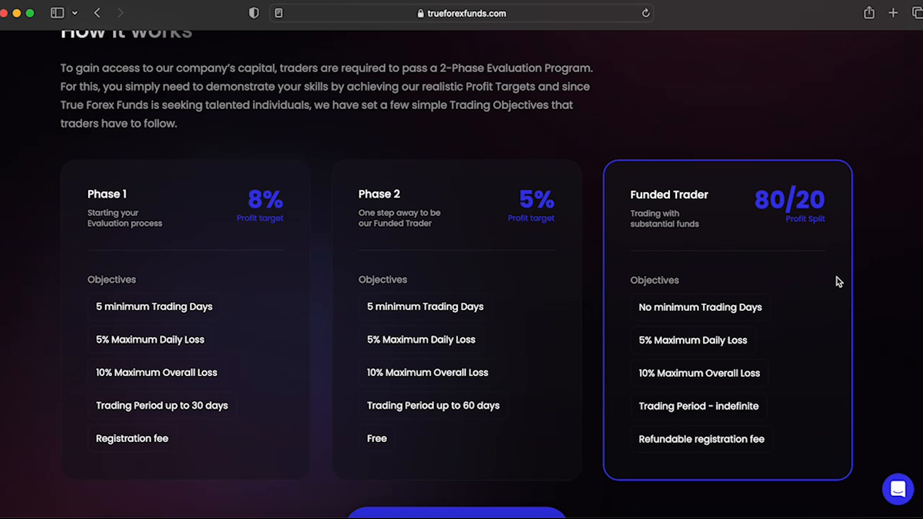
mouse_move(877, 266)
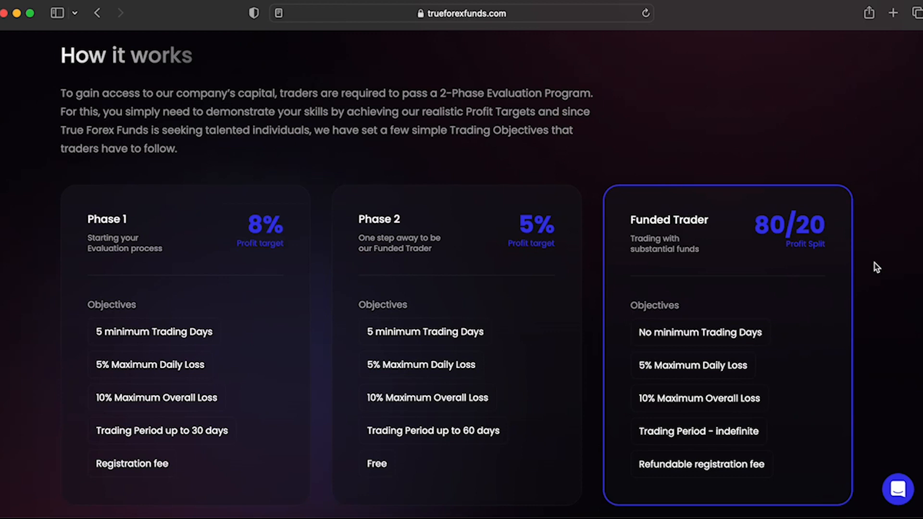
mouse_move(302, 168)
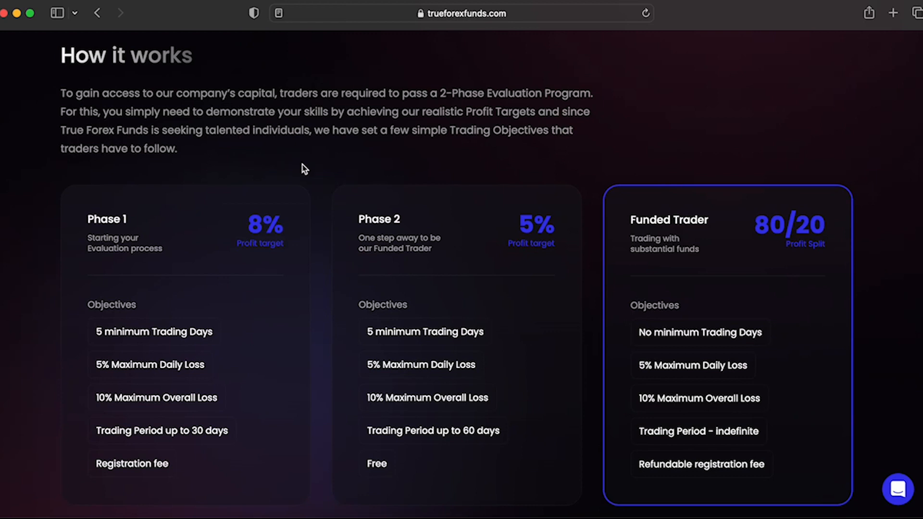
mouse_move(295, 264)
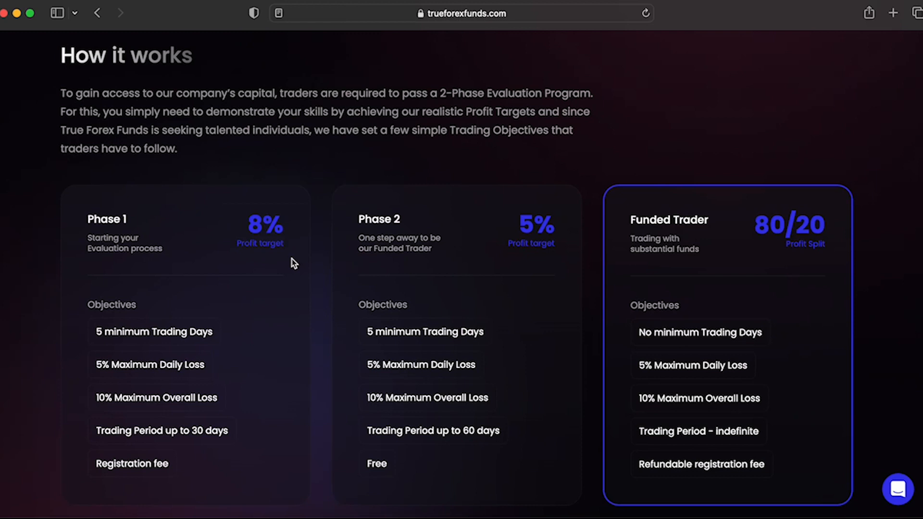
mouse_move(211, 377)
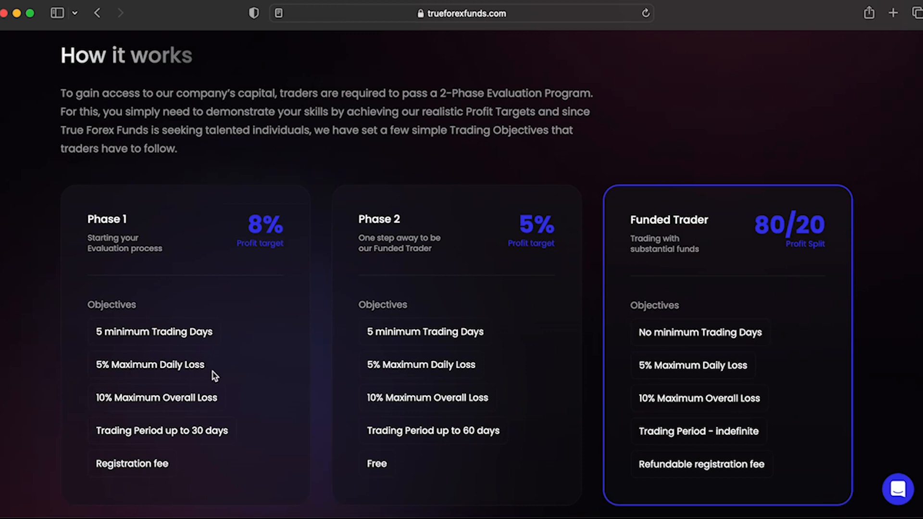
mouse_move(222, 407)
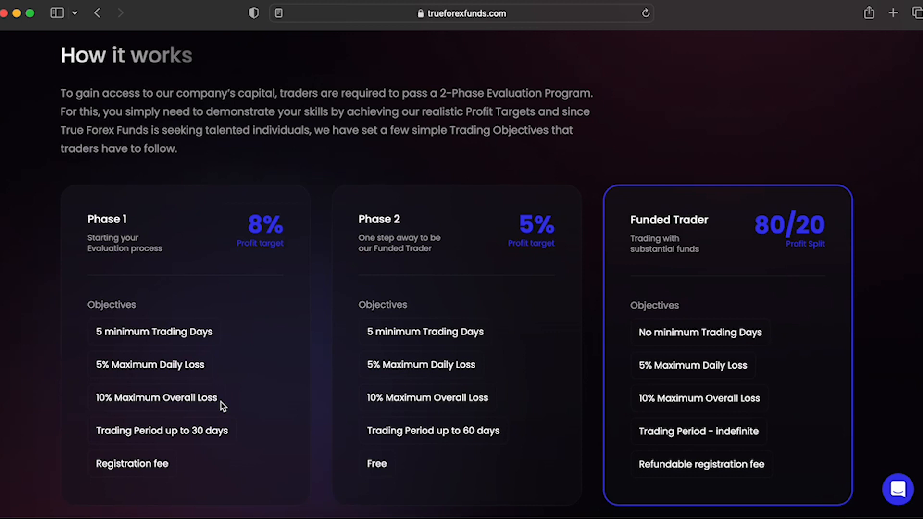
mouse_move(235, 450)
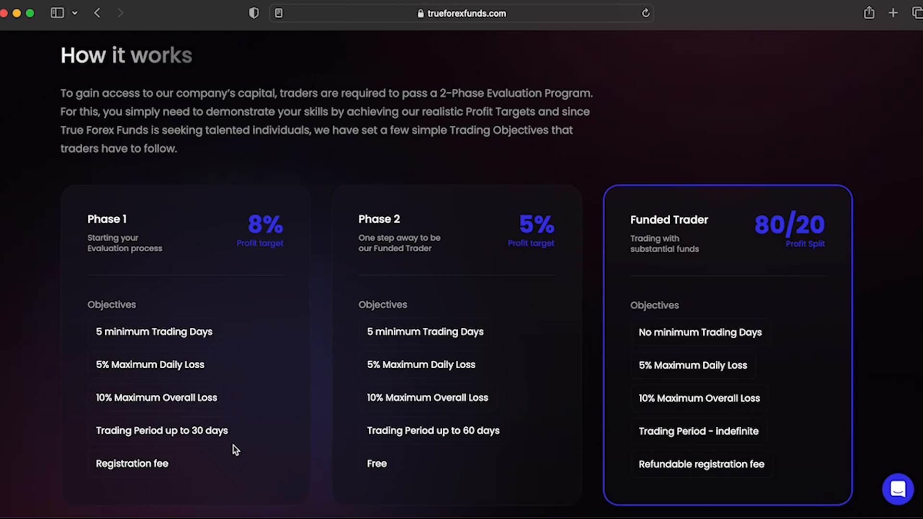
mouse_move(239, 440)
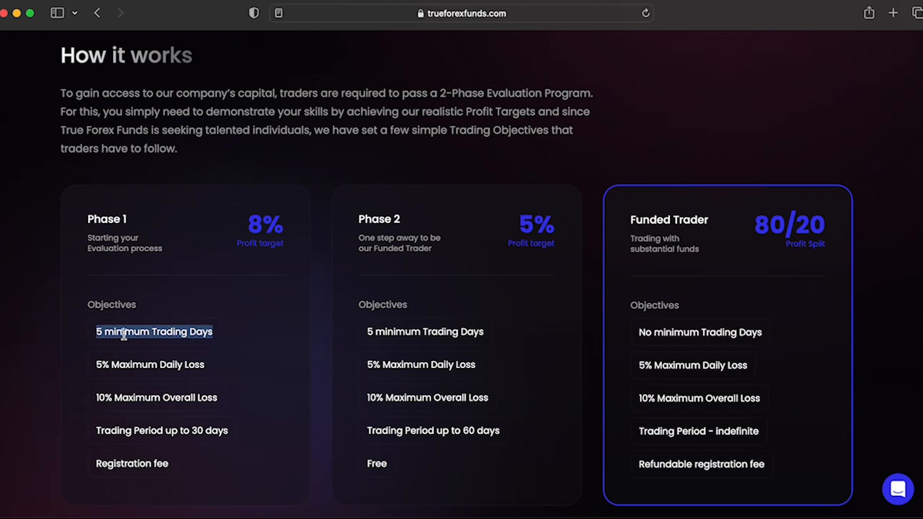
mouse_move(277, 346)
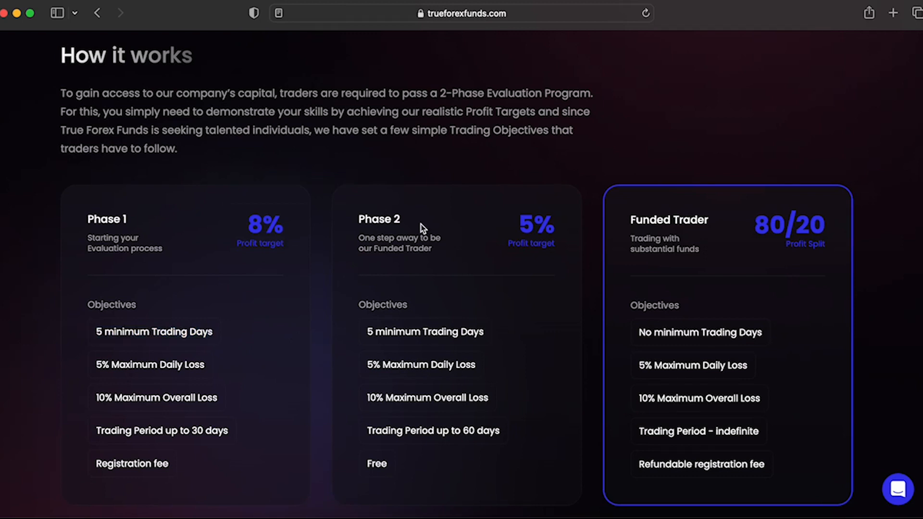
mouse_move(583, 287)
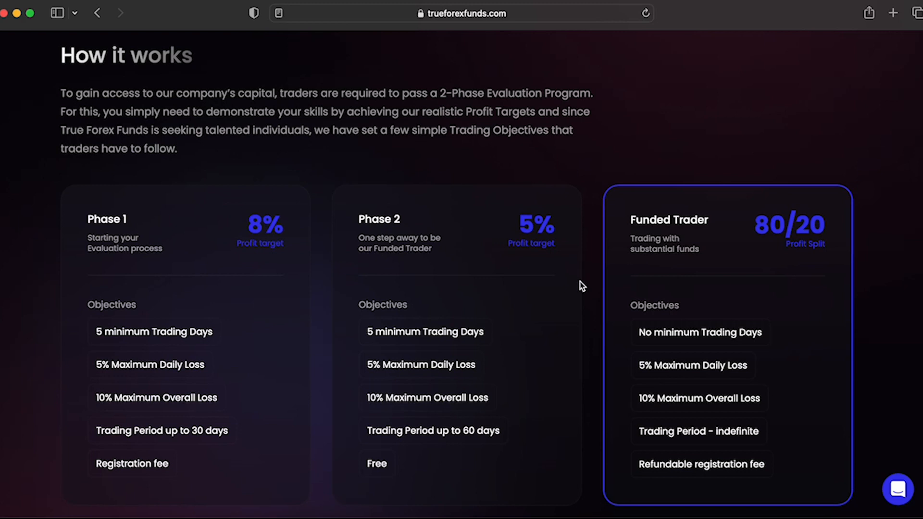
mouse_move(523, 213)
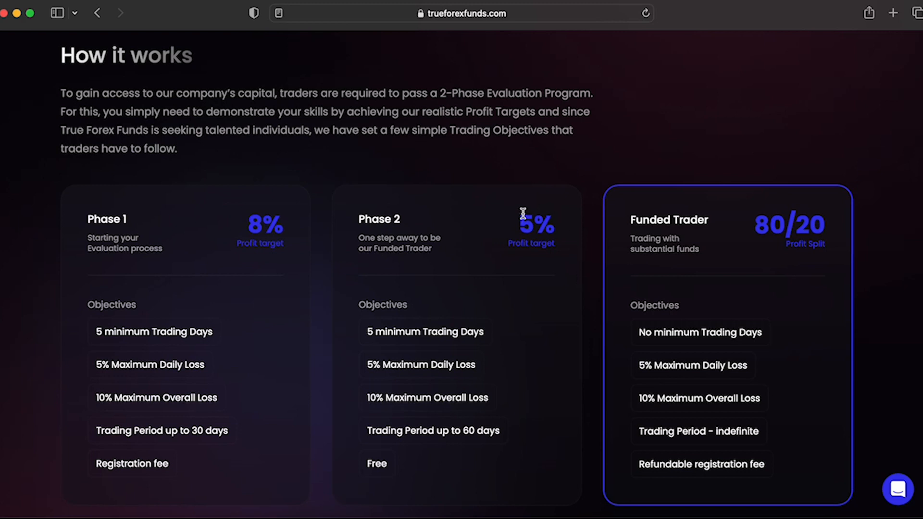
mouse_move(549, 286)
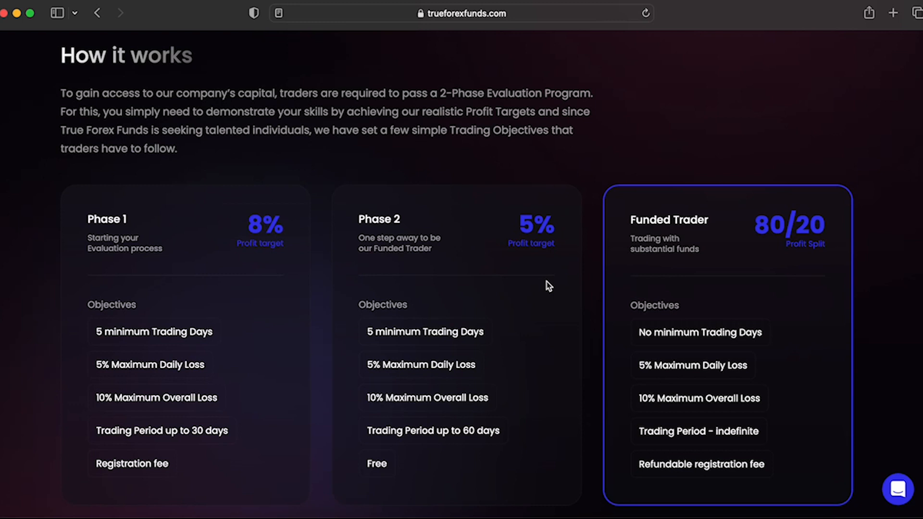
mouse_move(474, 381)
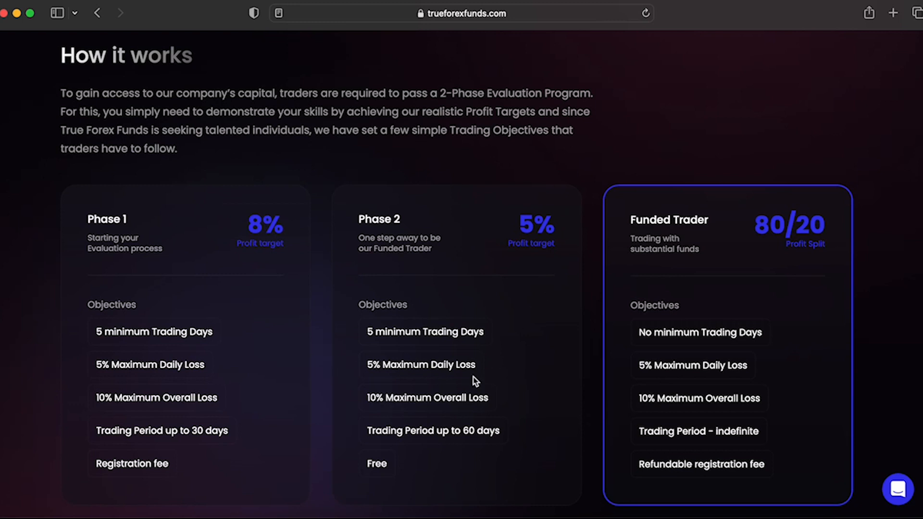
mouse_move(481, 411)
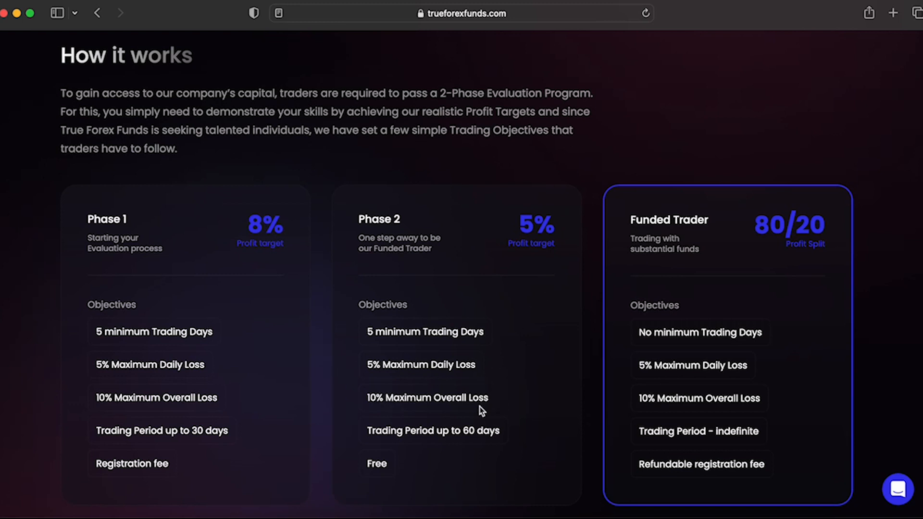
mouse_move(515, 406)
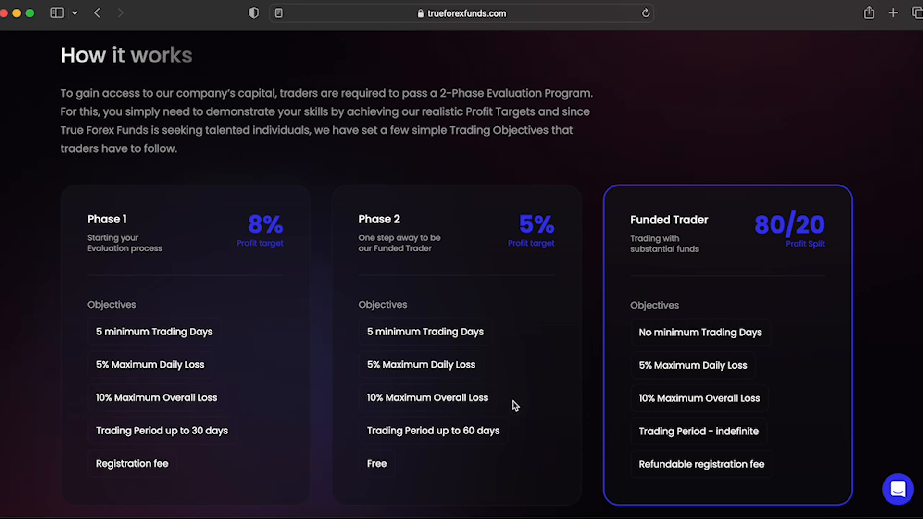
mouse_move(509, 434)
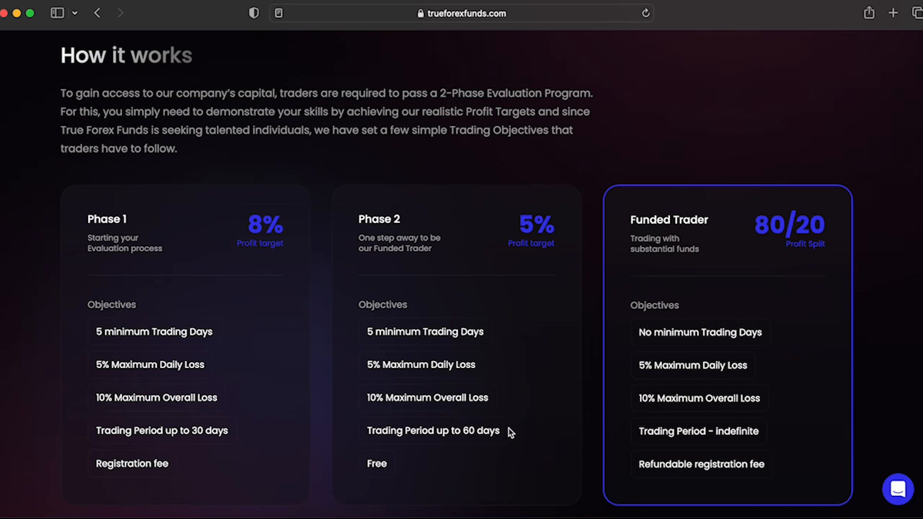
mouse_move(524, 438)
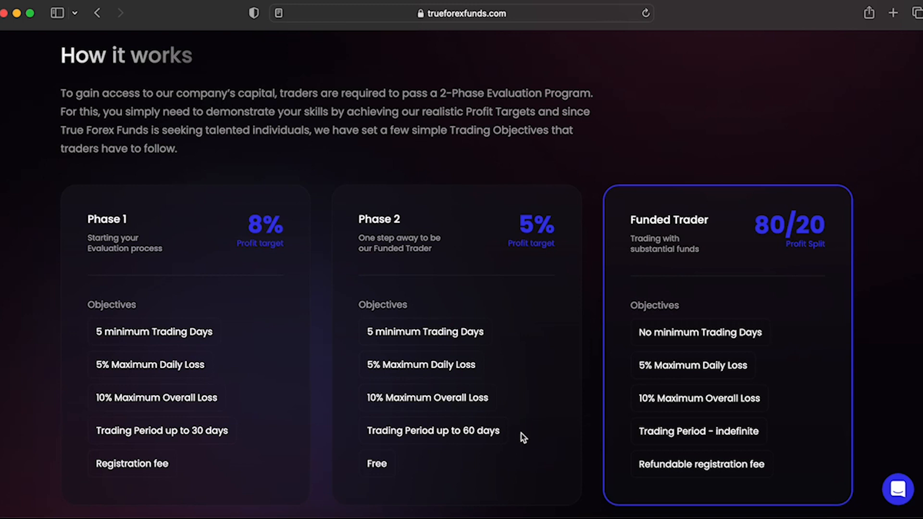
mouse_move(529, 440)
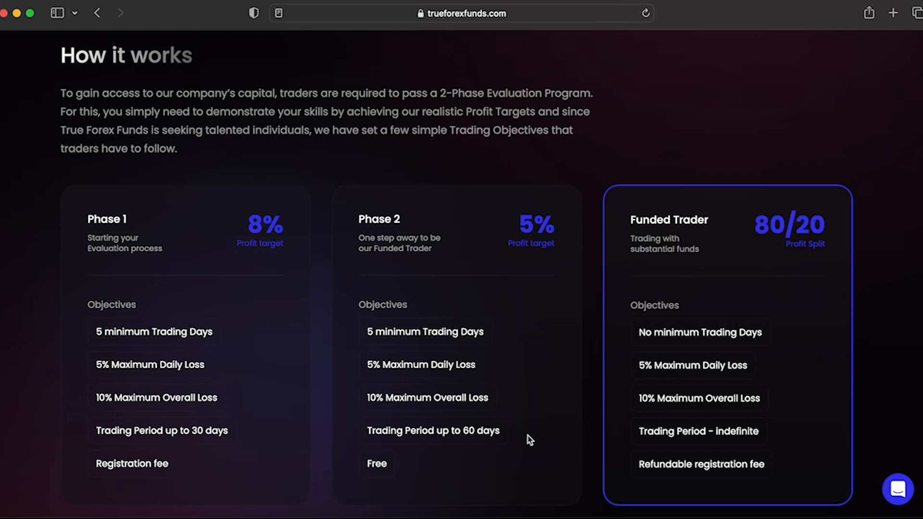
mouse_move(507, 329)
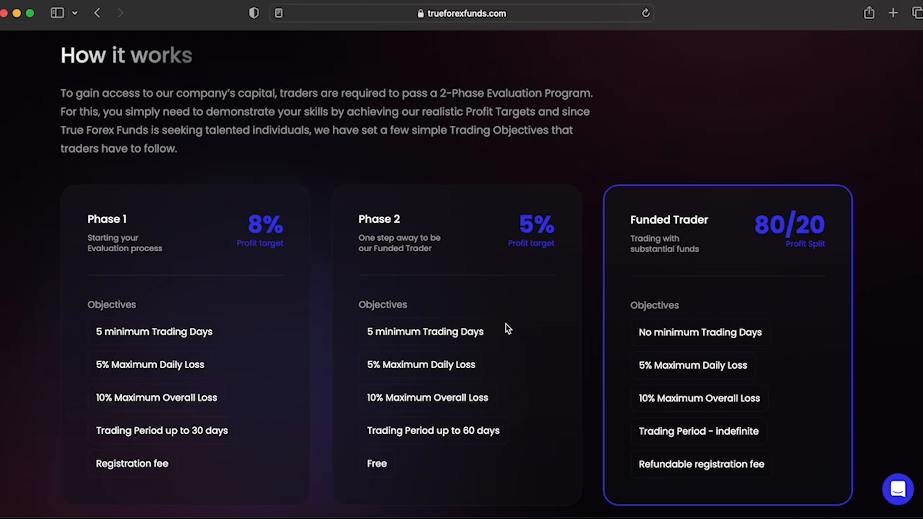
mouse_move(544, 334)
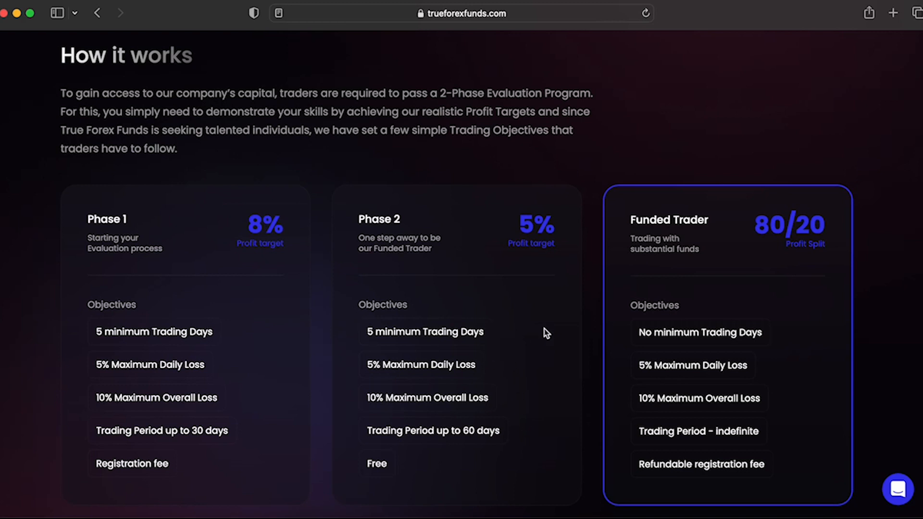
mouse_move(561, 330)
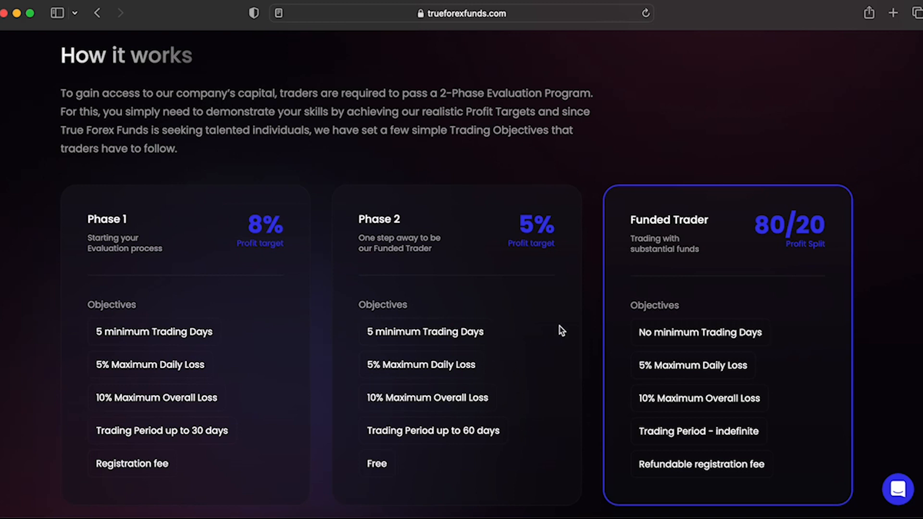
mouse_move(517, 400)
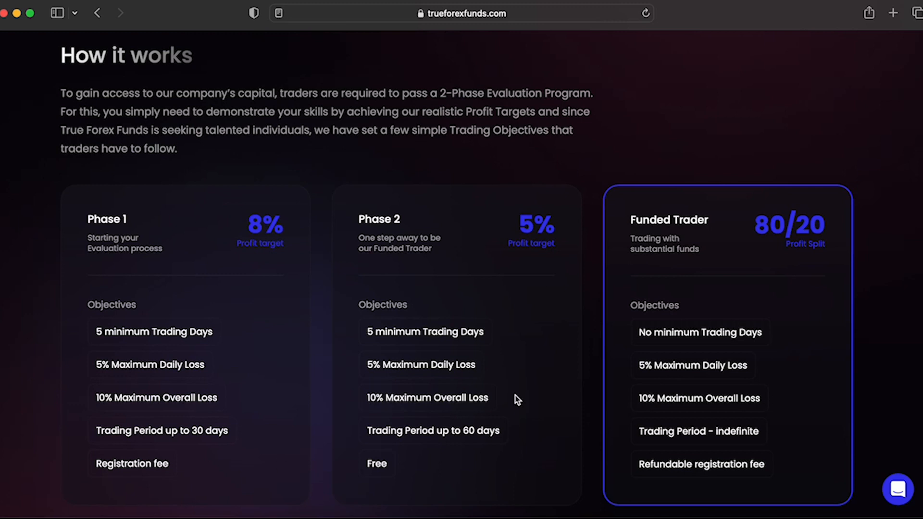
mouse_move(623, 304)
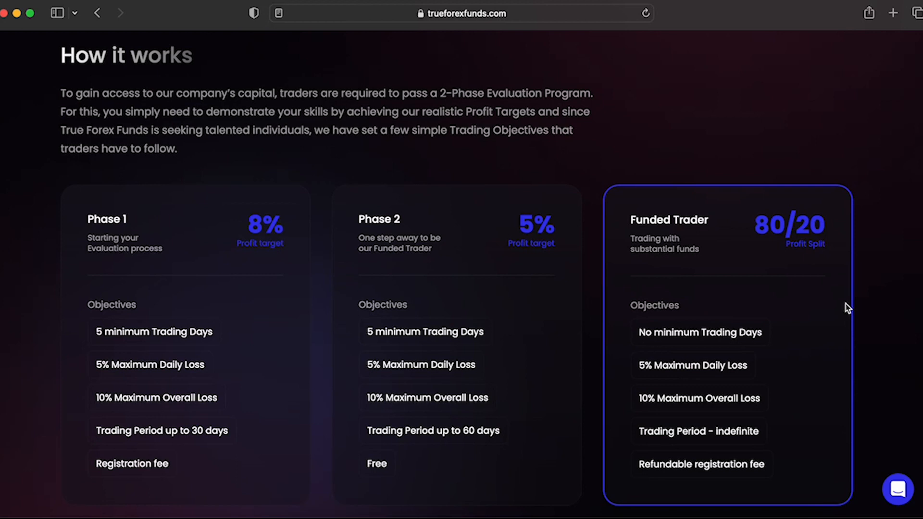
mouse_move(827, 411)
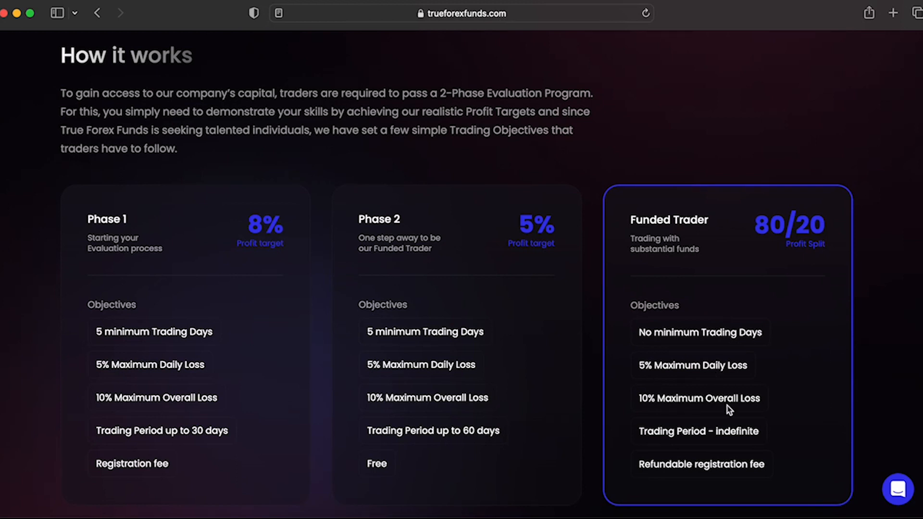
mouse_move(783, 398)
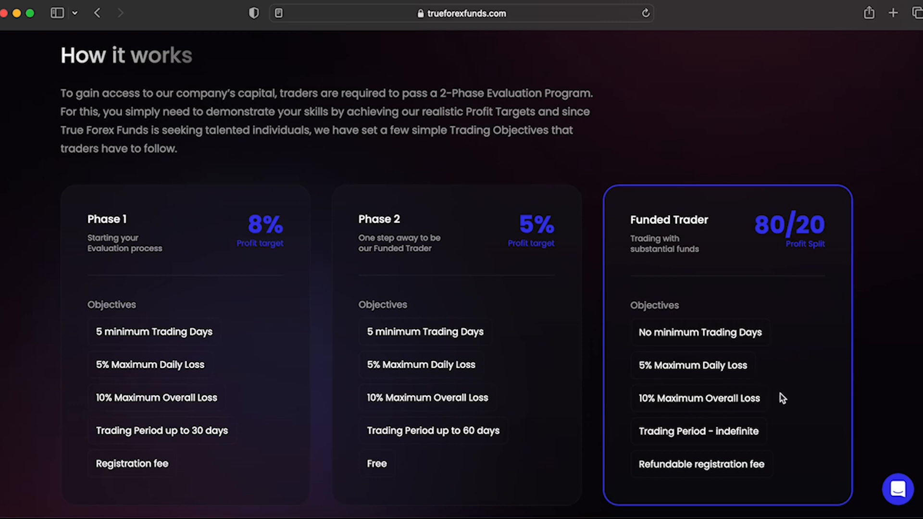
mouse_move(802, 390)
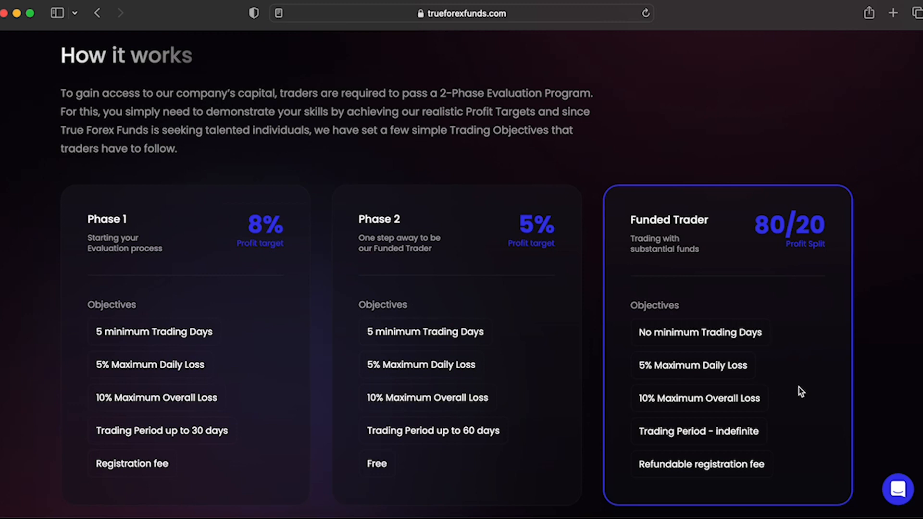
mouse_move(819, 399)
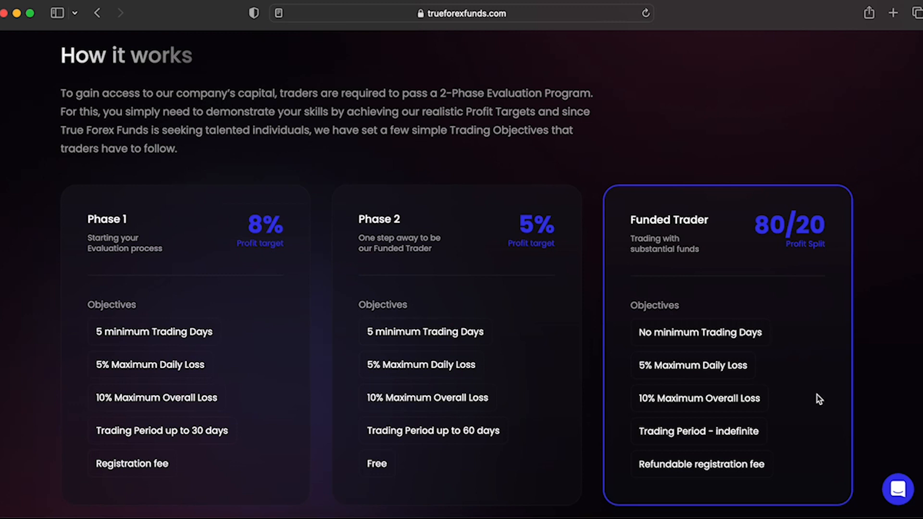
scroll("down", 3)
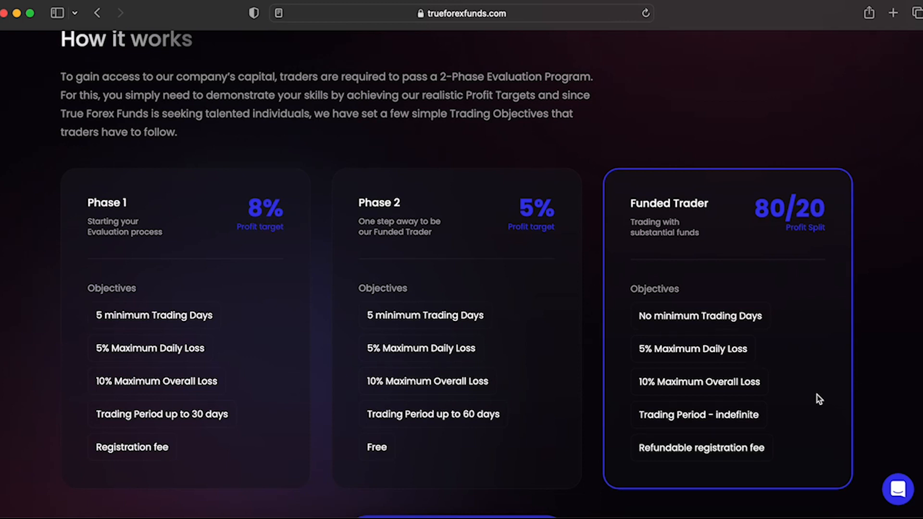
scroll("down", 3)
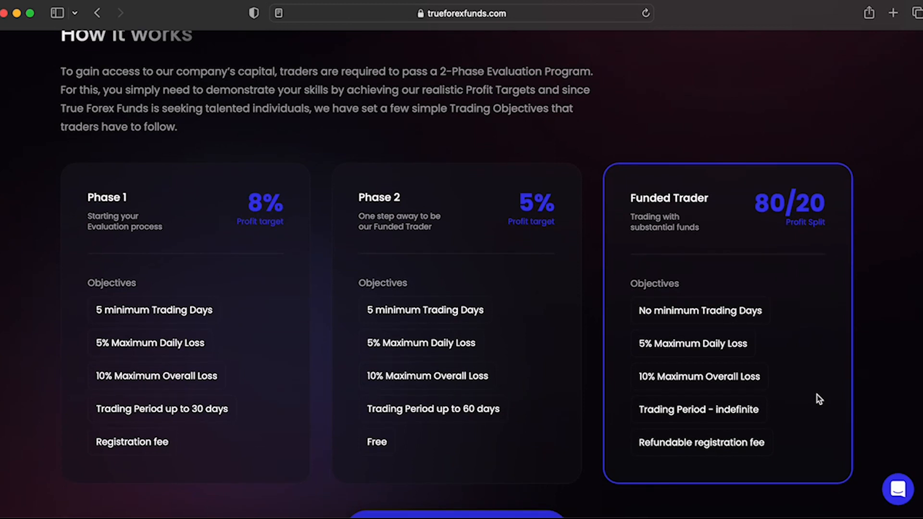
mouse_move(821, 384)
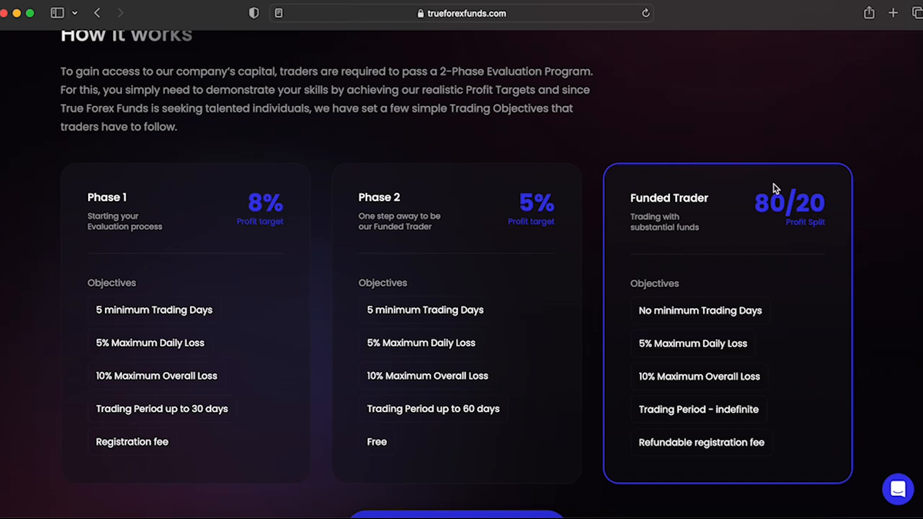
mouse_move(818, 296)
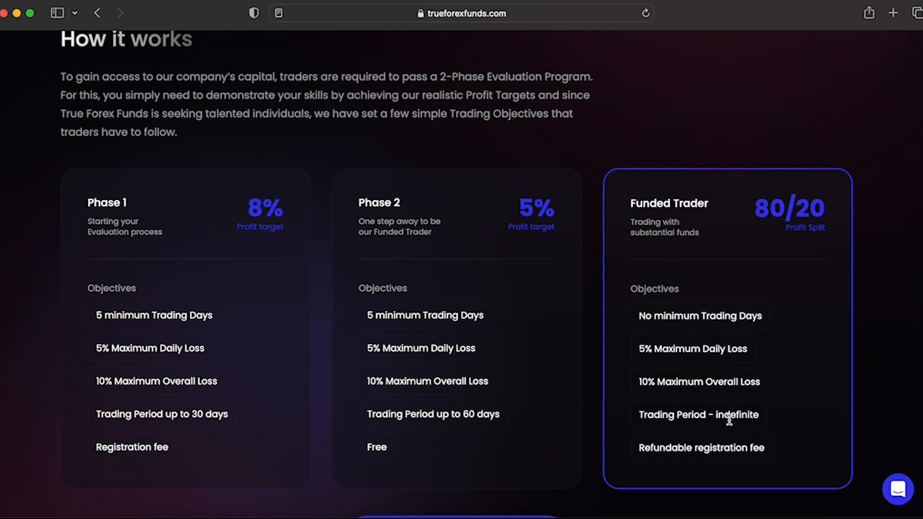
mouse_move(682, 435)
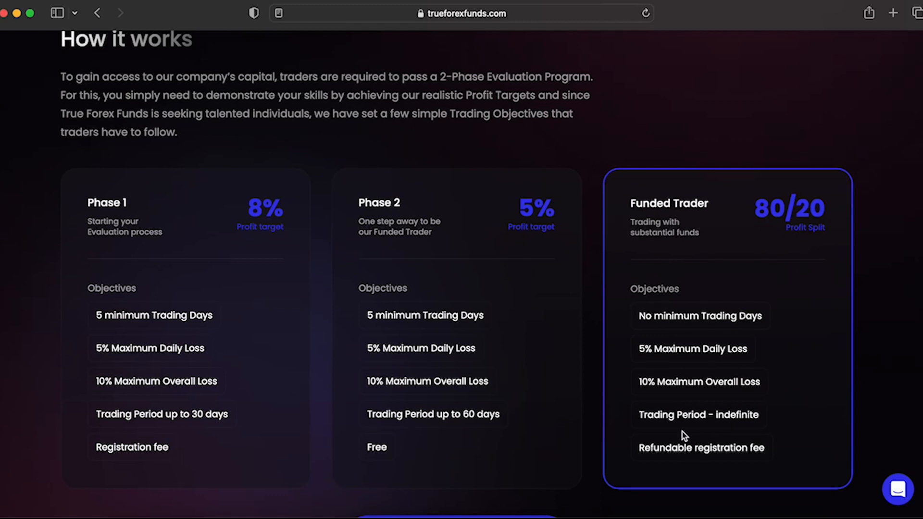
mouse_move(543, 456)
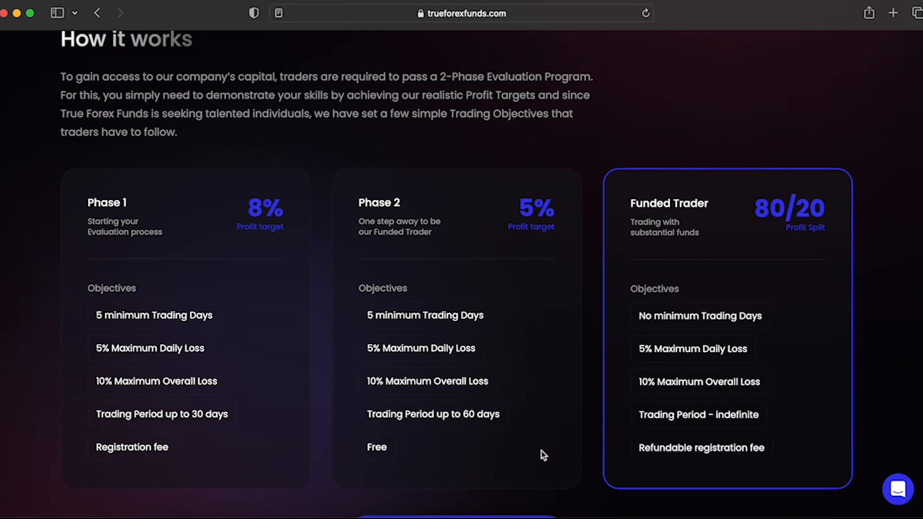
mouse_move(494, 450)
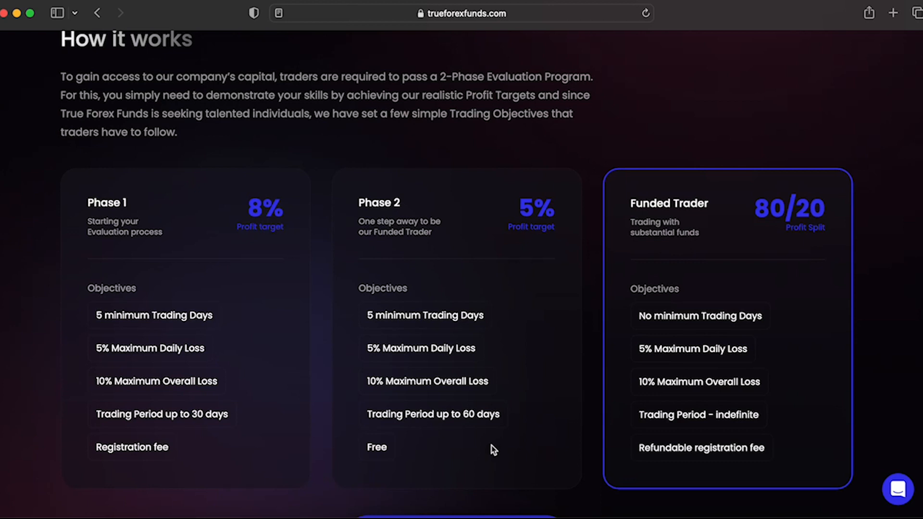
mouse_move(562, 440)
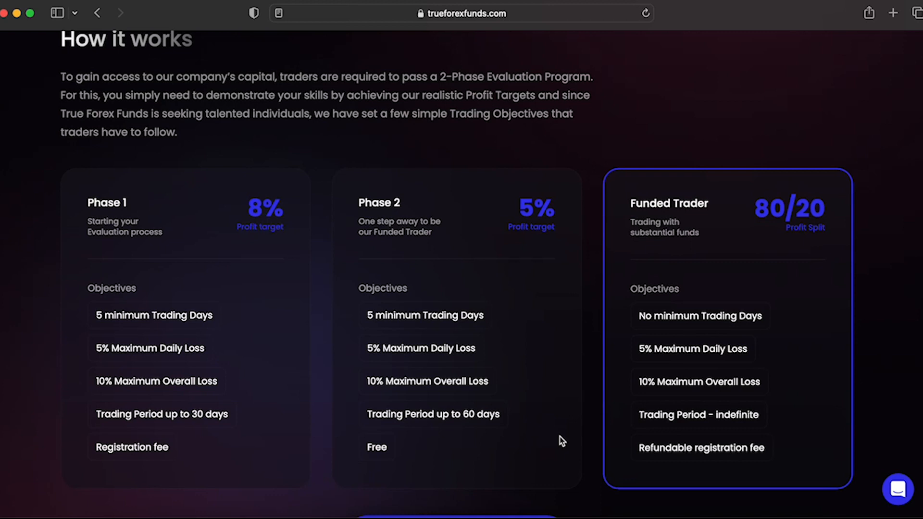
mouse_move(533, 427)
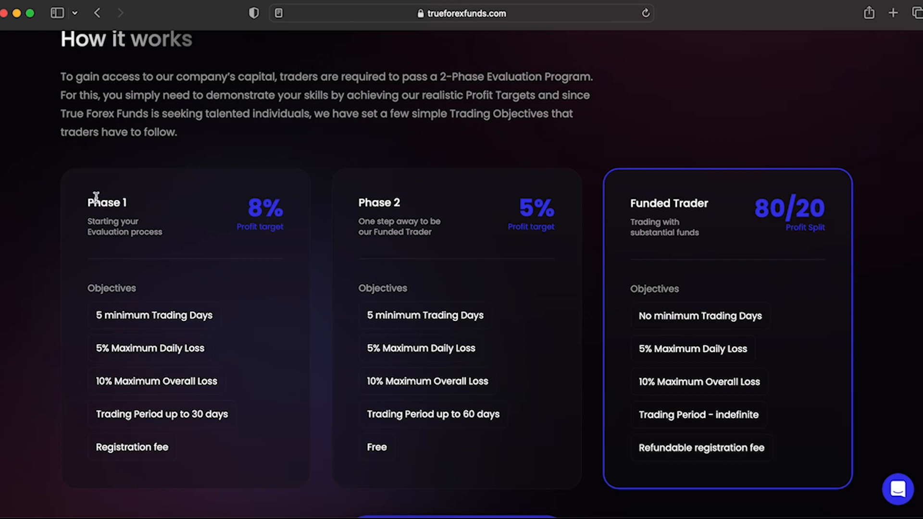
mouse_move(537, 247)
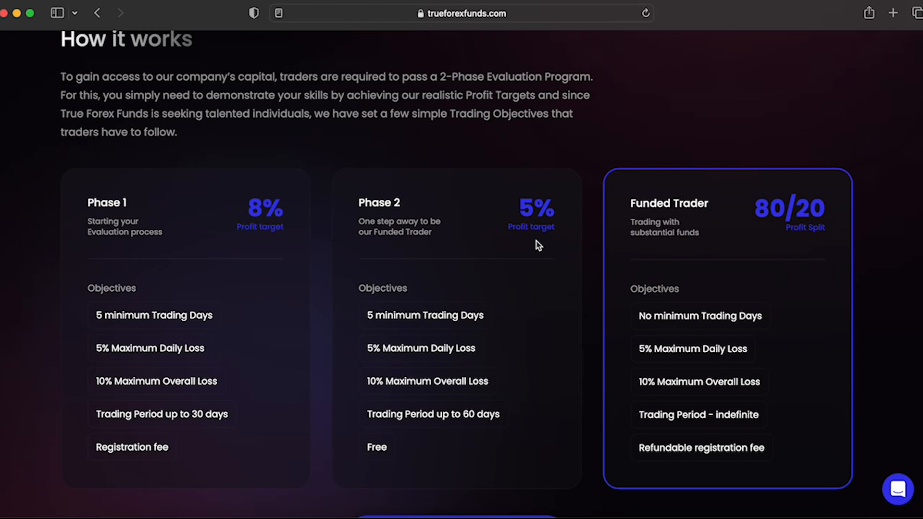
Scroll past Get started to the Configure your Account table showing USD, $10,000 and the €89 fee.
scroll("down", 3)
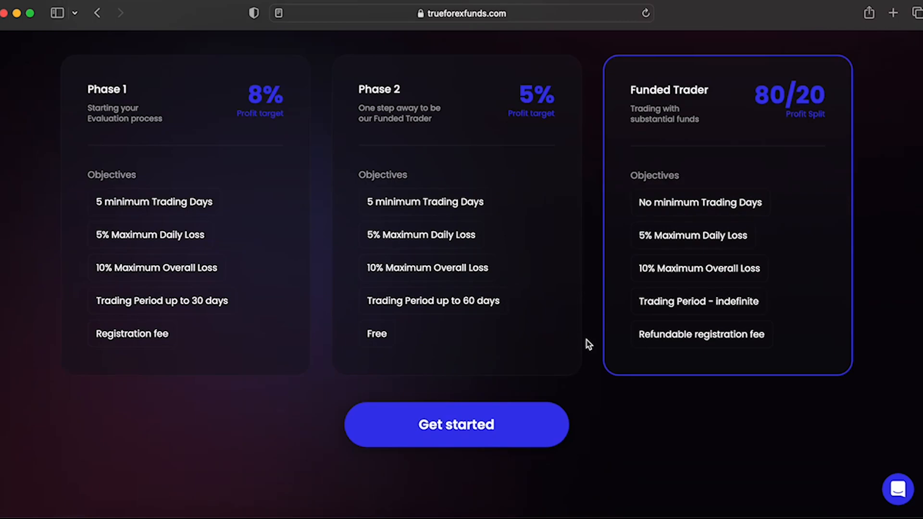
scroll("down", 3)
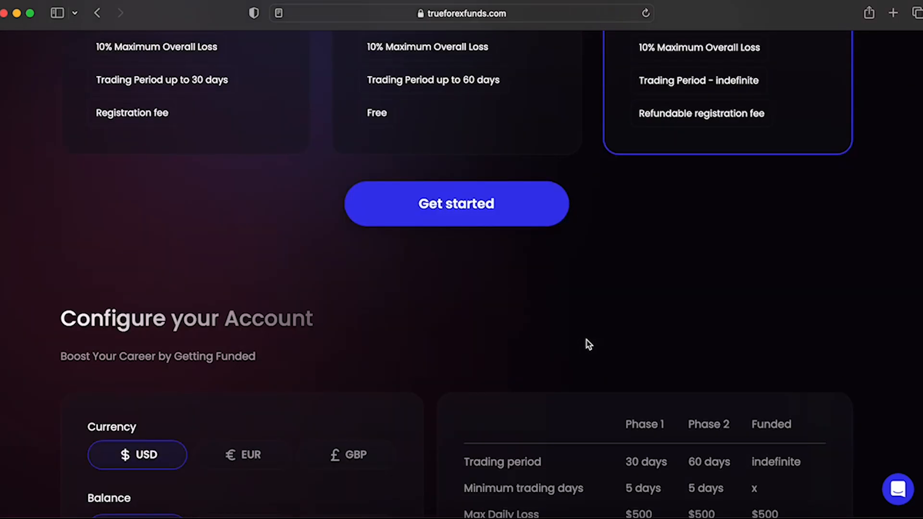
scroll("down", 3)
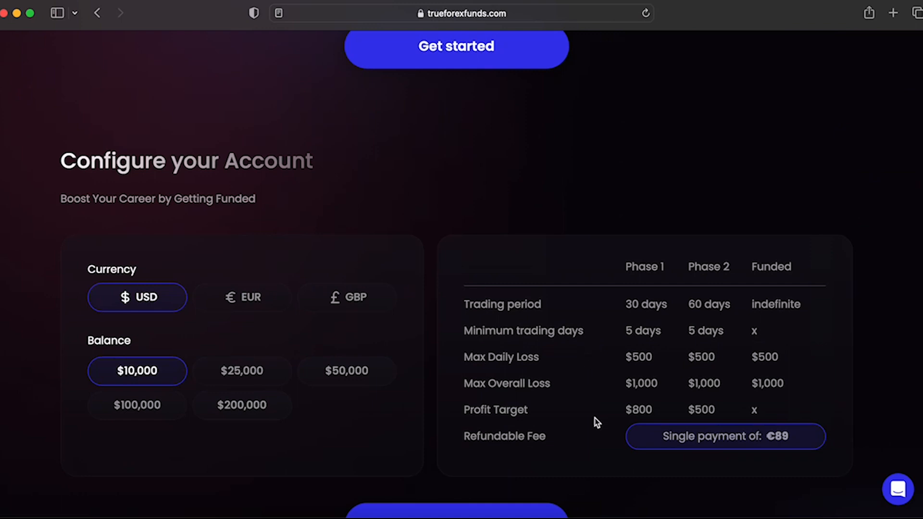
scroll("down", 3)
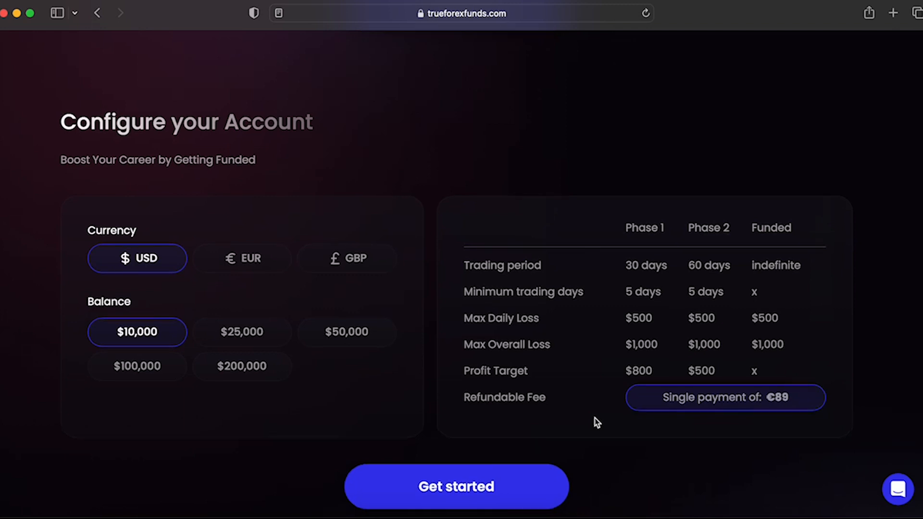
Scroll down through Trade our Capital, Spreads and Get in touch, then back up to the account configuration table.
scroll("down", 3)
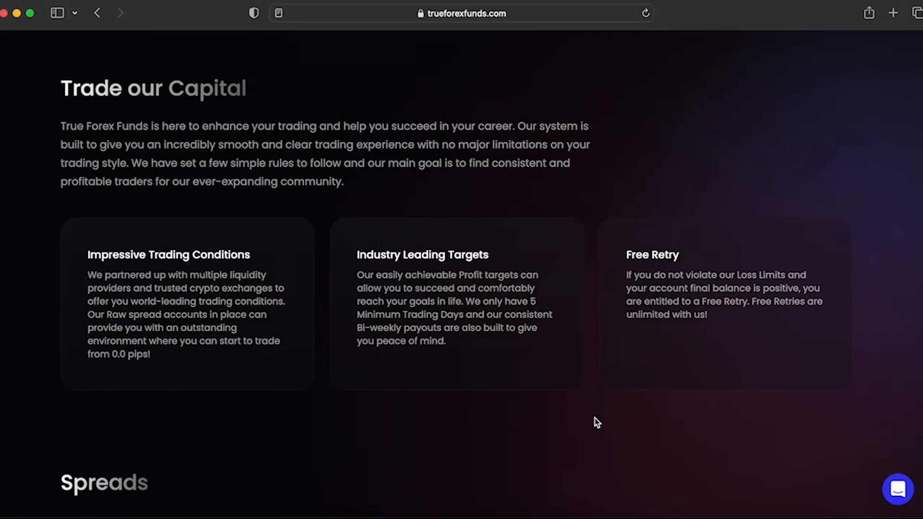
scroll("down", 3)
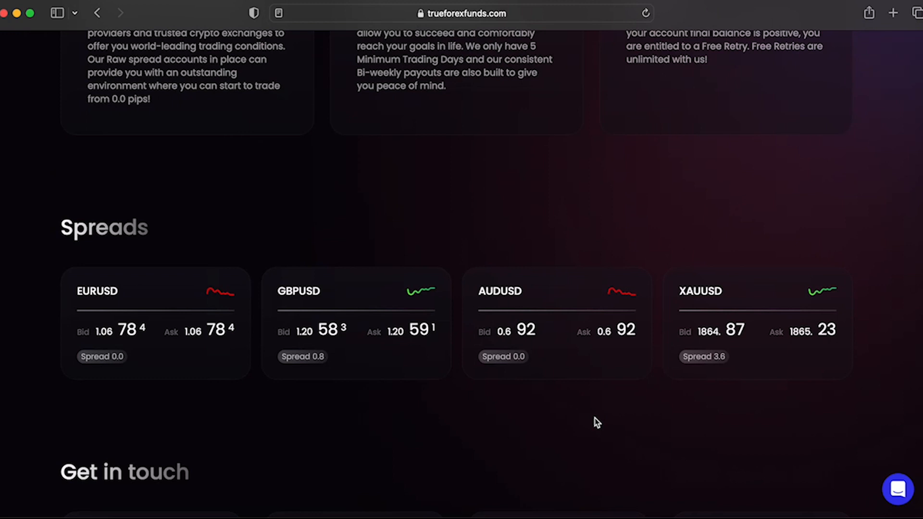
scroll("down", 3)
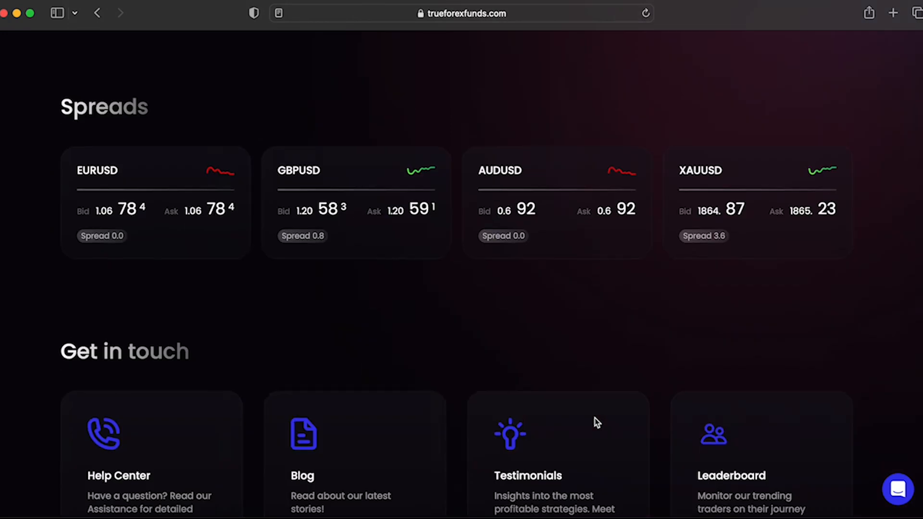
scroll("up", 3)
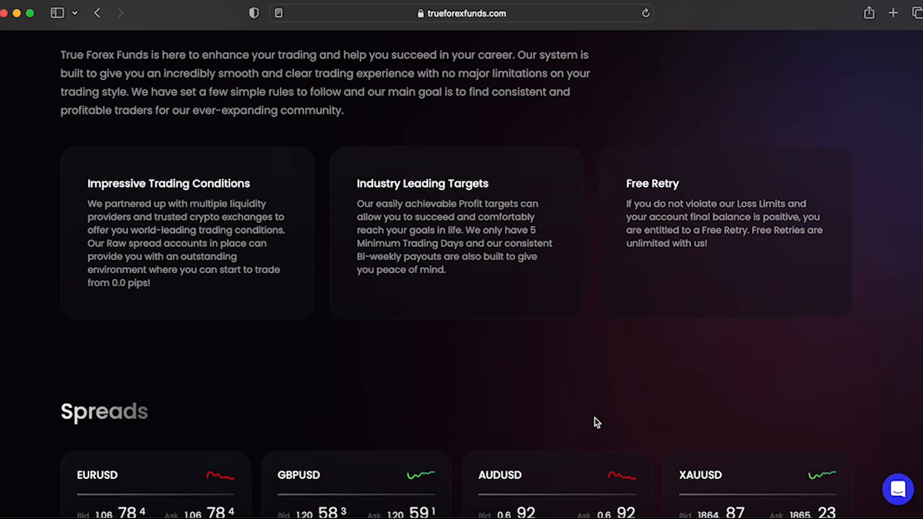
scroll("up", 3)
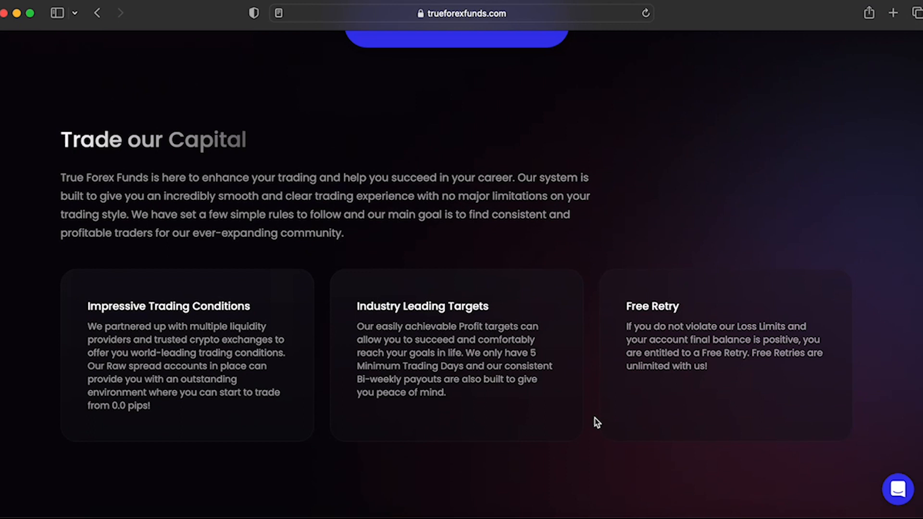
scroll("up", 3)
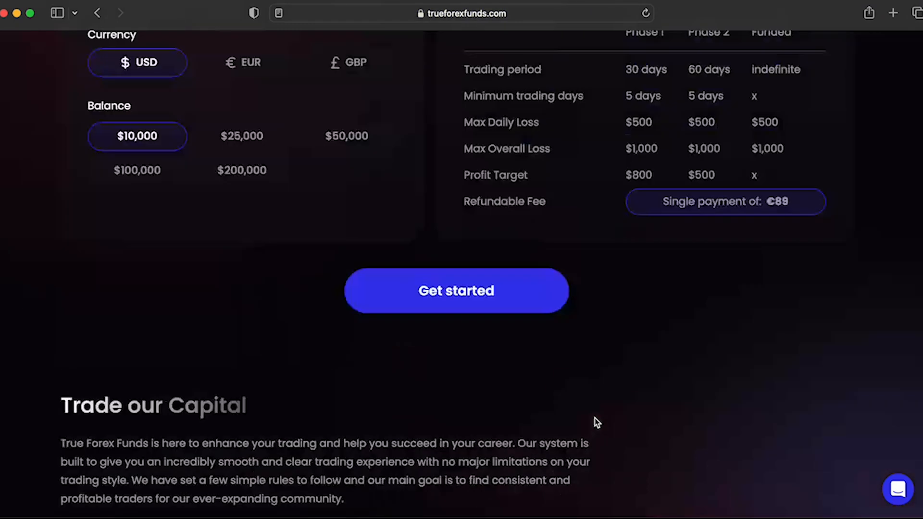
Scroll up from the configuration table to the phase cards' loss limits and fees.
scroll("up", 3)
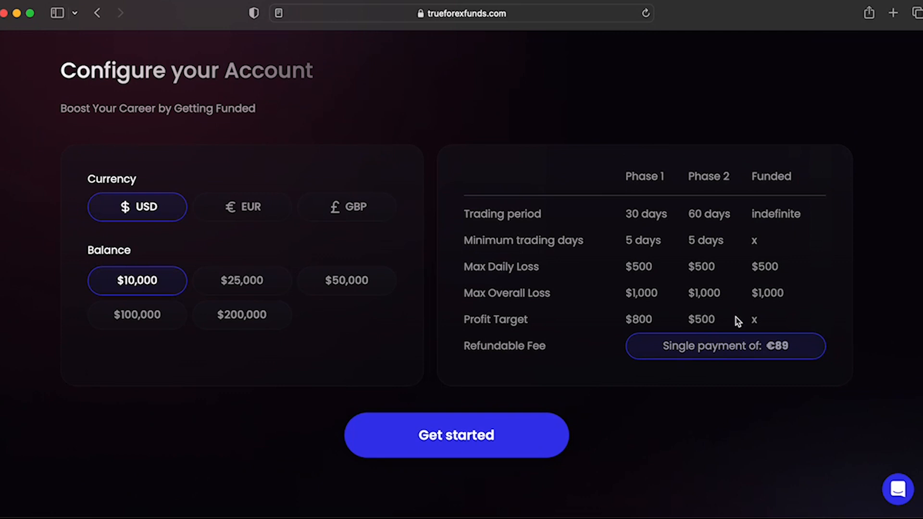
mouse_move(679, 318)
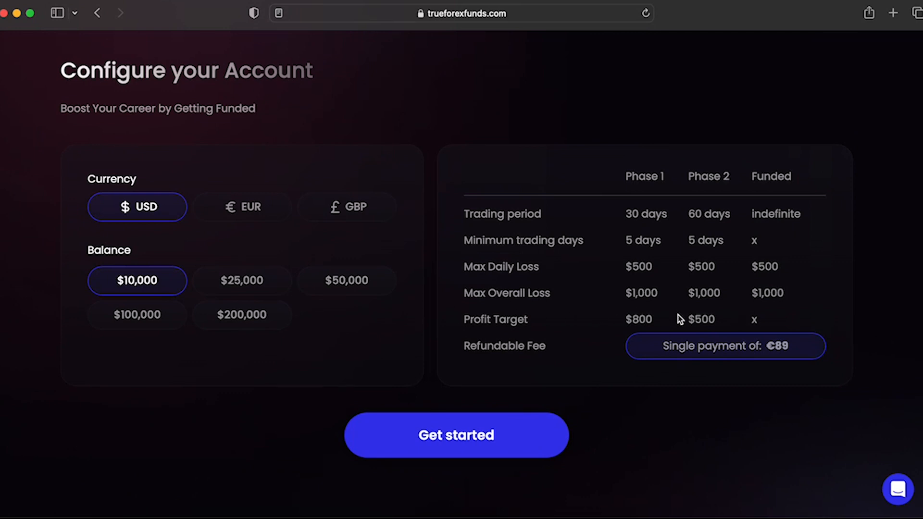
mouse_move(558, 313)
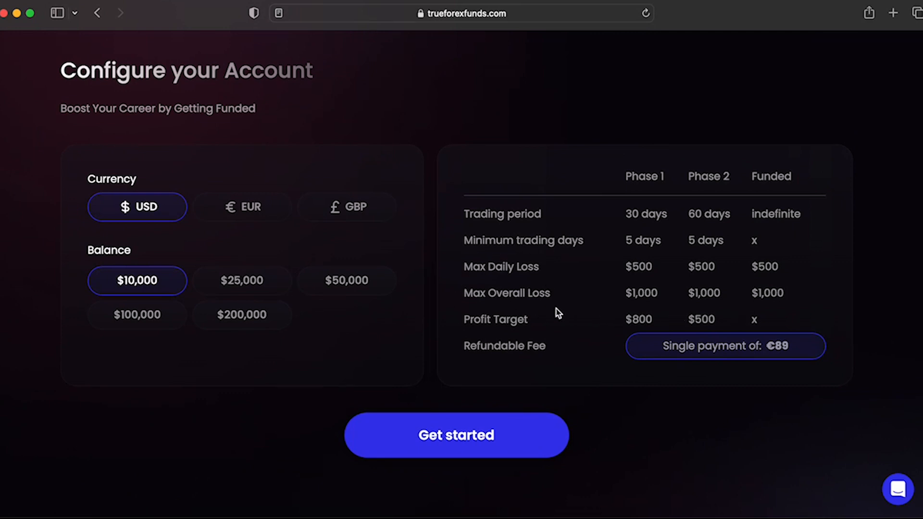
mouse_move(720, 240)
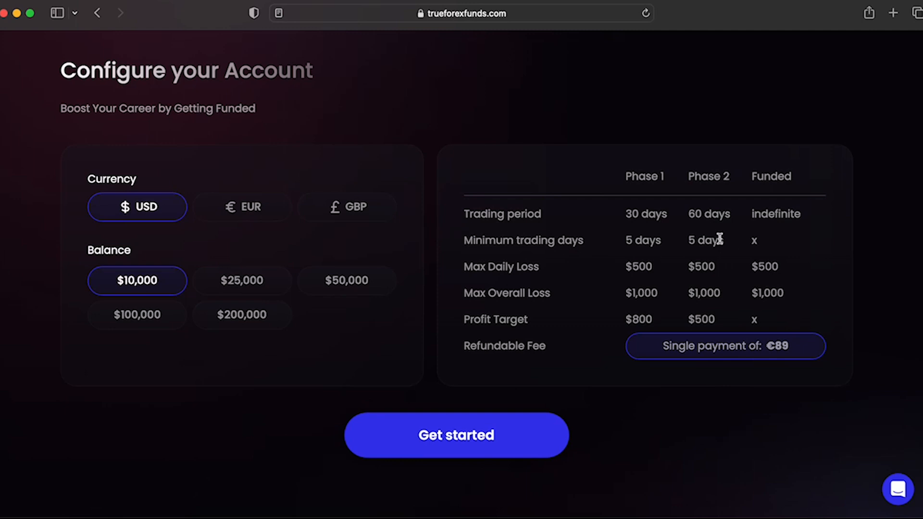
mouse_move(657, 438)
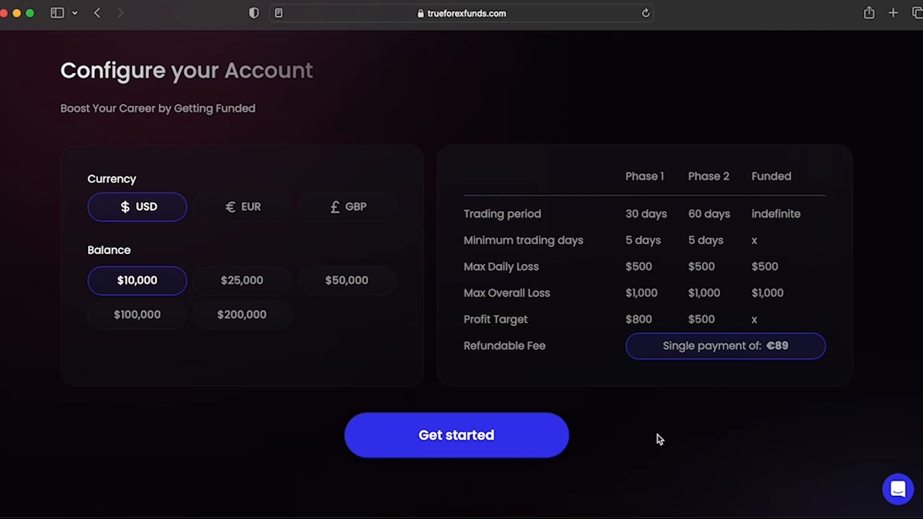
mouse_move(706, 439)
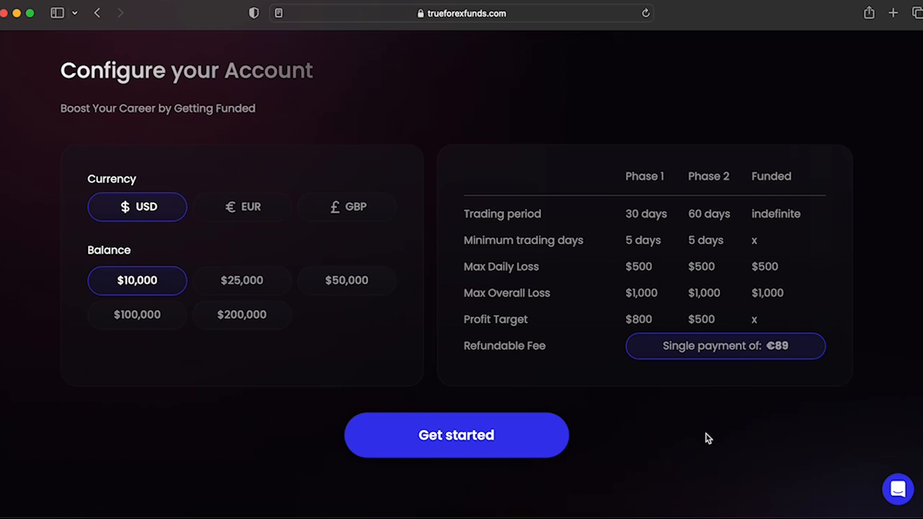
scroll("up", 3)
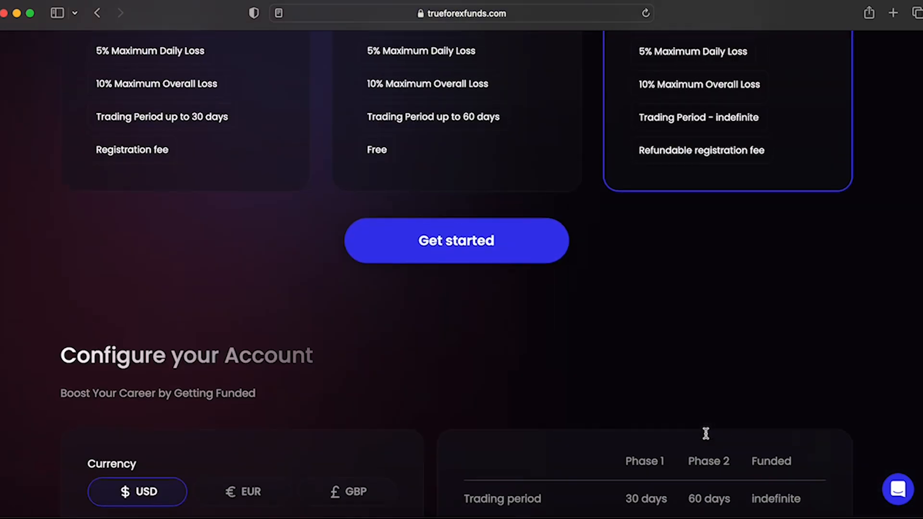
Scroll up to the Benefits section with the payout and country statistics cards.
scroll("up", 3)
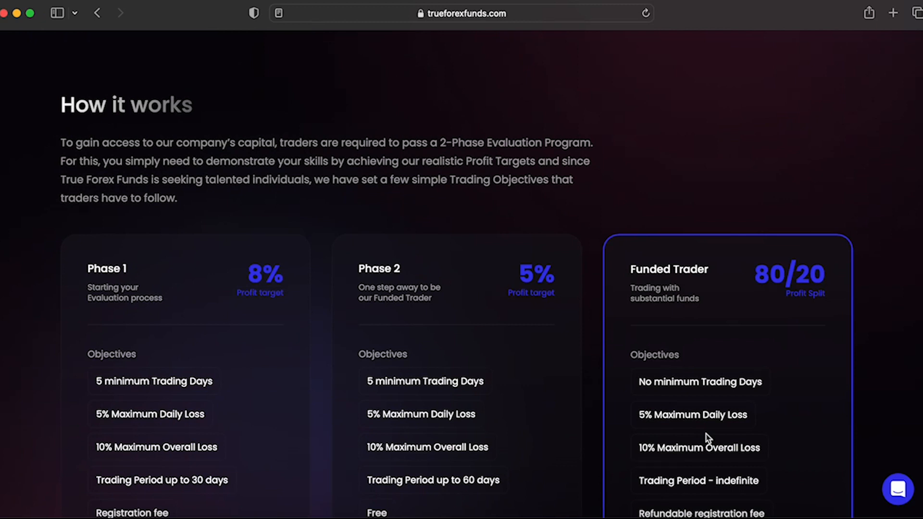
scroll("down", 3)
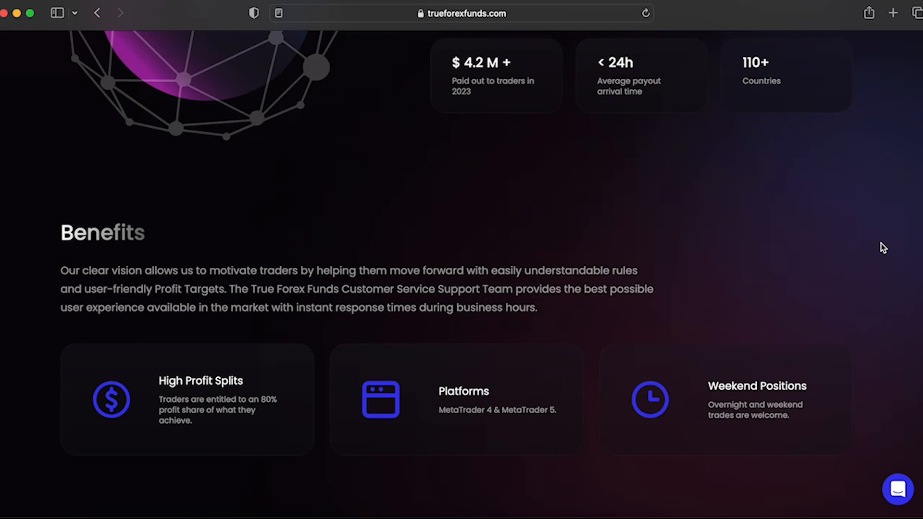
mouse_move(861, 275)
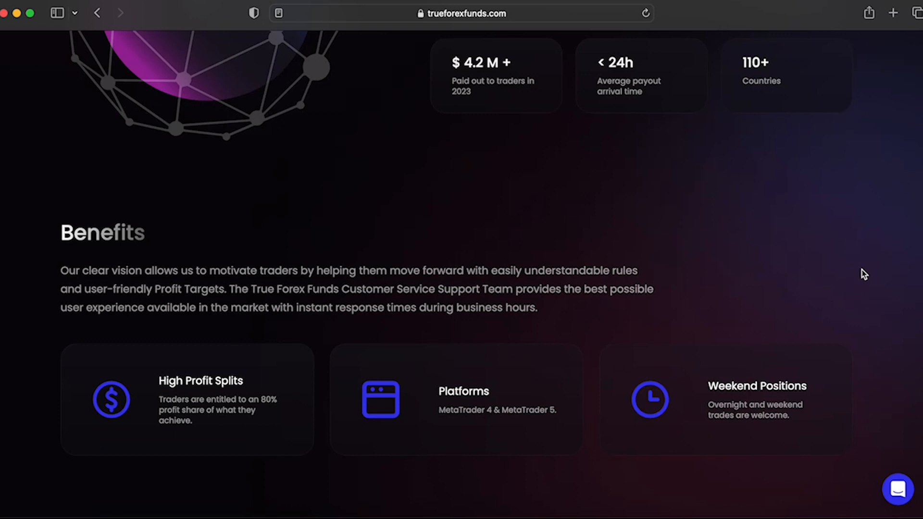
mouse_move(859, 395)
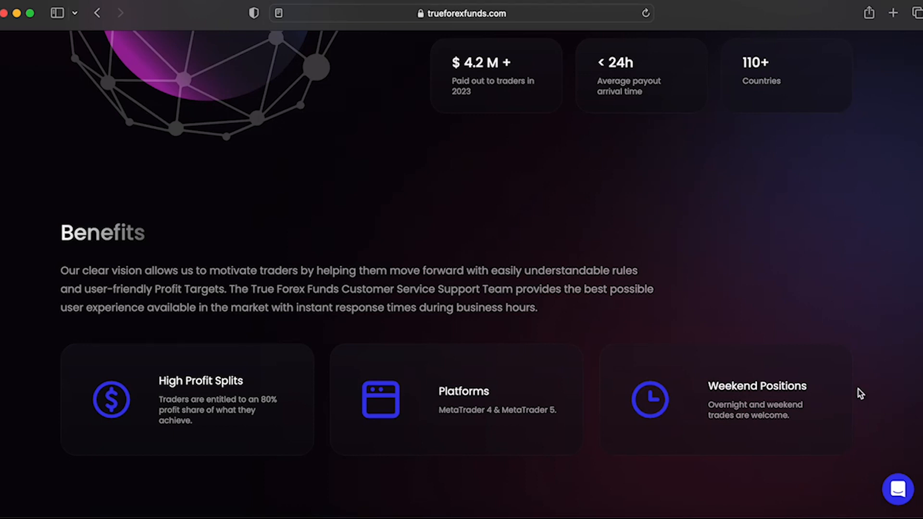
mouse_move(666, 464)
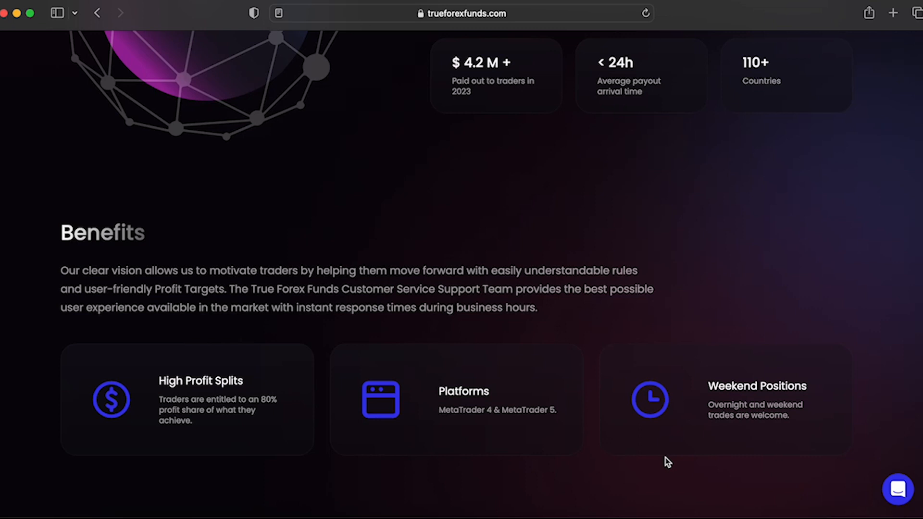
scroll("down", 3)
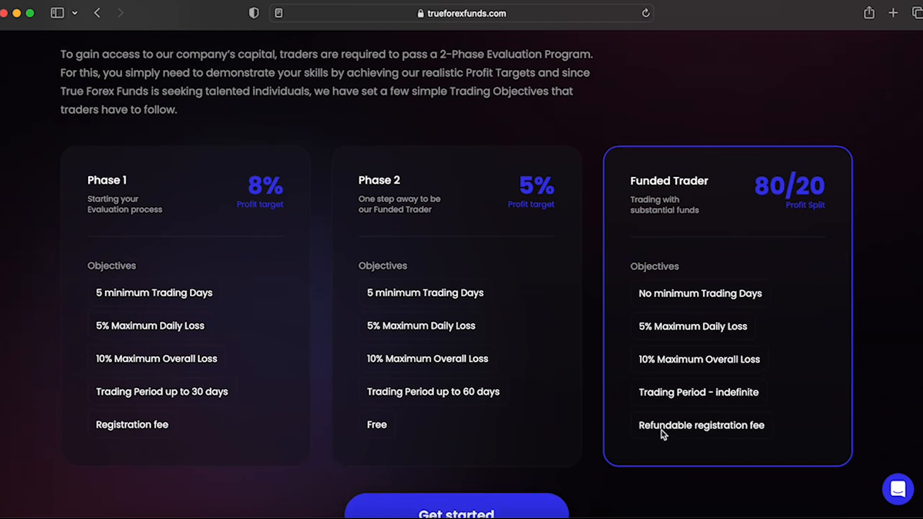
scroll("up", 3)
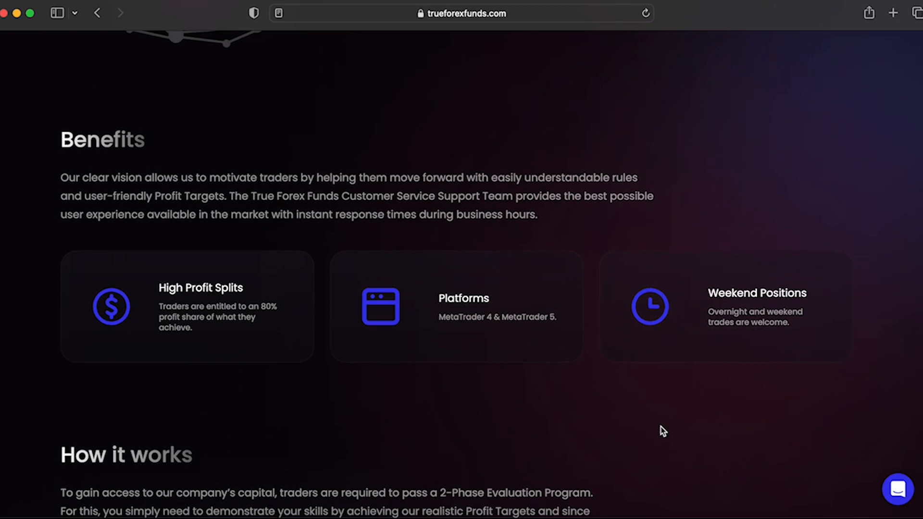
scroll("up", 3)
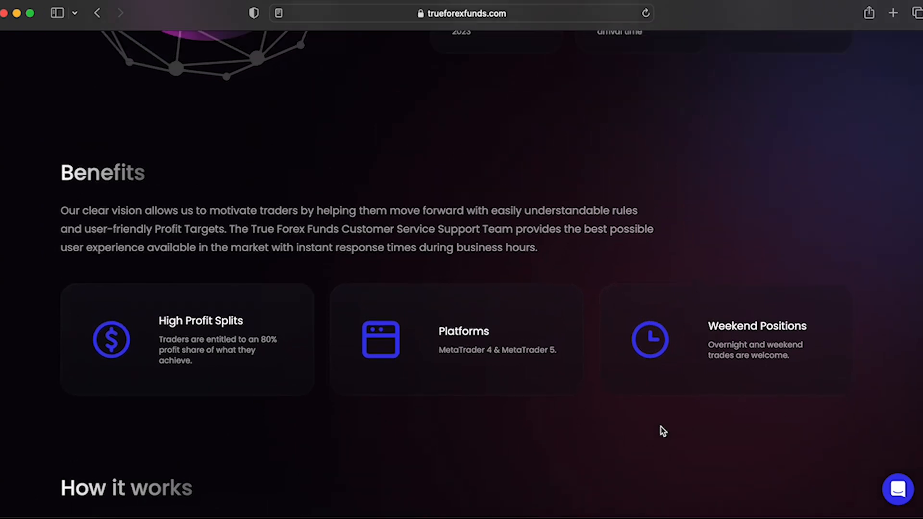
mouse_move(427, 452)
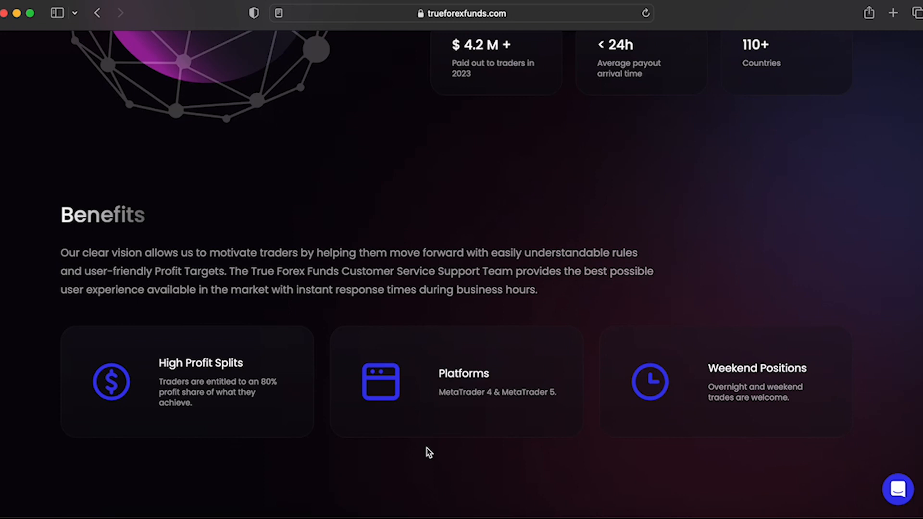
mouse_move(517, 446)
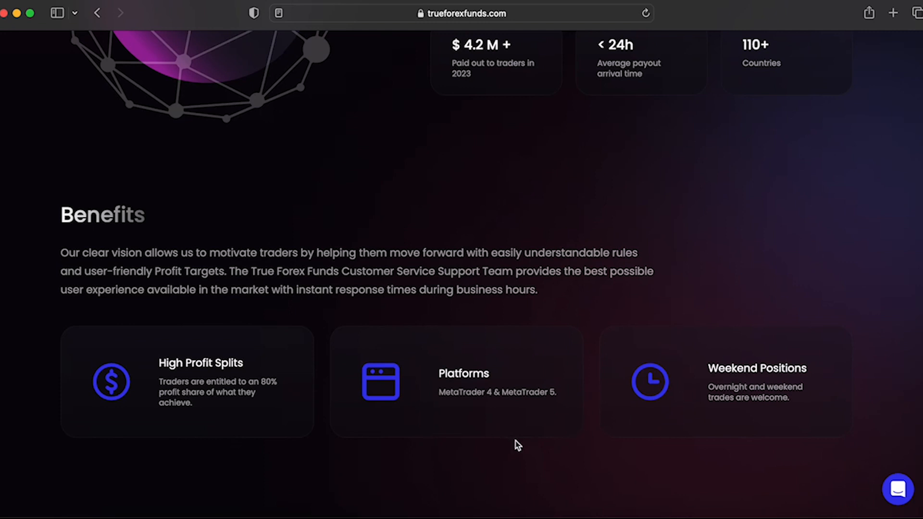
mouse_move(318, 445)
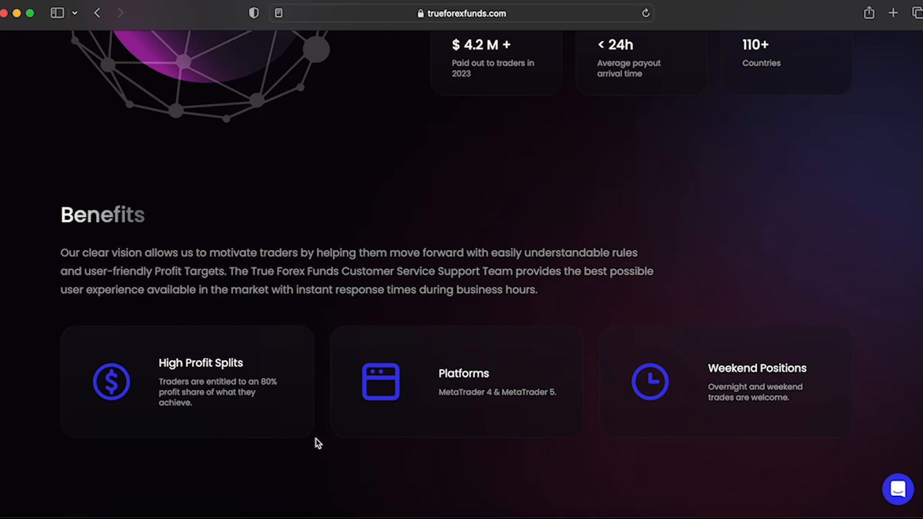
mouse_move(299, 342)
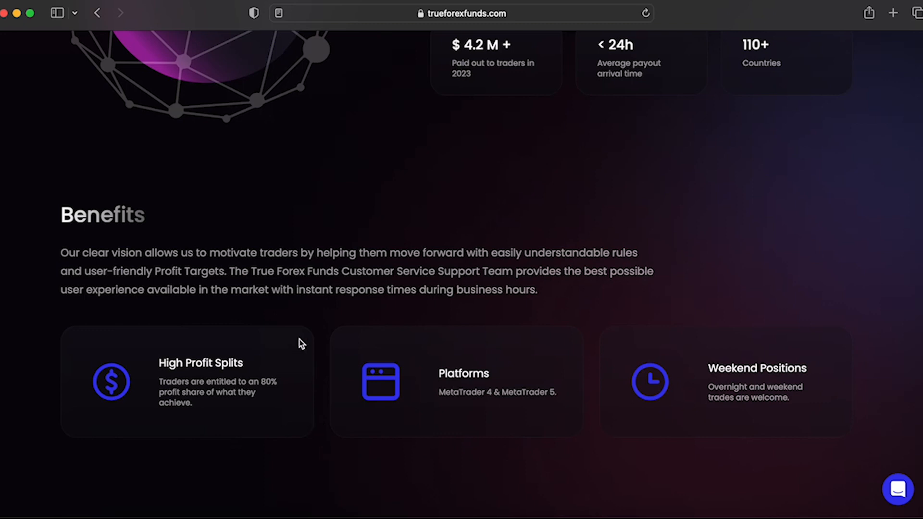
mouse_move(307, 332)
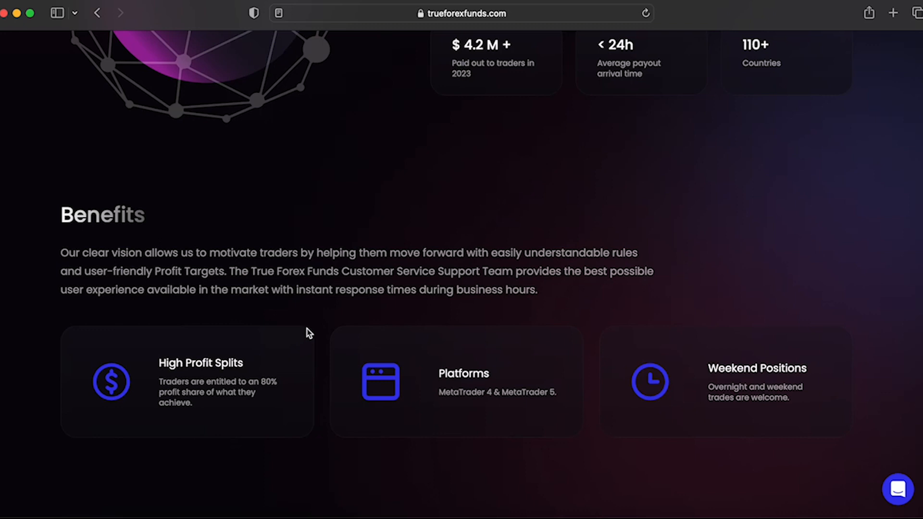
mouse_move(560, 458)
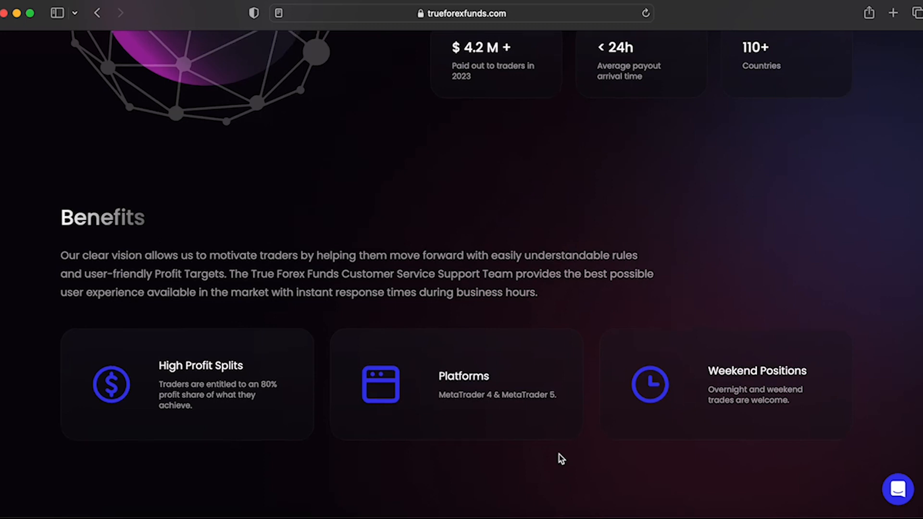
scroll("down", 3)
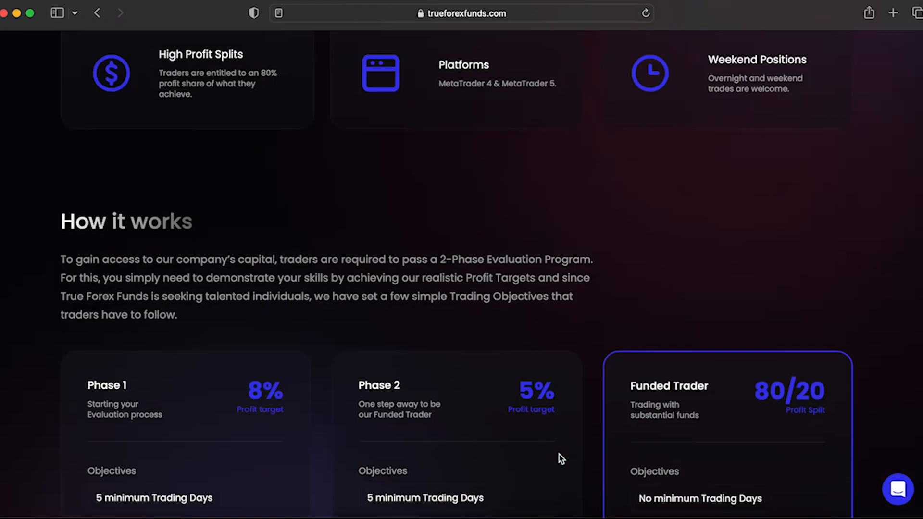
scroll("down", 3)
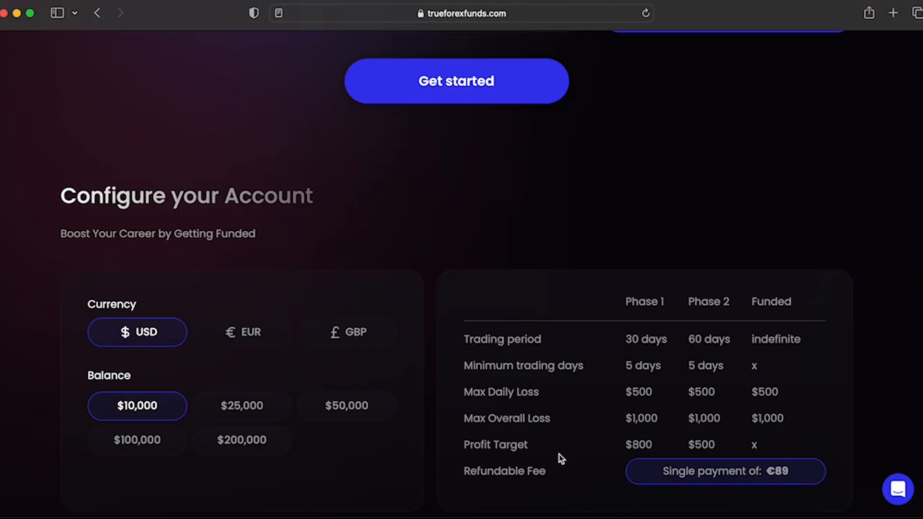
scroll("down", 3)
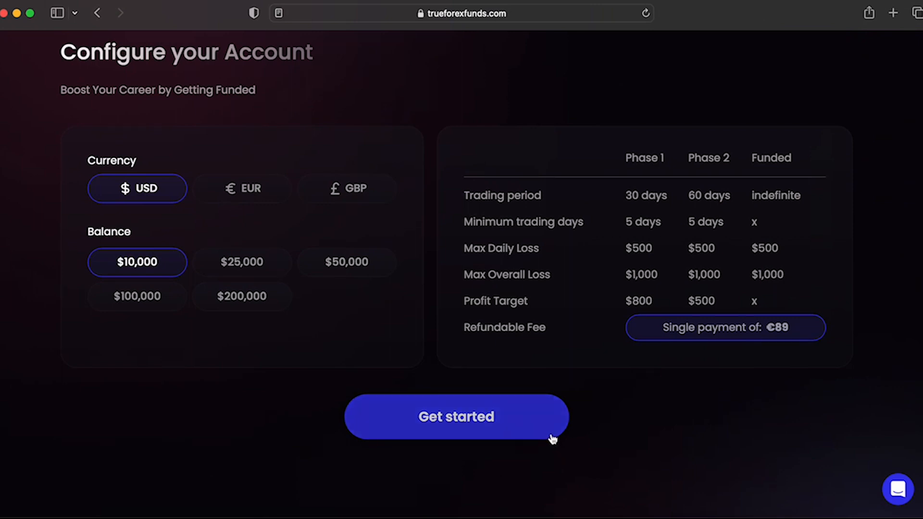
mouse_move(695, 381)
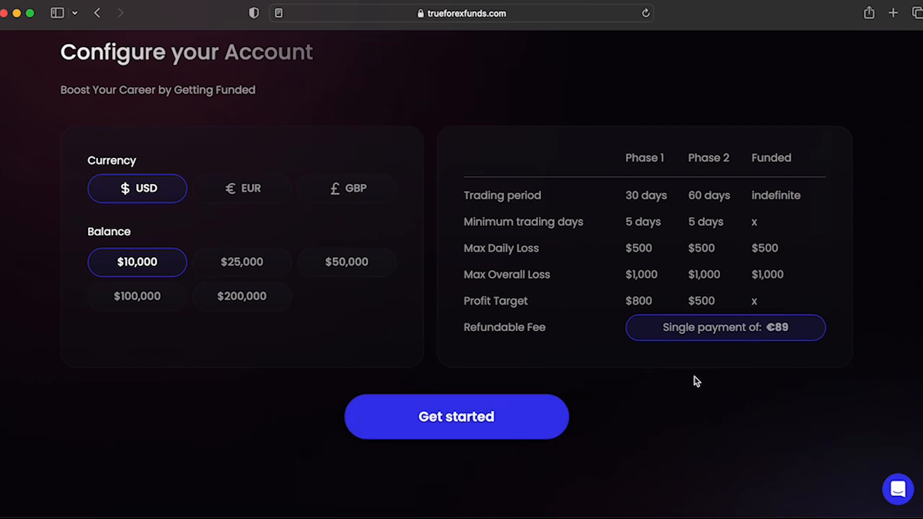
mouse_move(425, 309)
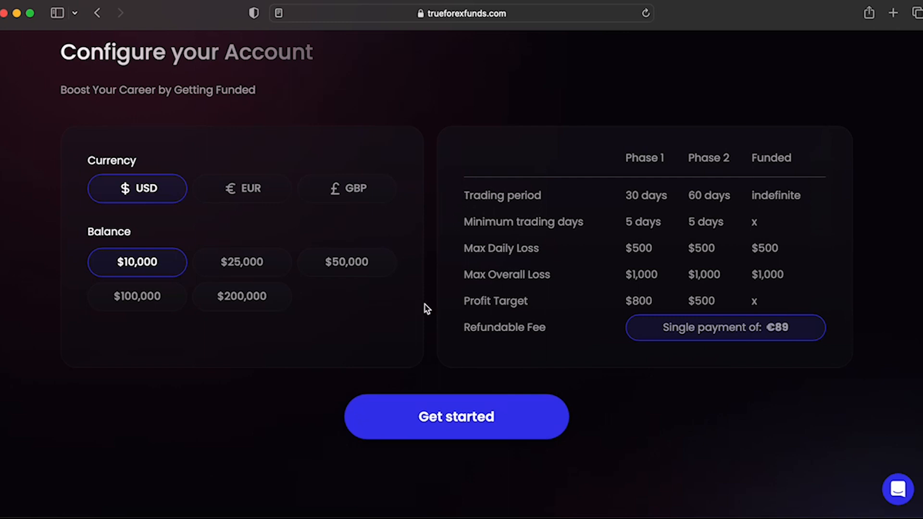
mouse_move(261, 303)
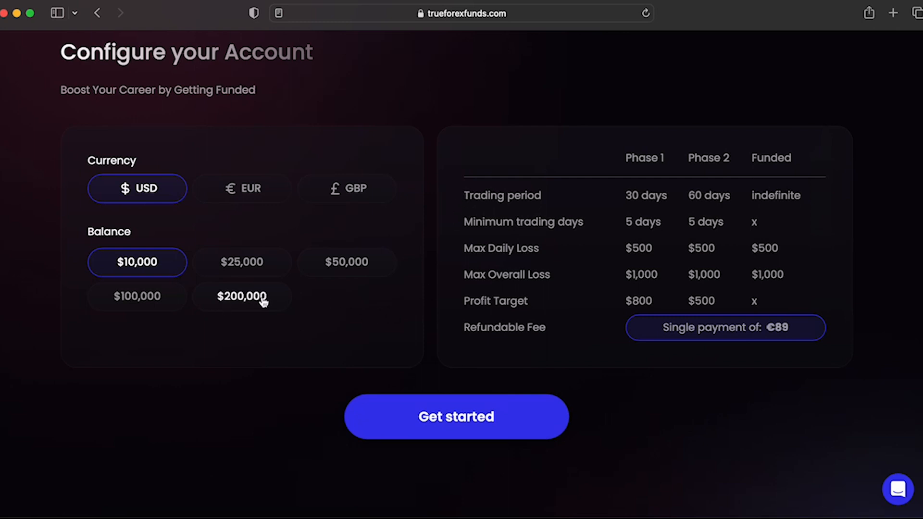
mouse_move(378, 338)
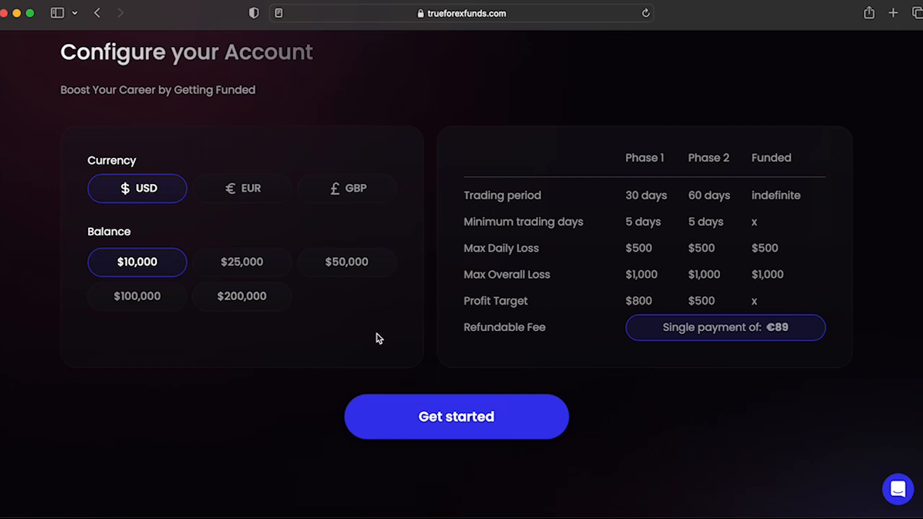
left_click(243, 296)
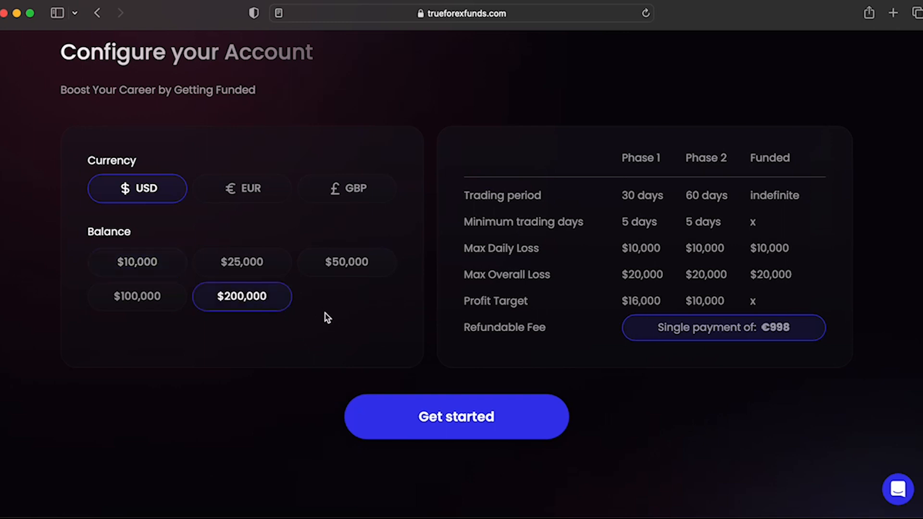
mouse_move(676, 402)
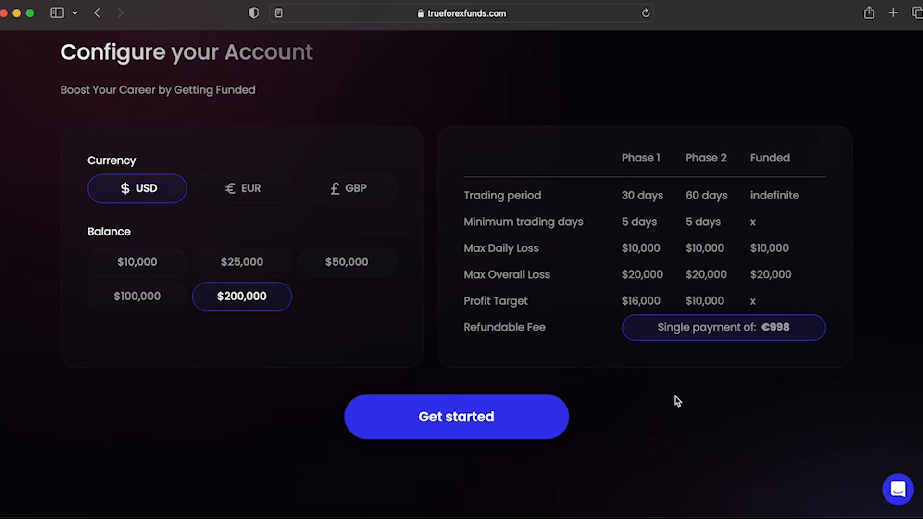
mouse_move(668, 411)
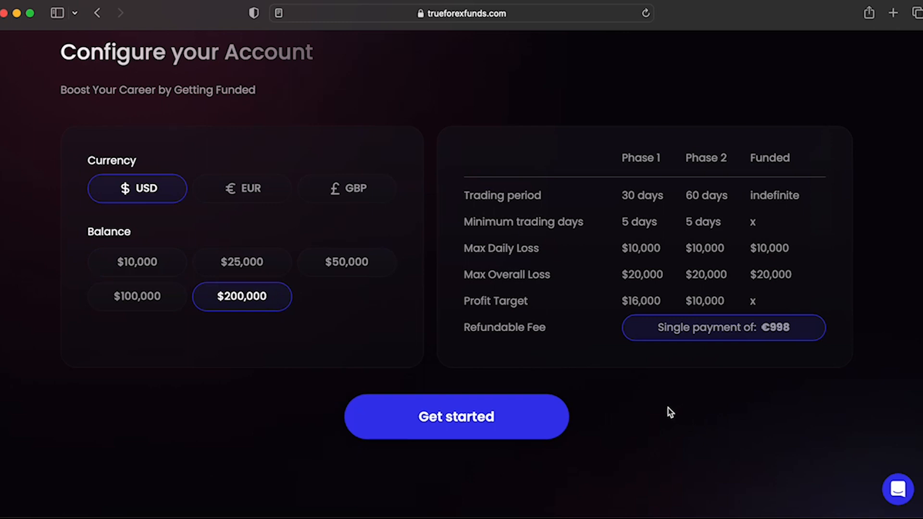
mouse_move(665, 430)
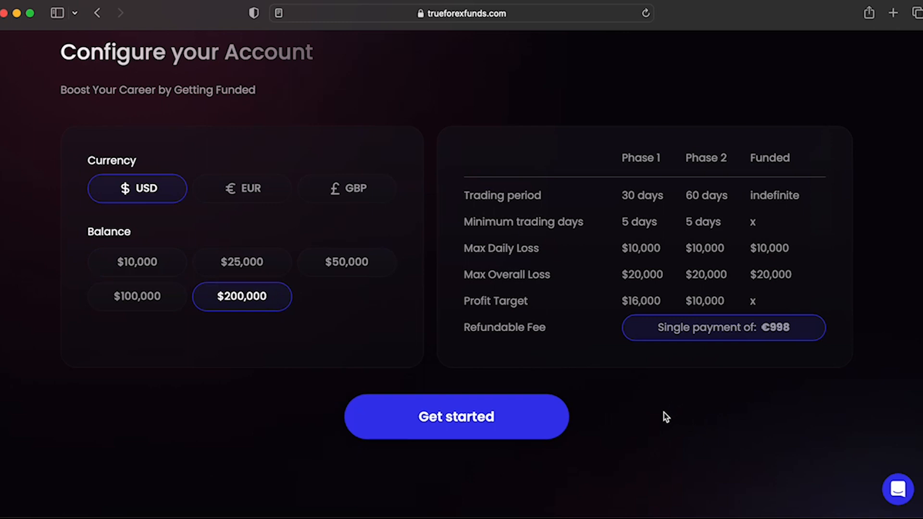
mouse_move(623, 383)
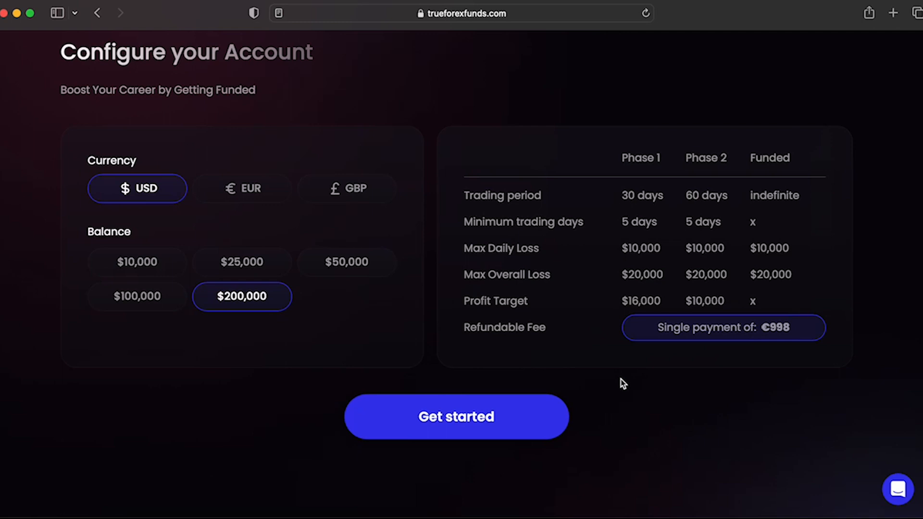
mouse_move(766, 376)
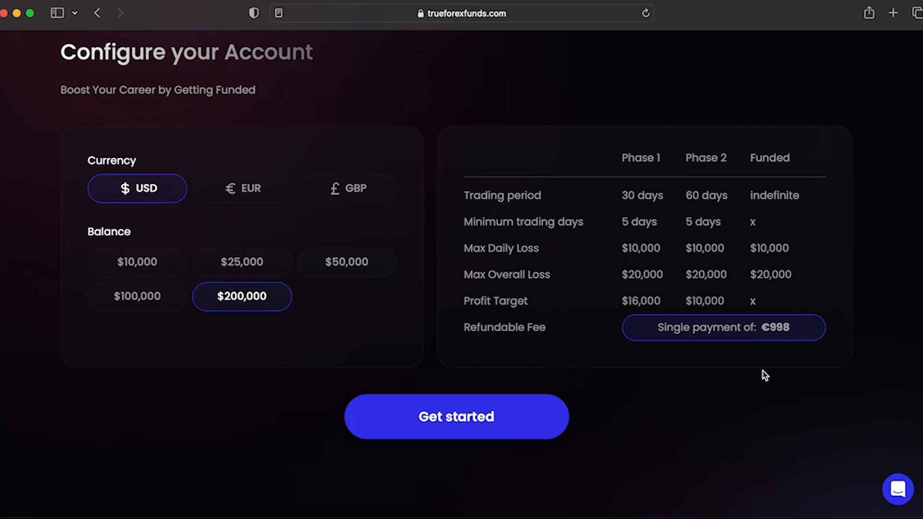
mouse_move(749, 387)
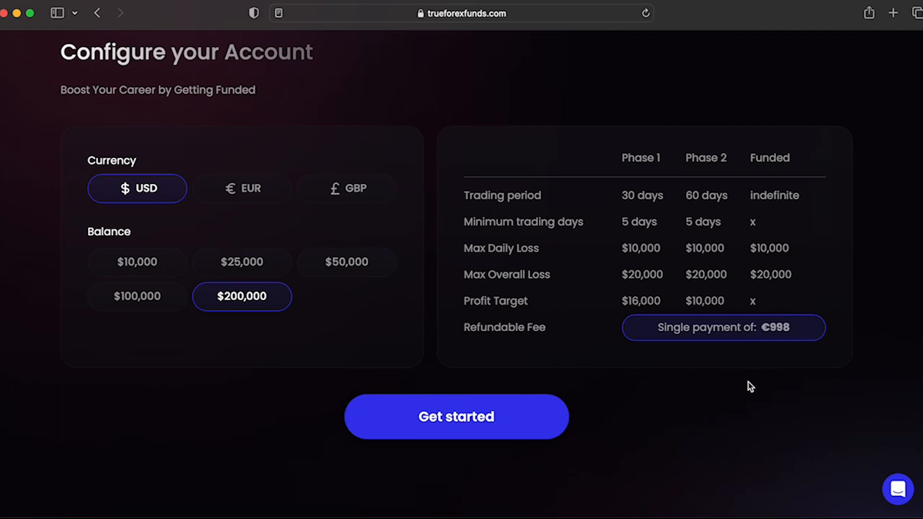
mouse_move(488, 313)
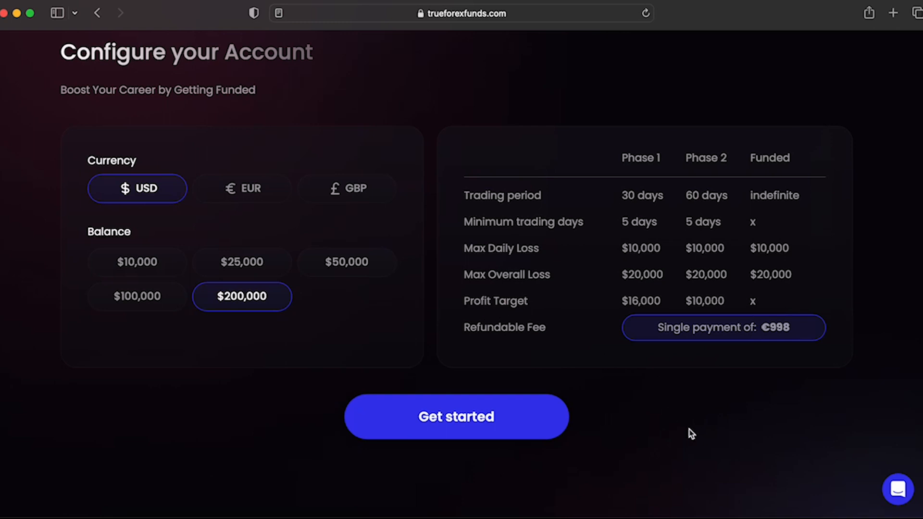
Scroll down past Trade our Capital, then back to the homepage's top banner and navigation bar.
scroll("down", 3)
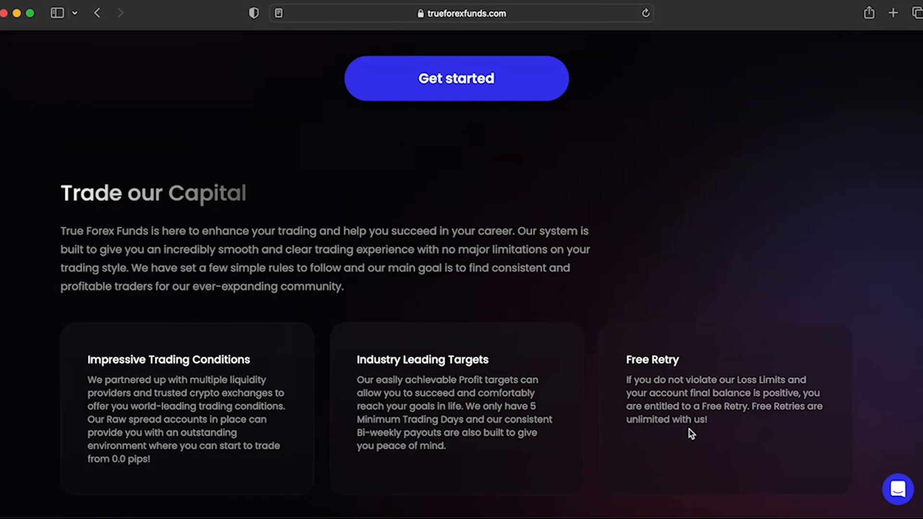
scroll("down", 3)
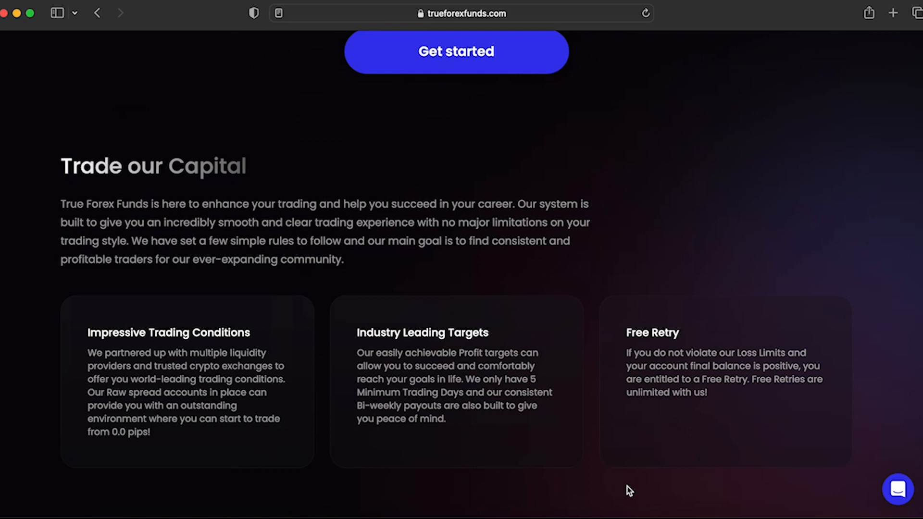
scroll("down", 3)
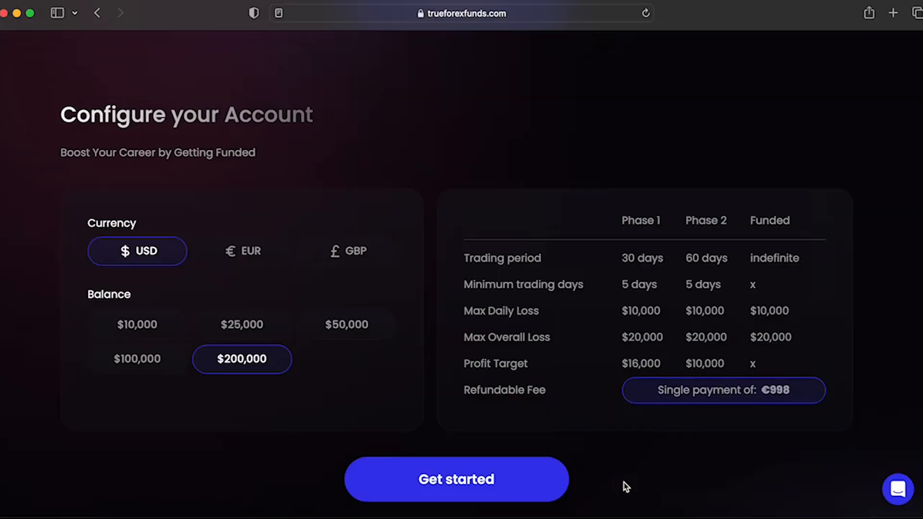
scroll("up", 3)
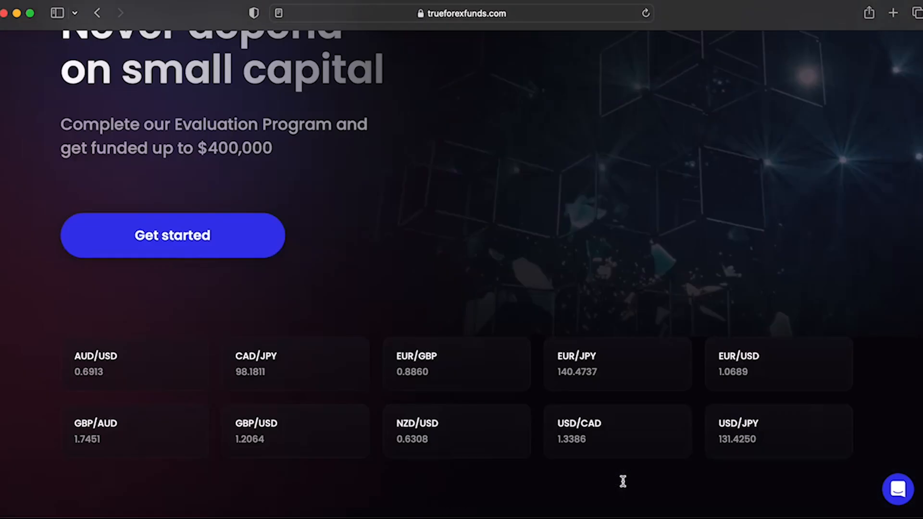
scroll("up", 3)
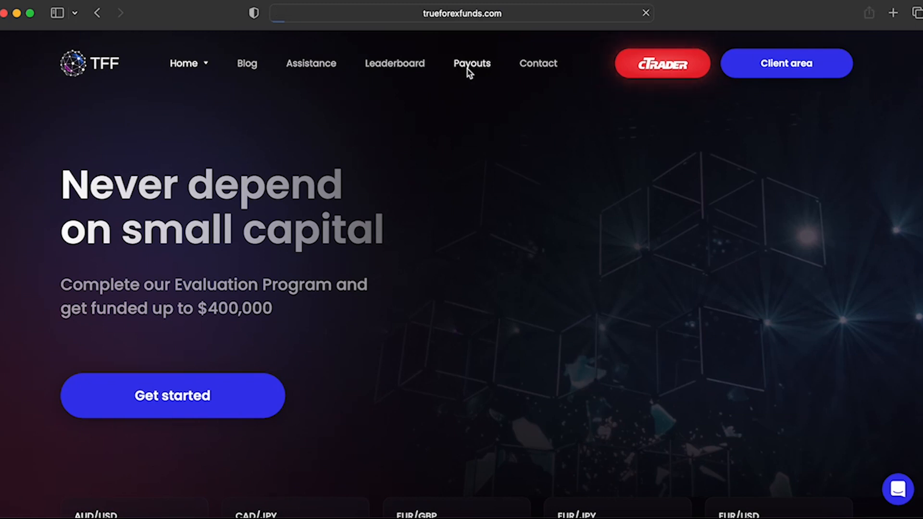
left_click(473, 64)
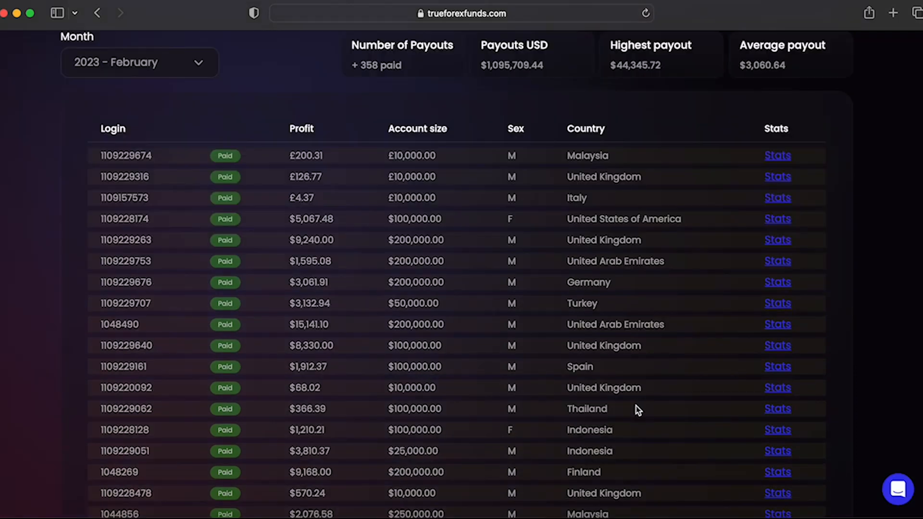
scroll("down", 3)
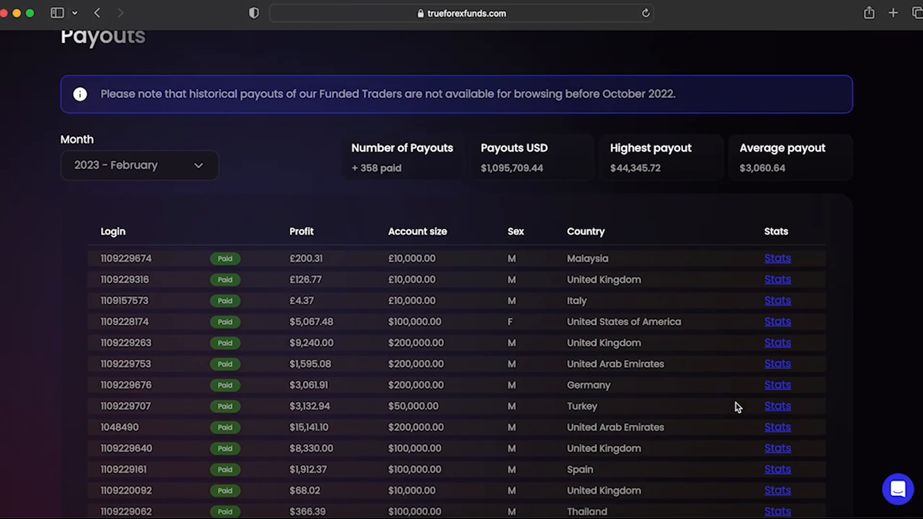
scroll("up", 3)
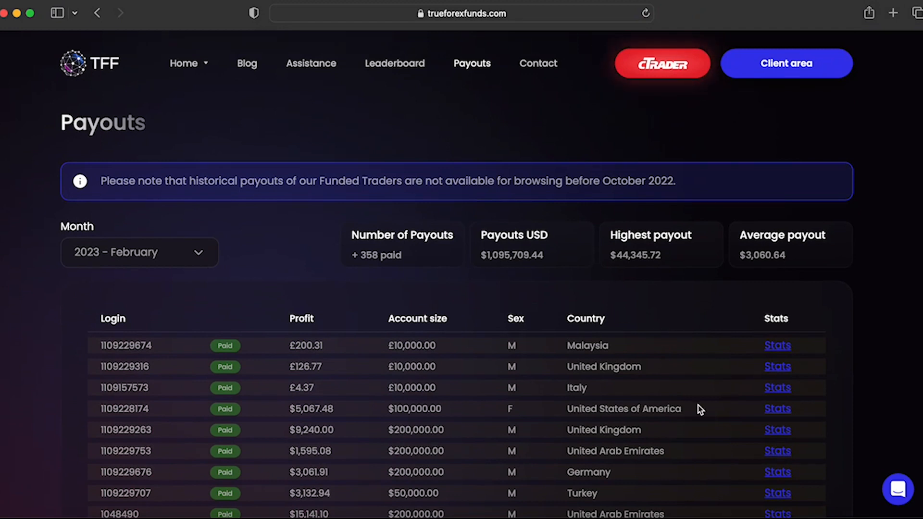
mouse_move(652, 471)
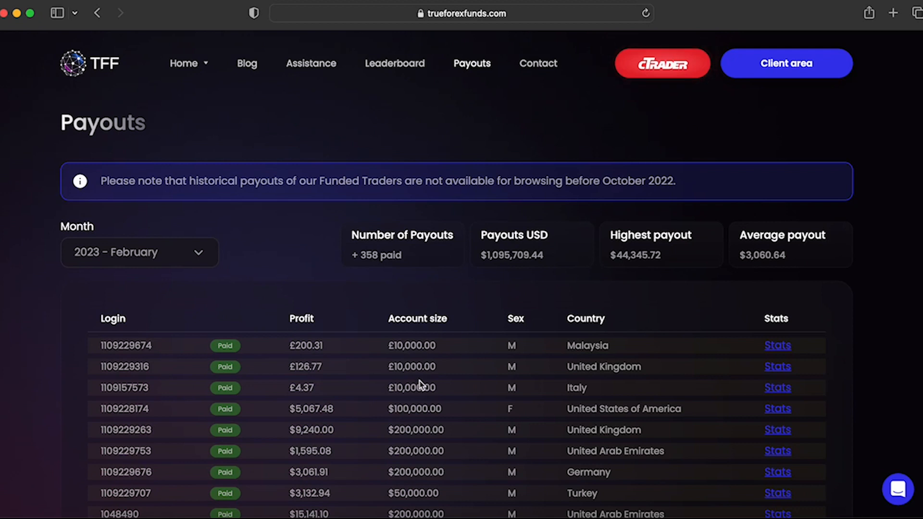
mouse_move(411, 143)
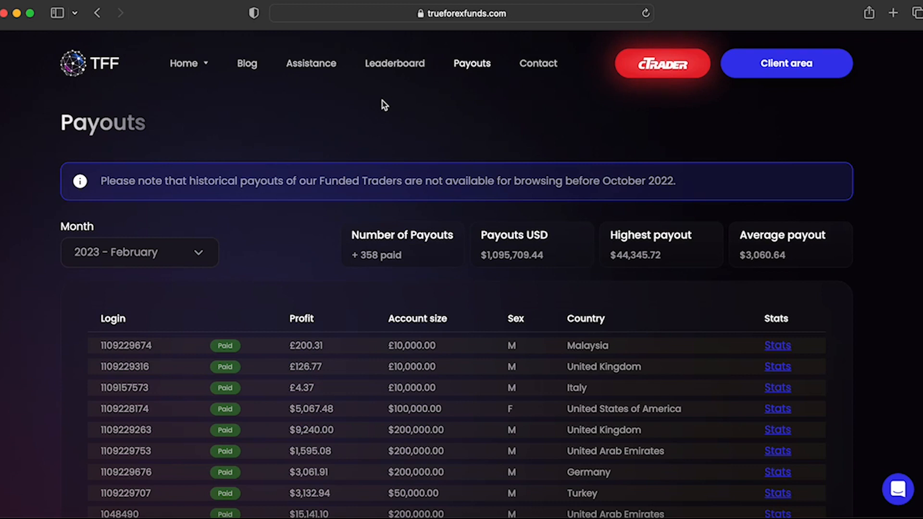
mouse_move(712, 260)
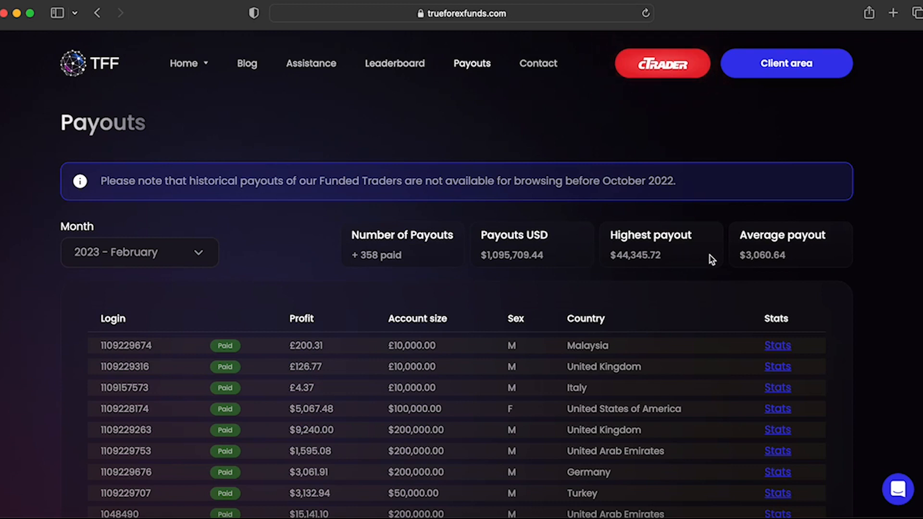
mouse_move(845, 275)
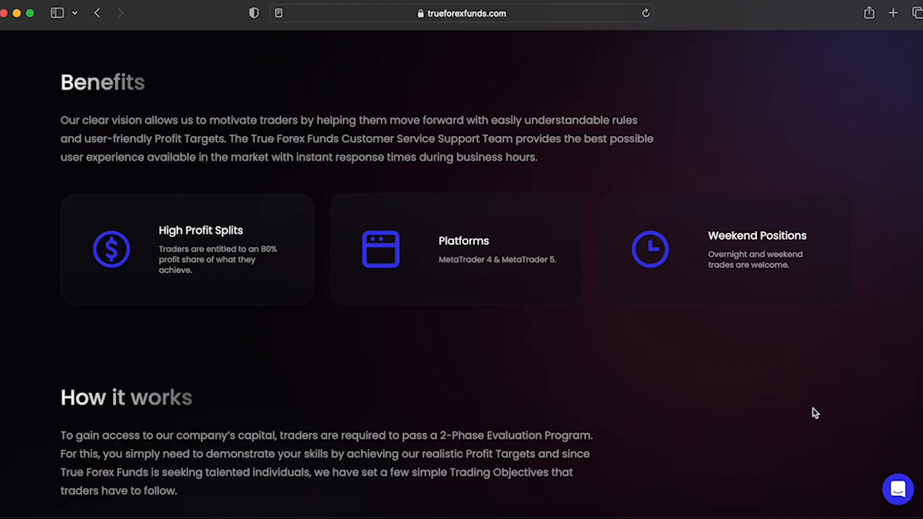
Return to the page top and go to Assistance, then into the Technical Help section.
scroll("down", 3)
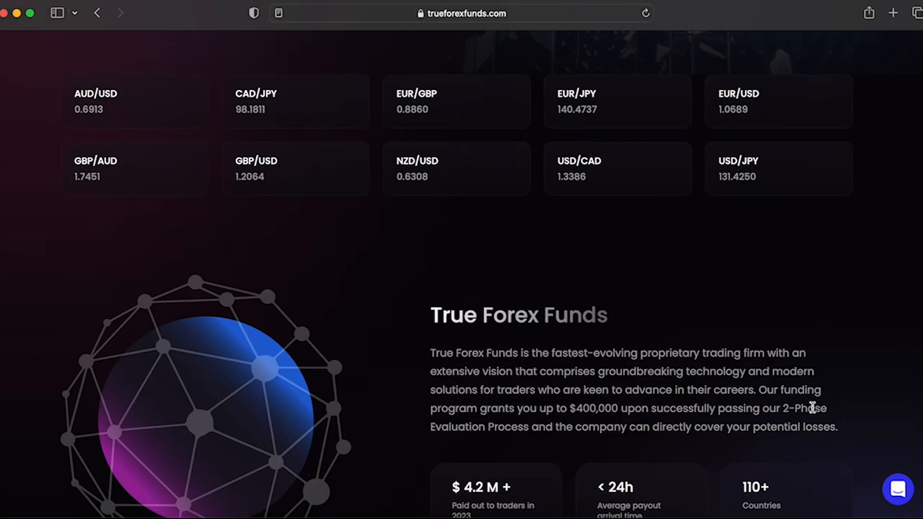
scroll("up", 3)
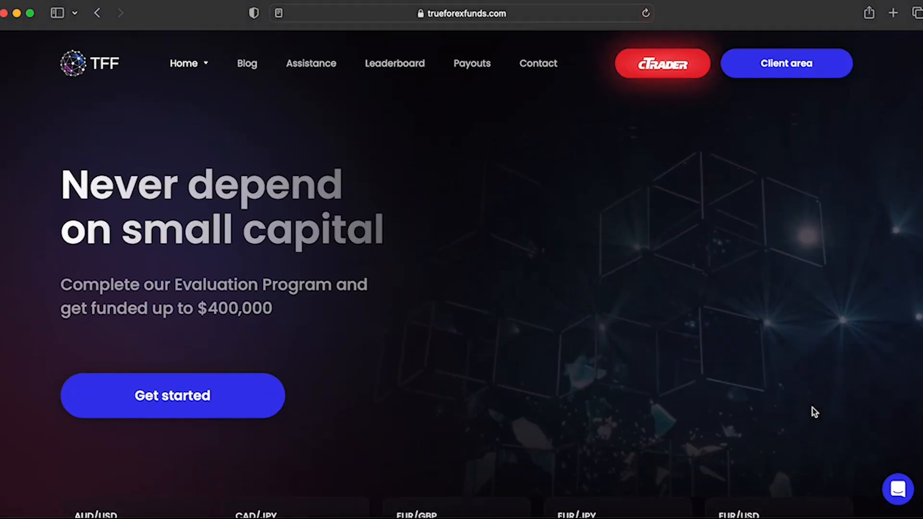
mouse_move(334, 79)
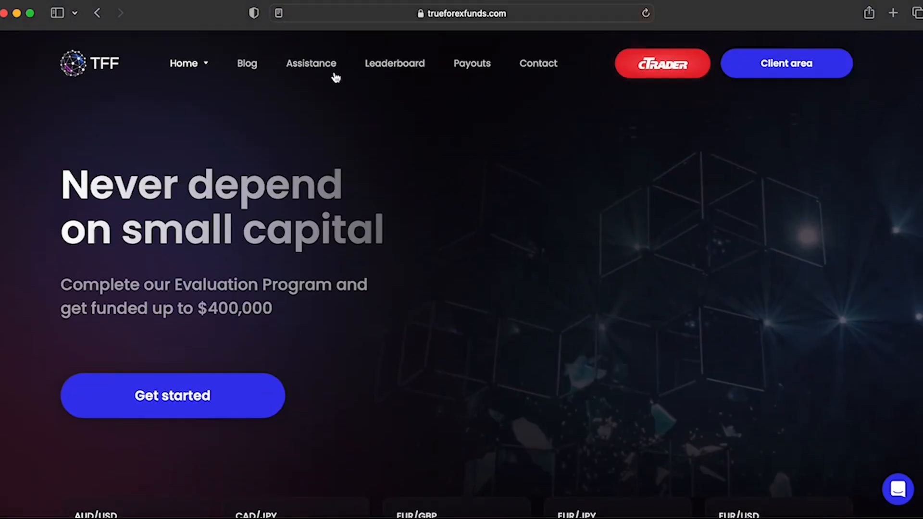
left_click(312, 63)
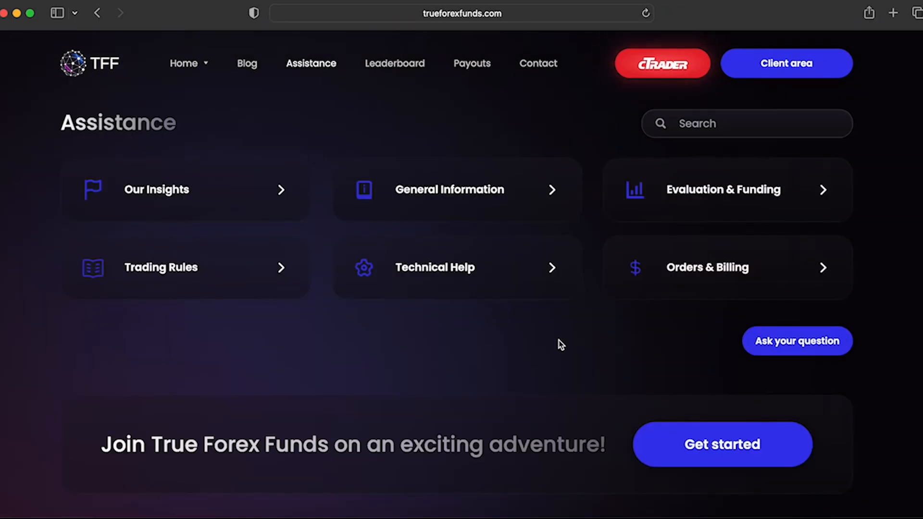
mouse_move(555, 267)
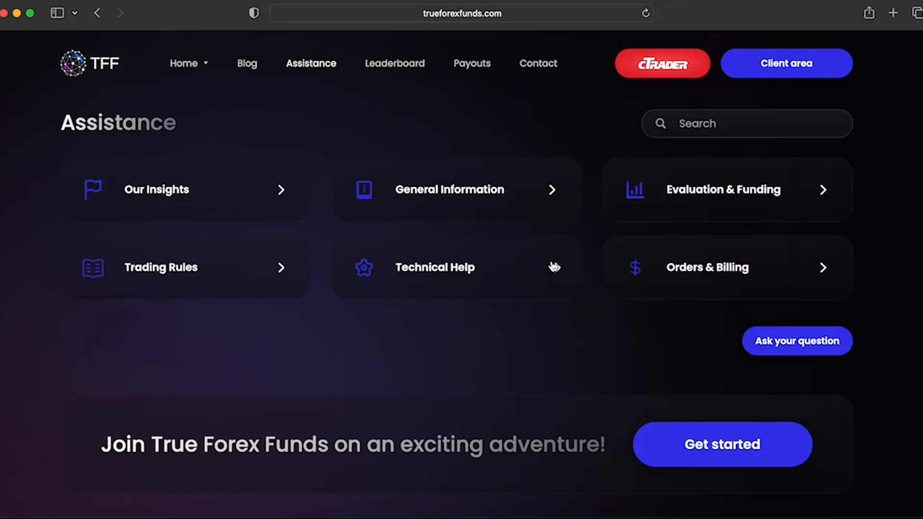
left_click(434, 268)
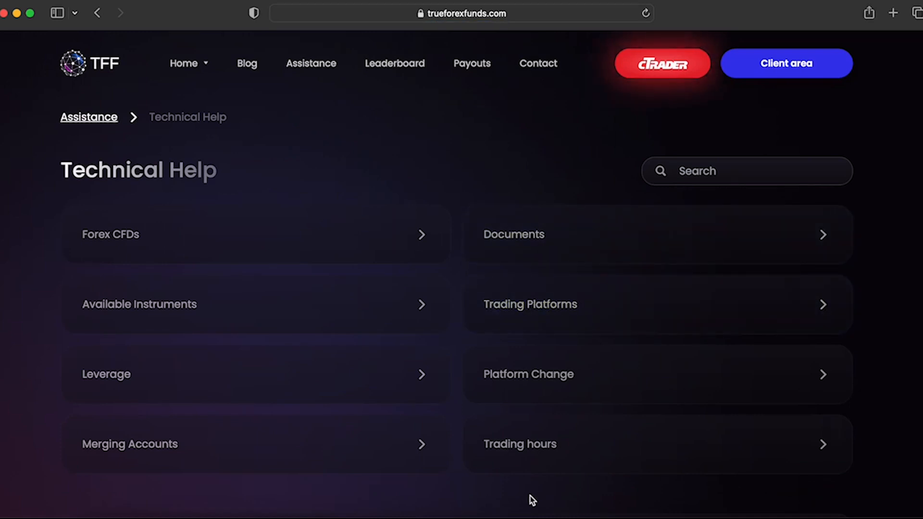
Scroll through the Technical Help topics such as Forex CFDs, Leverage and Trading hours.
scroll("down", 3)
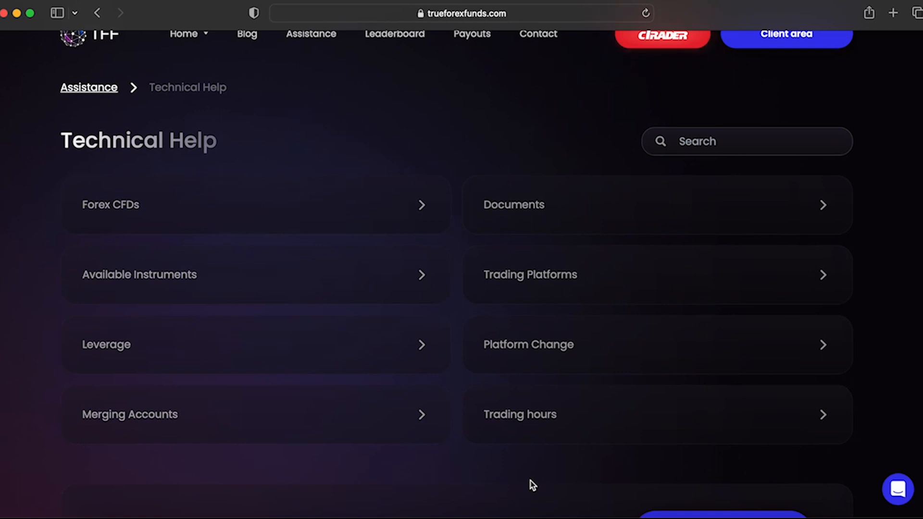
scroll("down", 3)
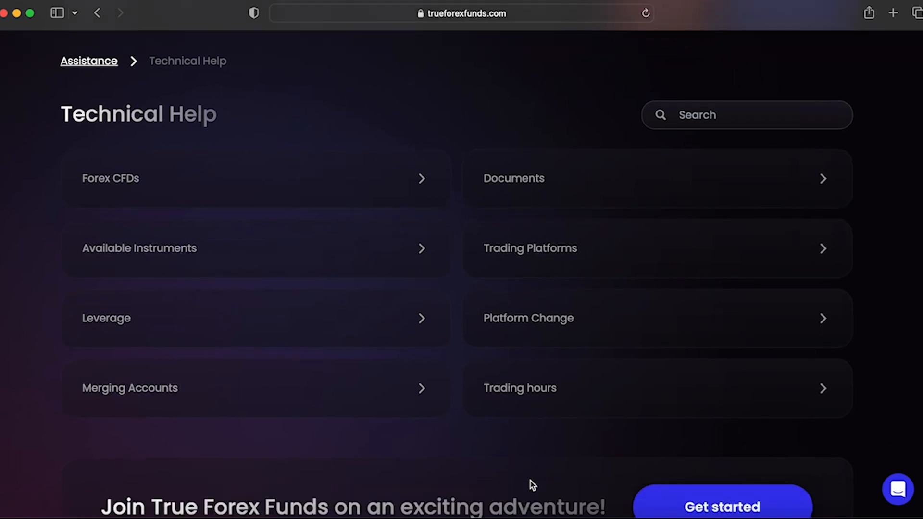
scroll("down", 3)
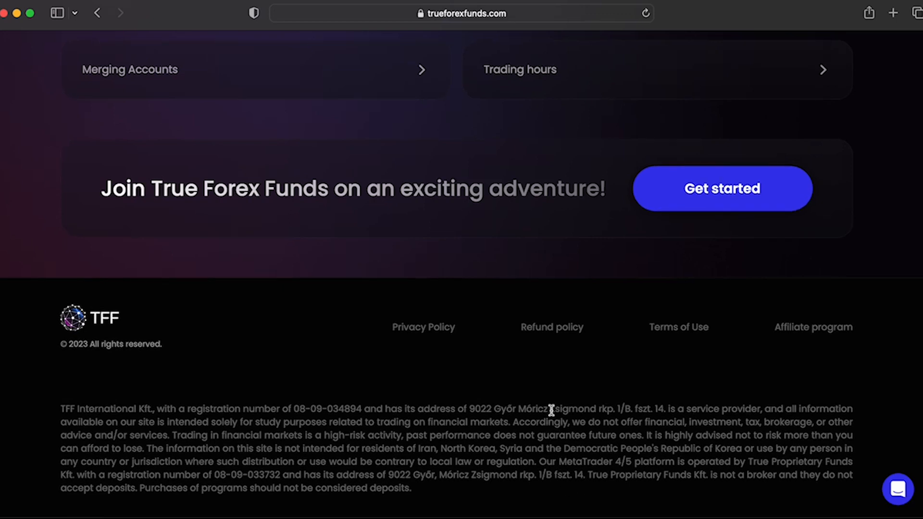
scroll("up", 3)
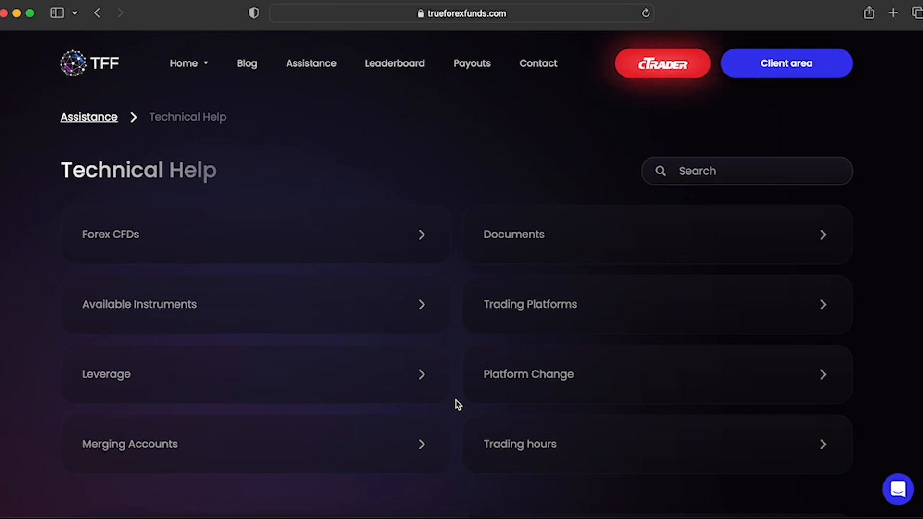
Read the Trading Platforms article, then go back to the Technical Help article list.
left_click(530, 304)
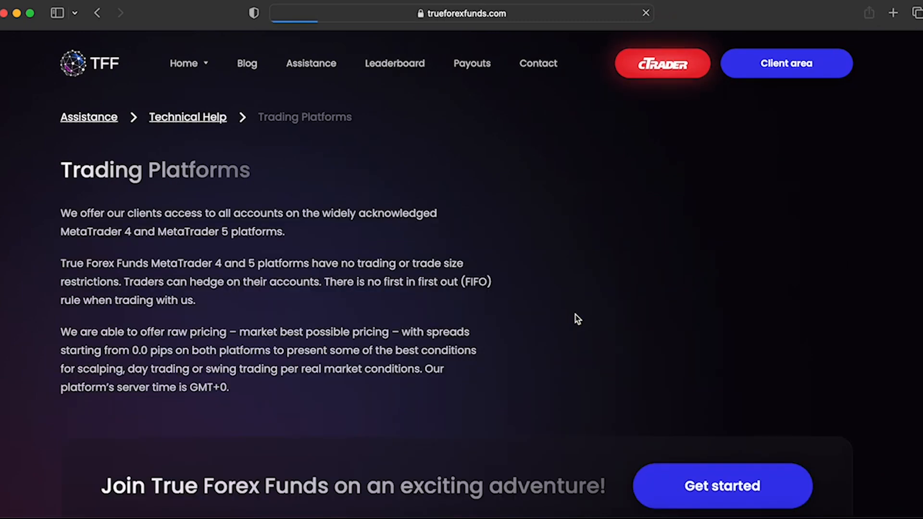
left_click(97, 13)
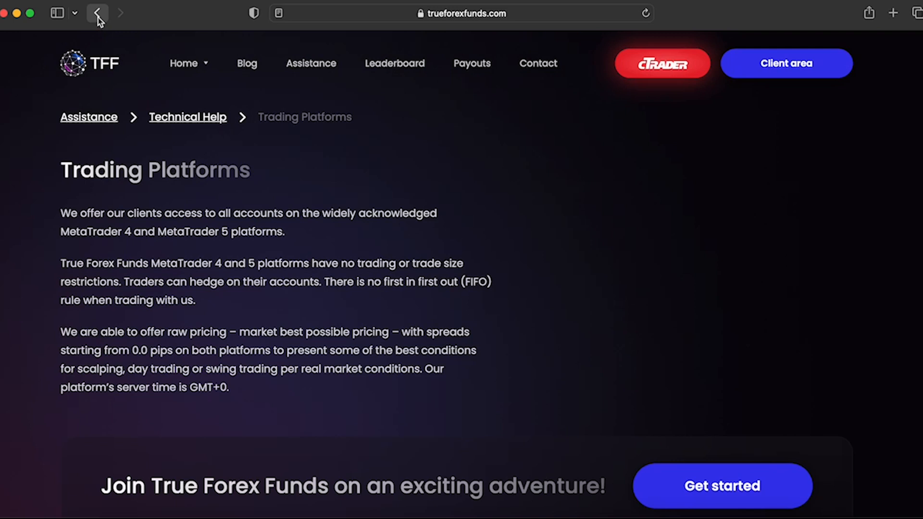
left_click(96, 13)
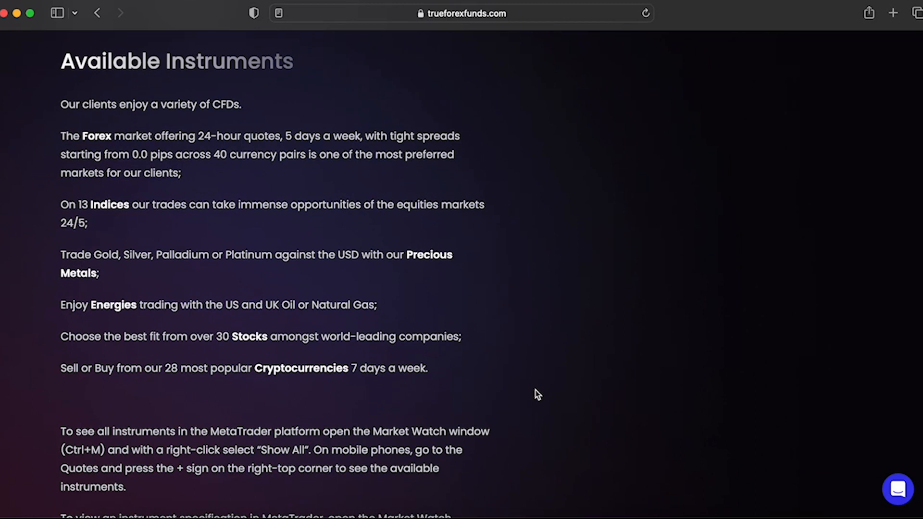
mouse_move(554, 374)
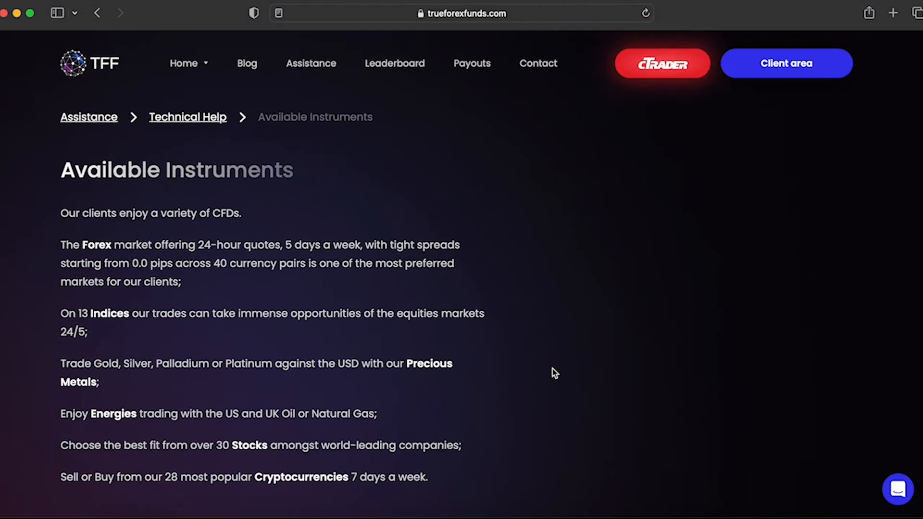
mouse_move(130, 123)
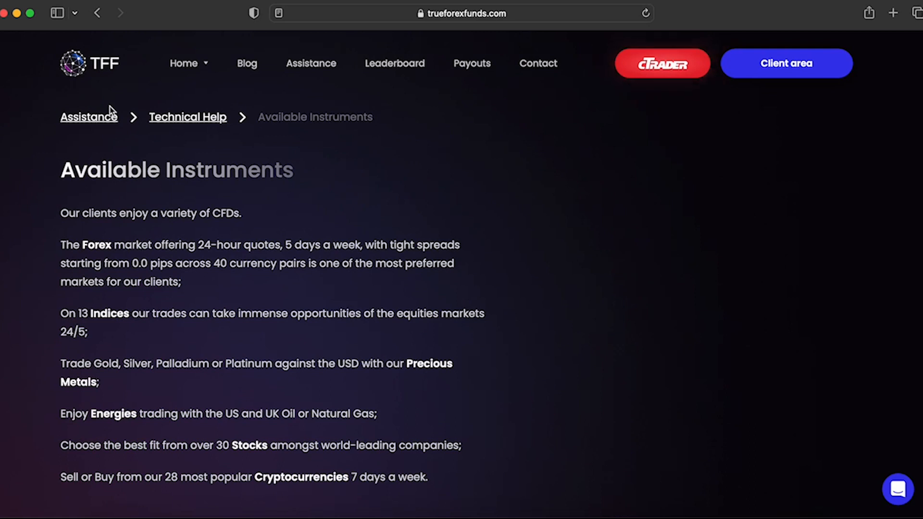
Return to the Assistance hub via the breadcrumb, showing its six help categories.
left_click(89, 116)
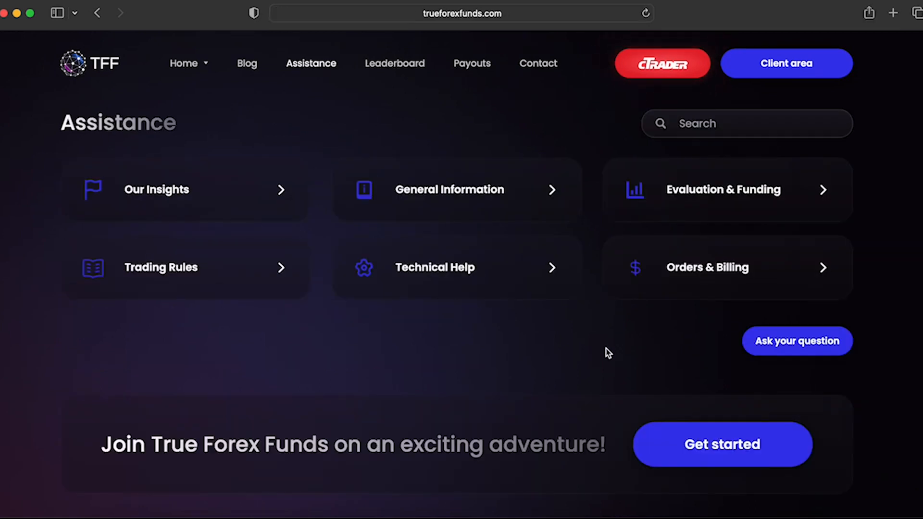
mouse_move(900, 375)
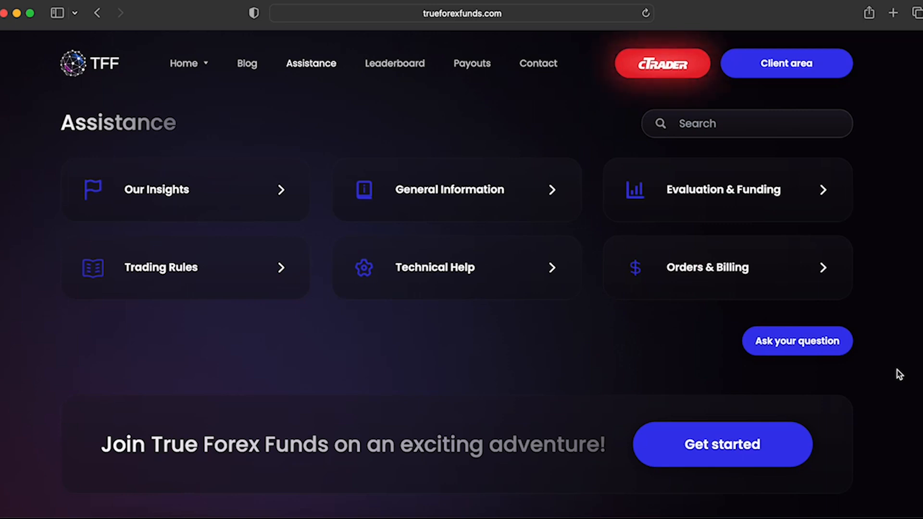
mouse_move(678, 204)
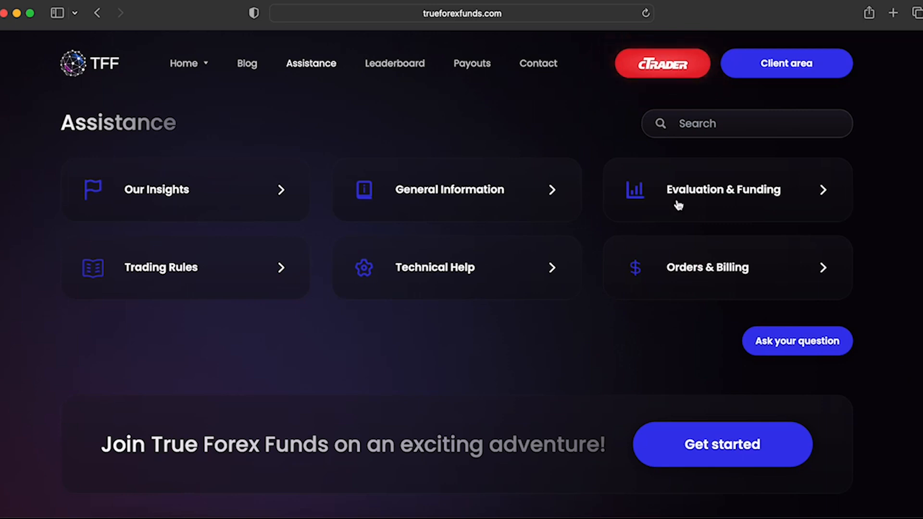
mouse_move(596, 152)
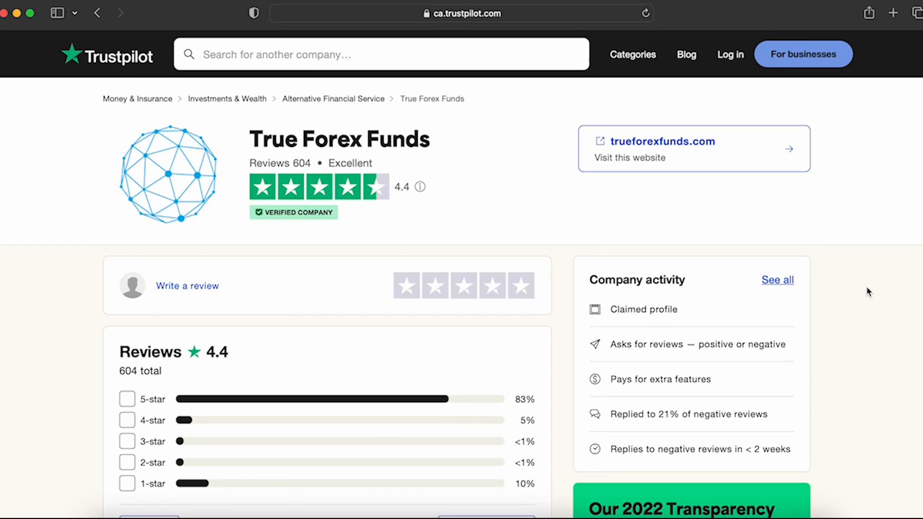
mouse_move(873, 298)
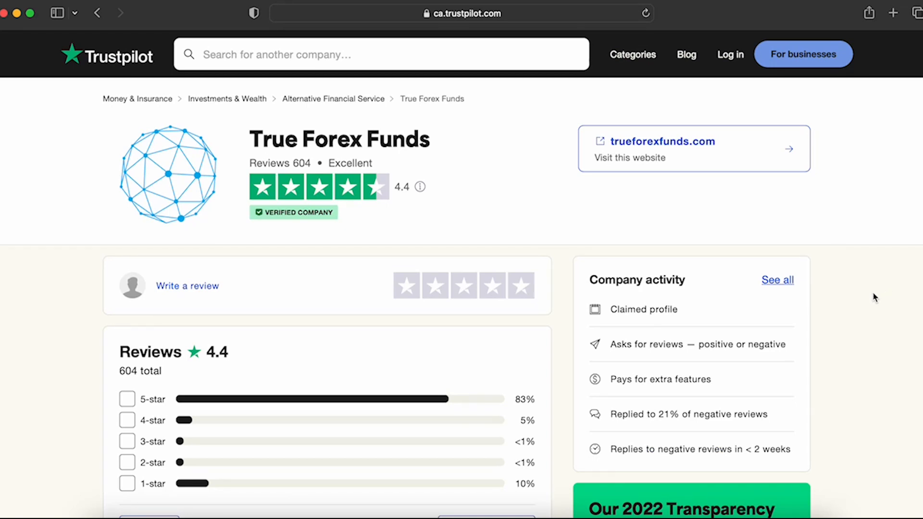
Scroll the Trustpilot True Forex Funds page to the 4.4 rating summary from 604 reviews.
scroll("down", 3)
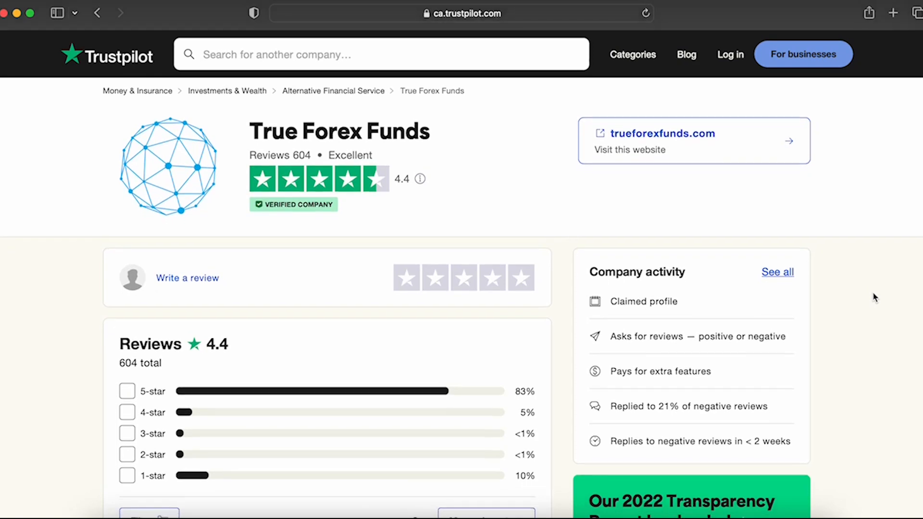
scroll("down", 3)
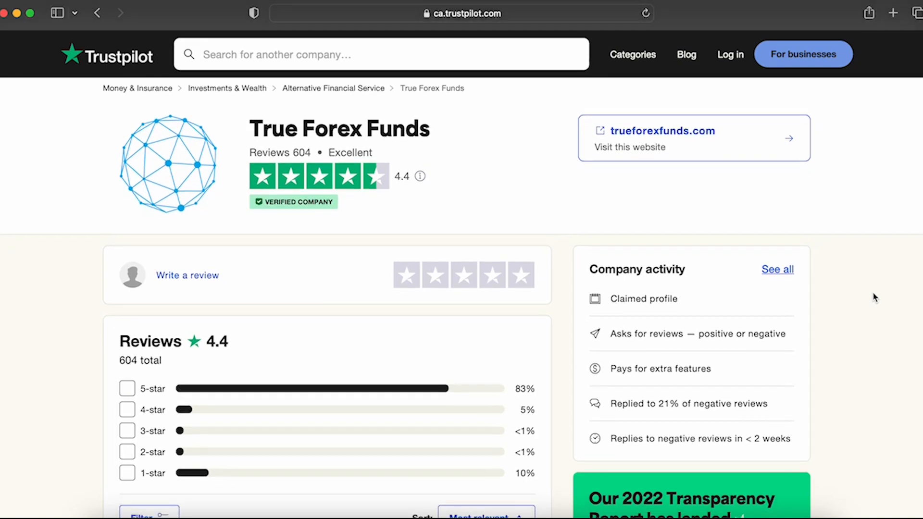
scroll("down", 3)
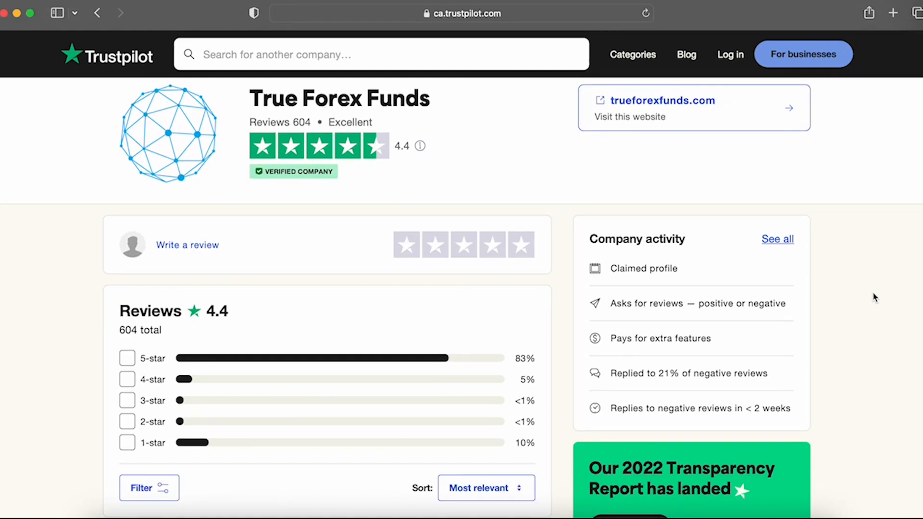
scroll("down", 3)
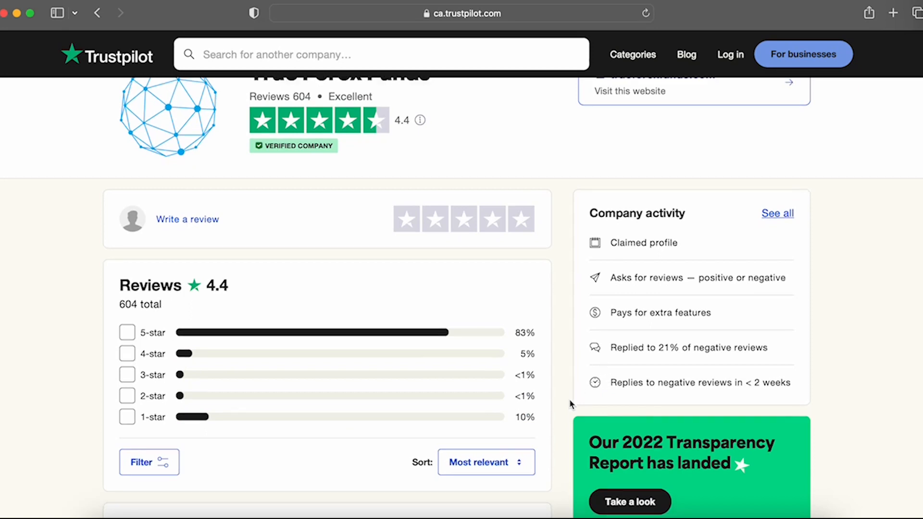
Scroll through the five-star reviews down to the Wireless Trades one-star review and the company's reply.
scroll("down", 3)
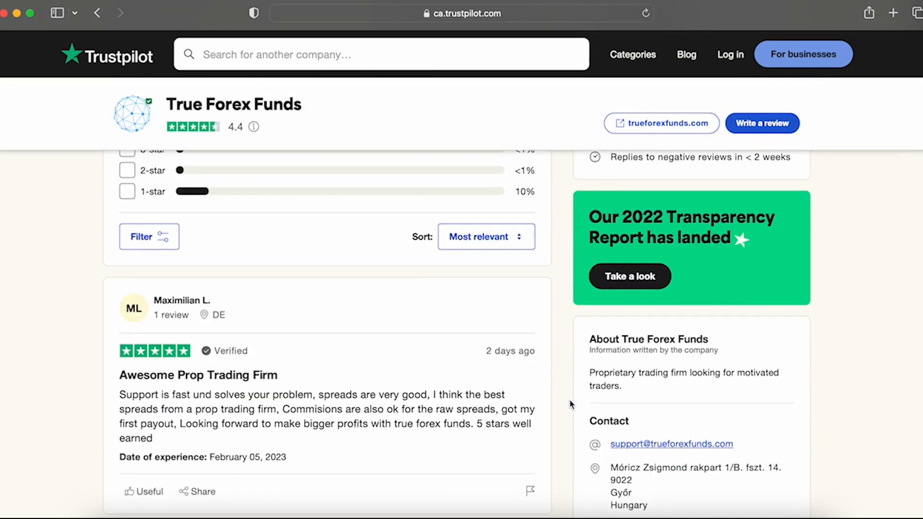
scroll("down", 3)
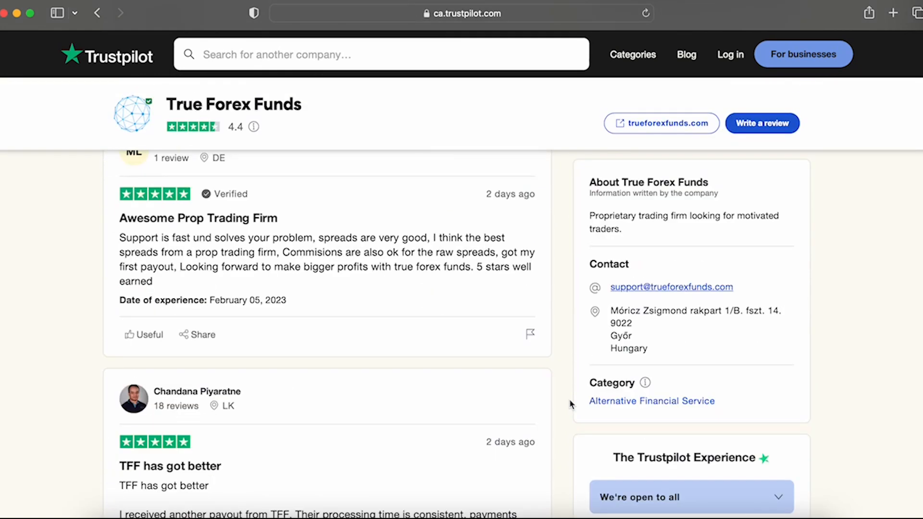
scroll("down", 3)
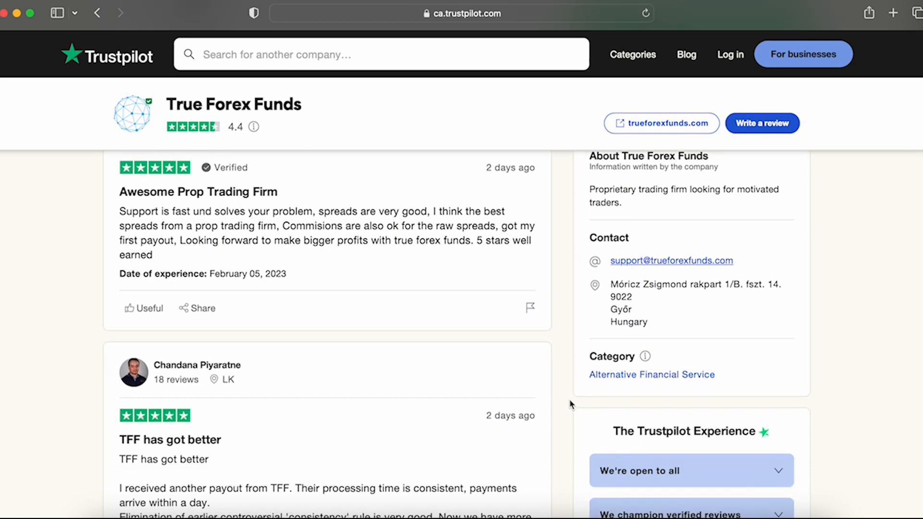
scroll("down", 3)
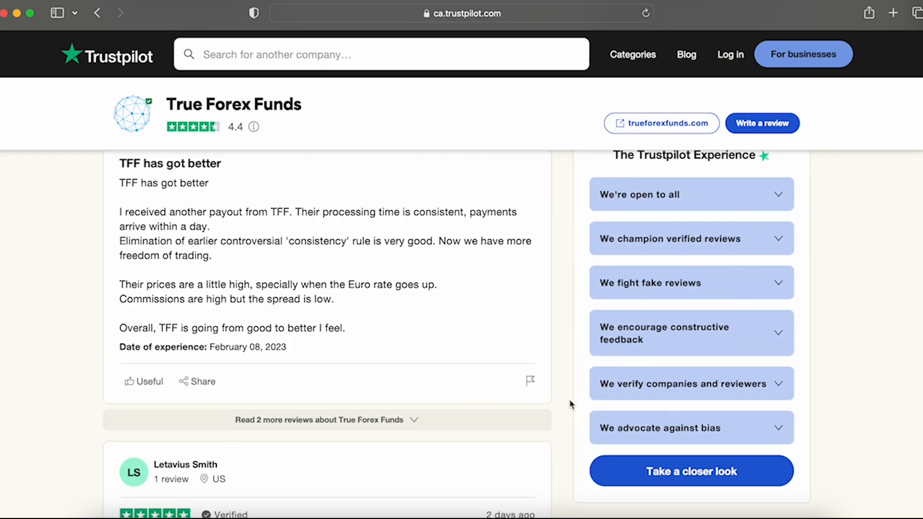
scroll("down", 3)
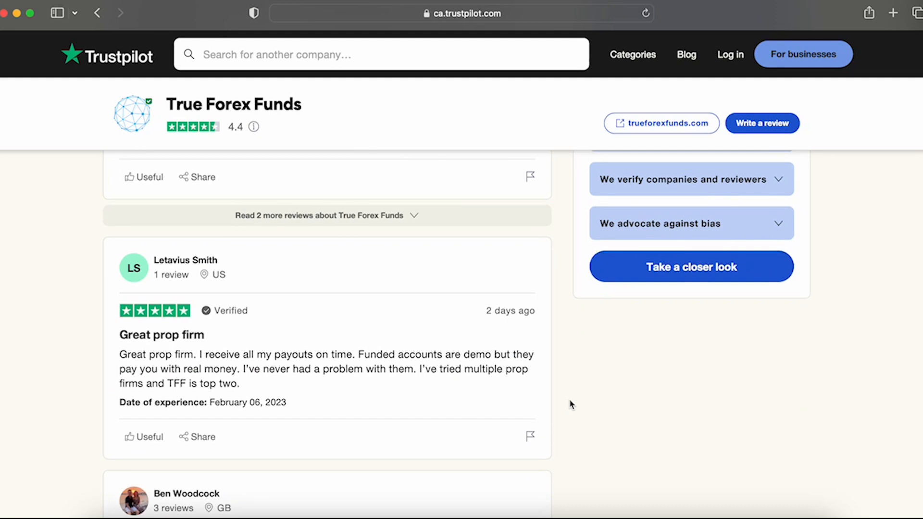
scroll("down", 3)
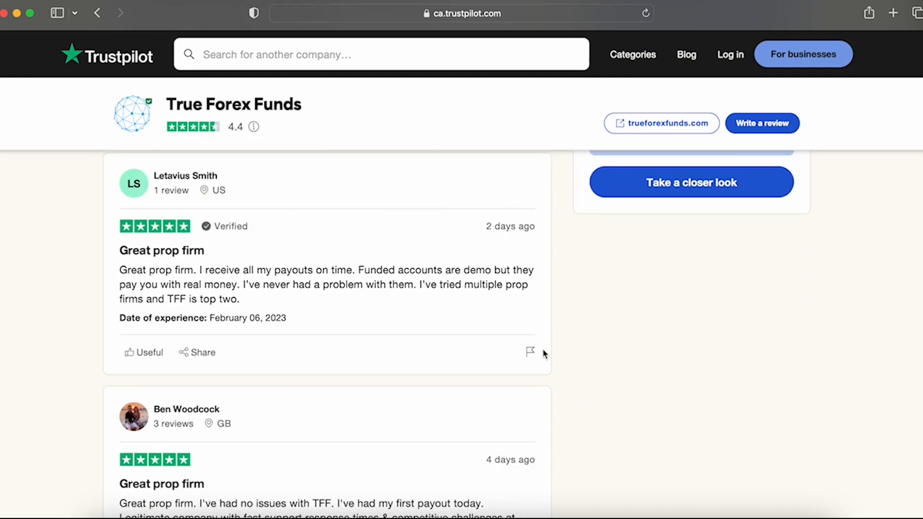
scroll("down", 3)
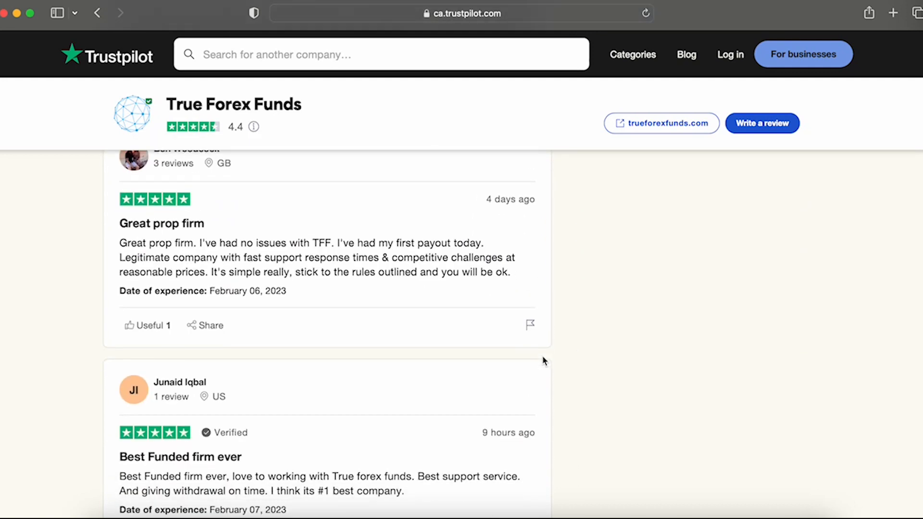
scroll("down", 3)
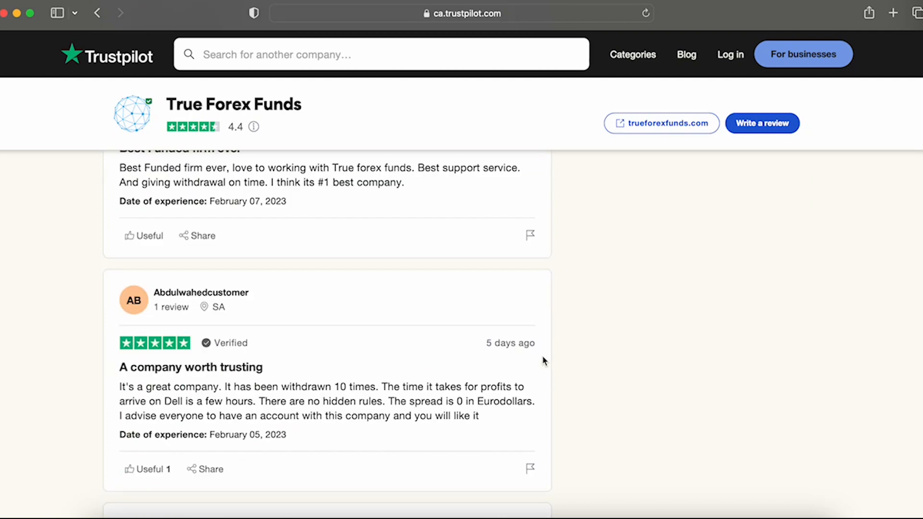
scroll("down", 3)
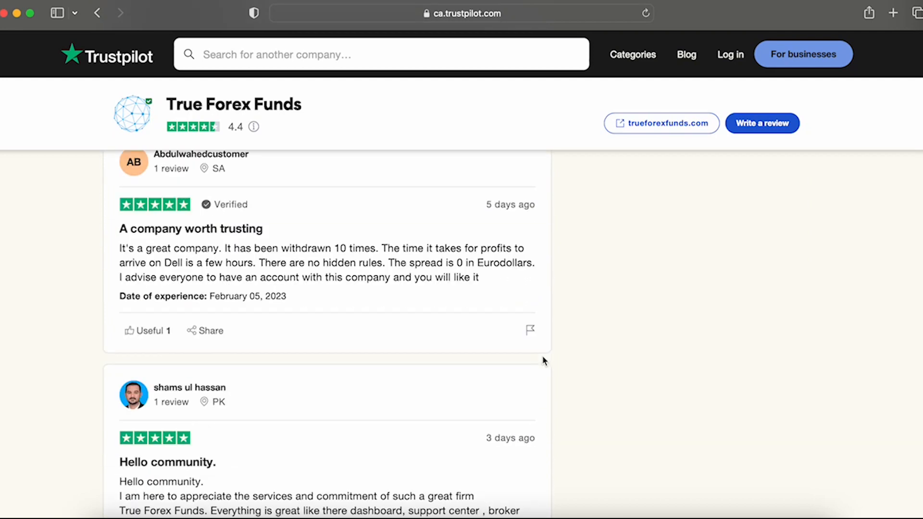
scroll("down", 3)
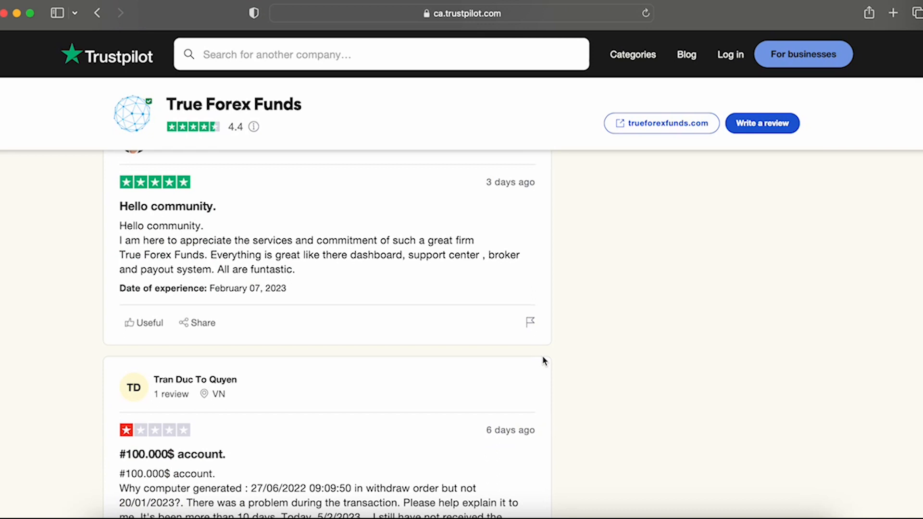
scroll("down", 3)
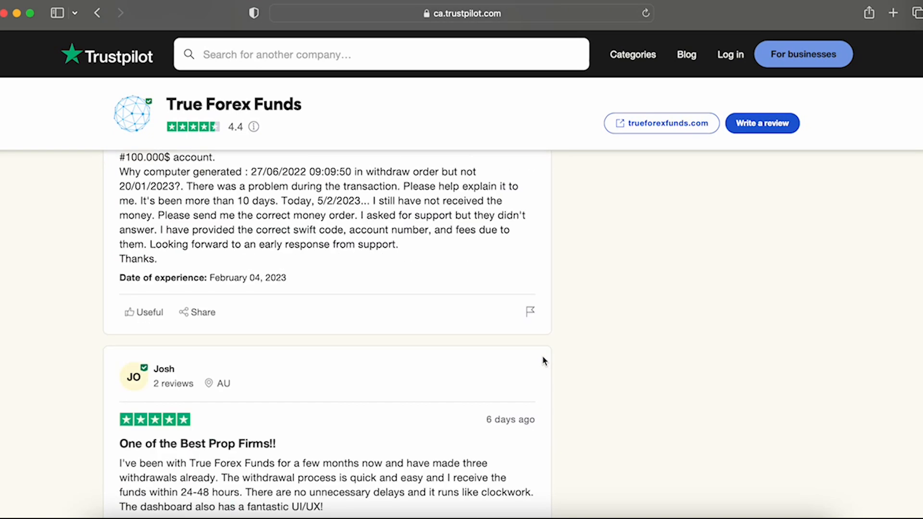
scroll("down", 3)
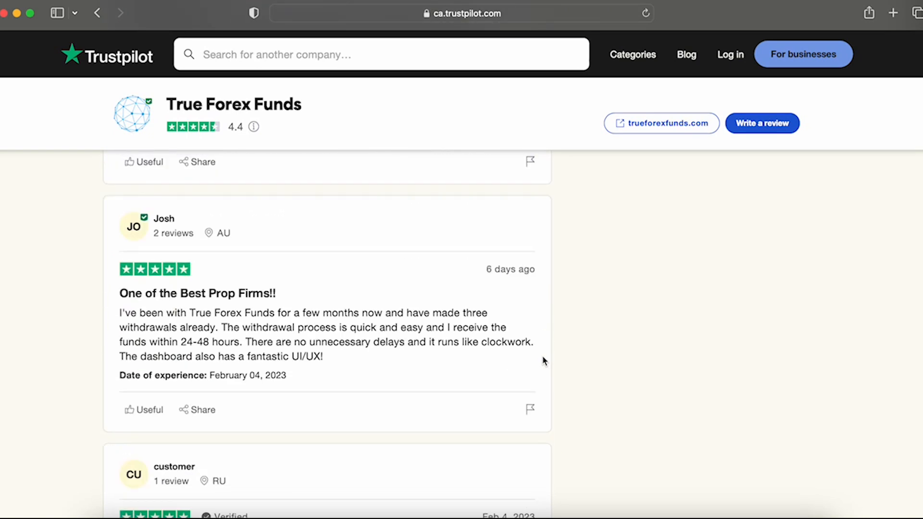
scroll("down", 3)
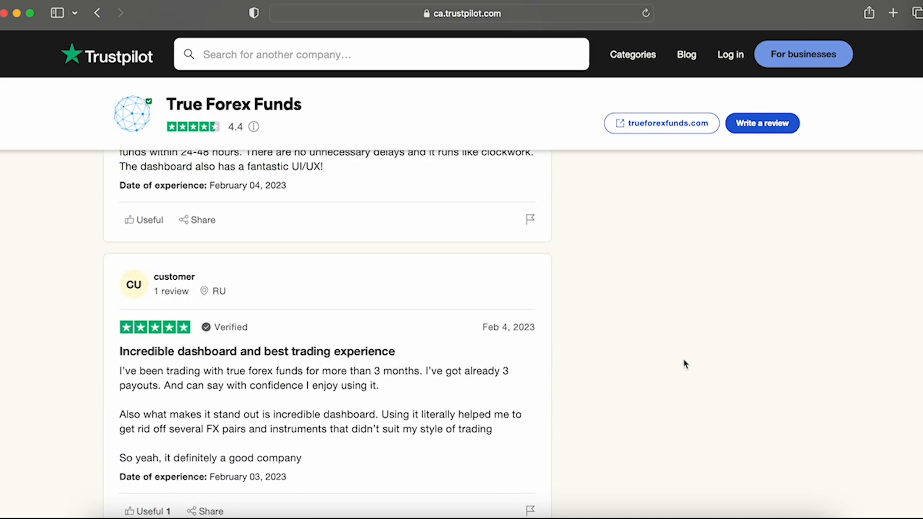
mouse_move(669, 391)
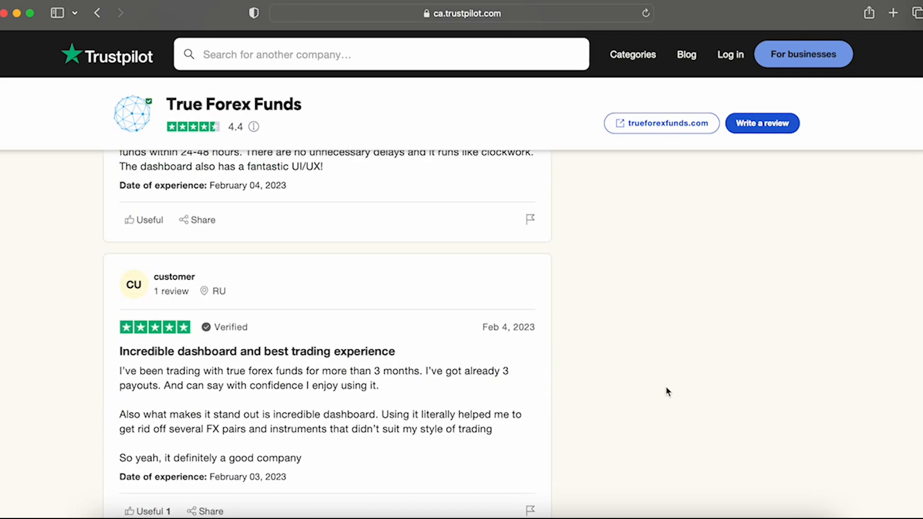
scroll("down", 3)
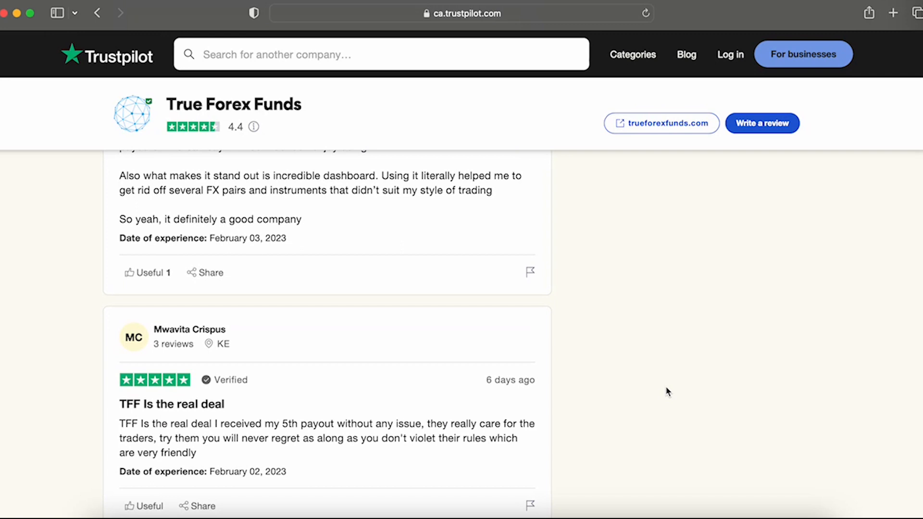
scroll("down", 3)
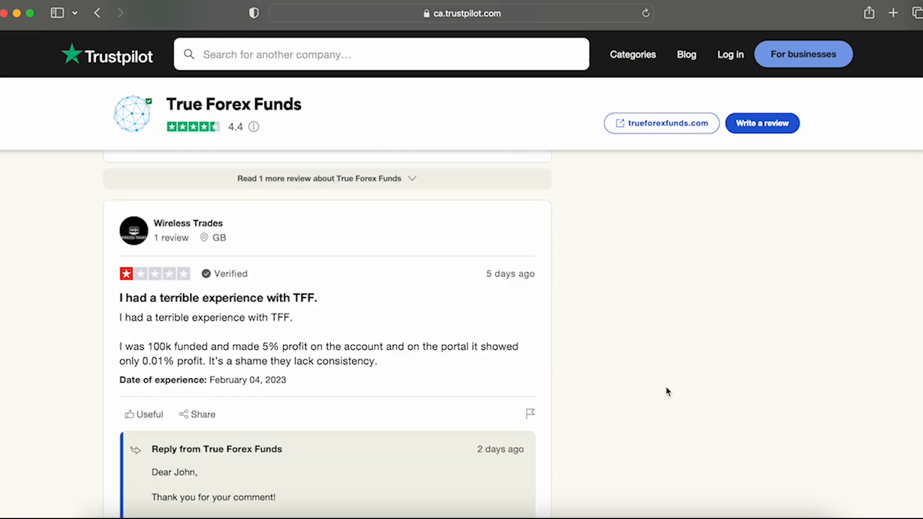
Scroll back to the company header with the 4.4 rating, 604 reviews and company activity.
scroll("down", 3)
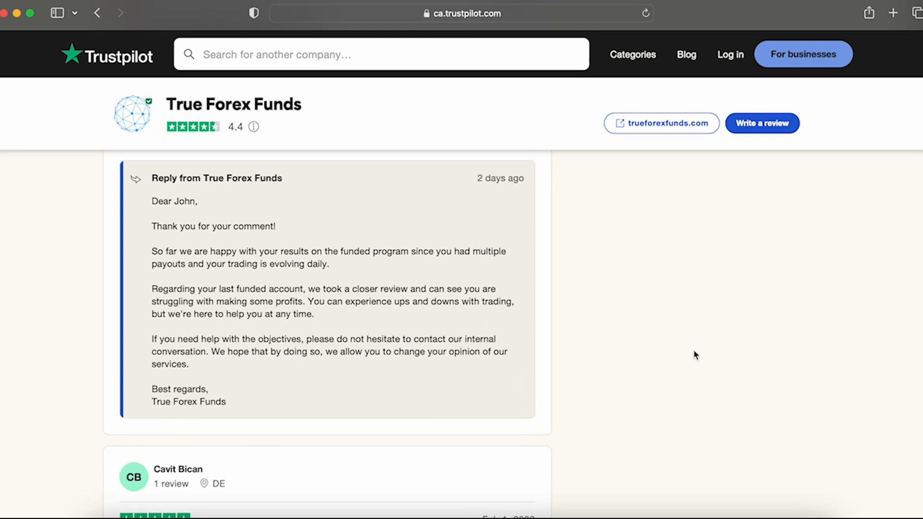
scroll("down", 3)
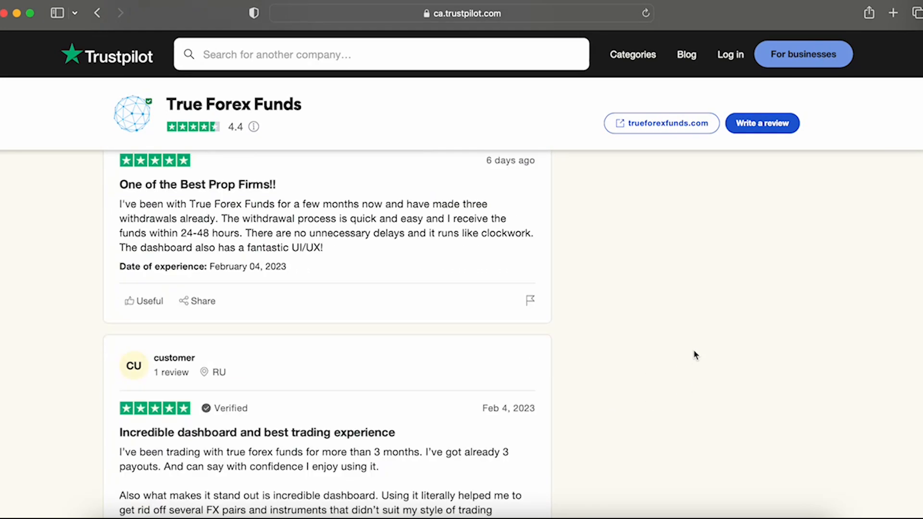
scroll("down", 3)
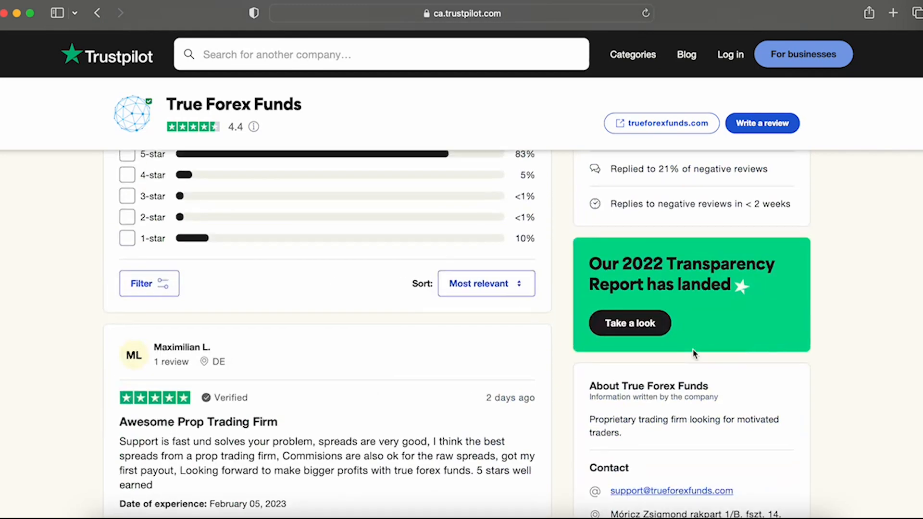
scroll("up", 3)
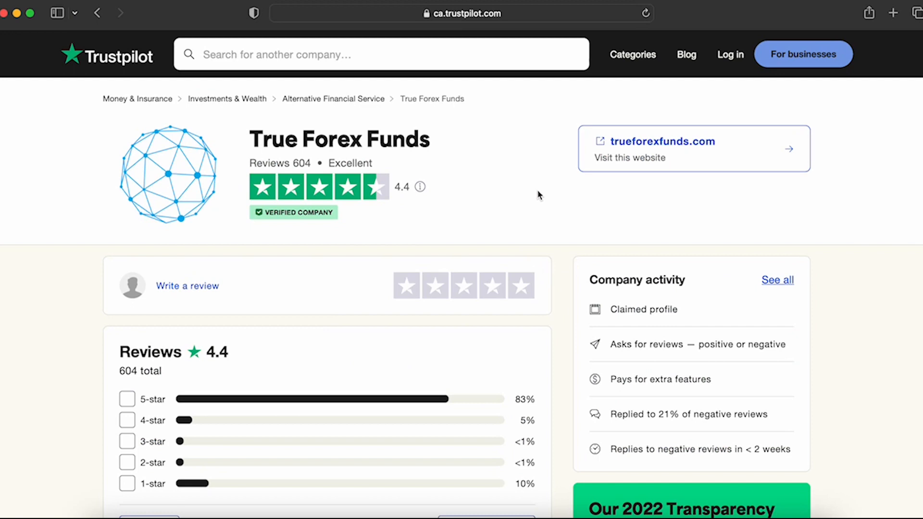